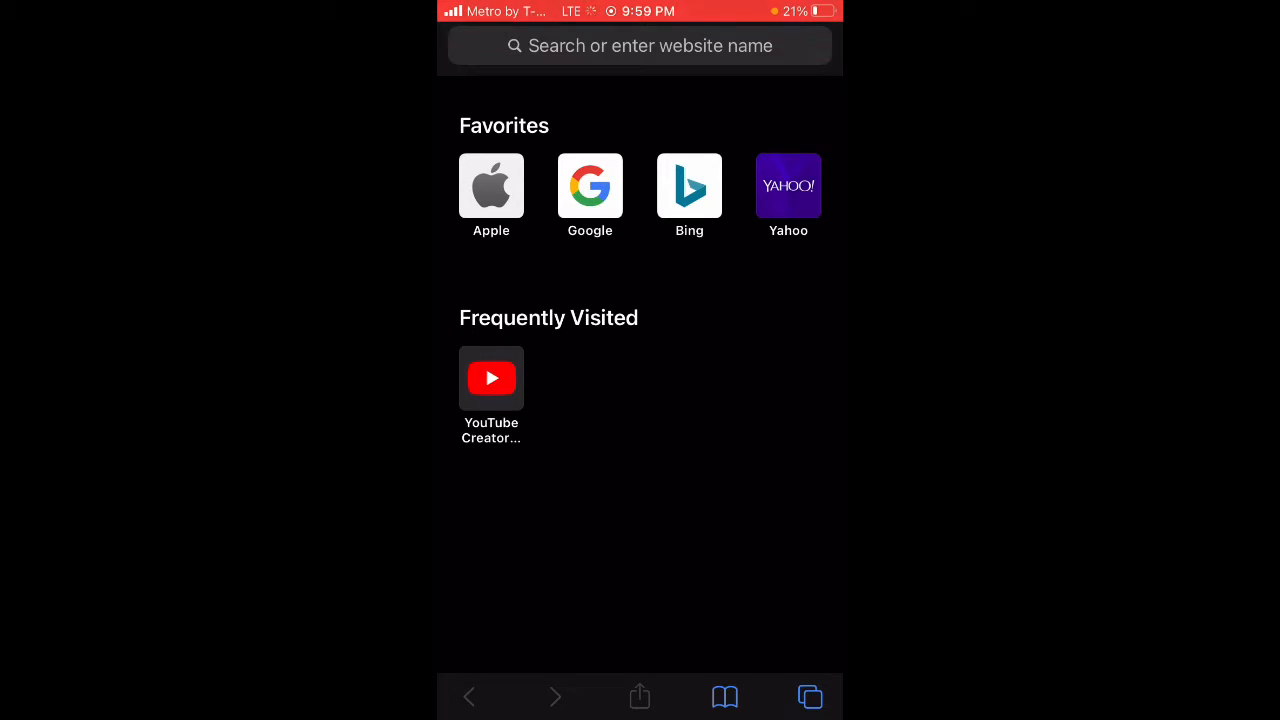
# Load distrokid.com in Safari by typing 'di' and picking the suggestion
pyautogui.click(639, 46)
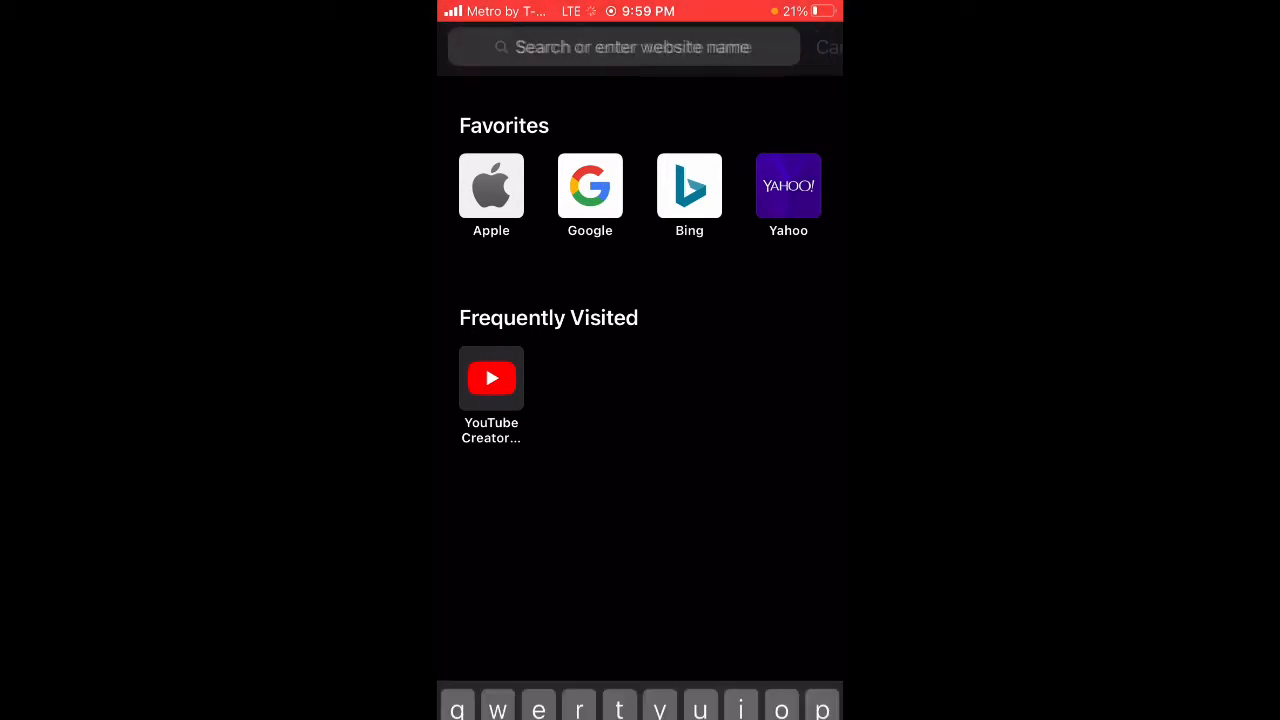
pyautogui.click(622, 47)
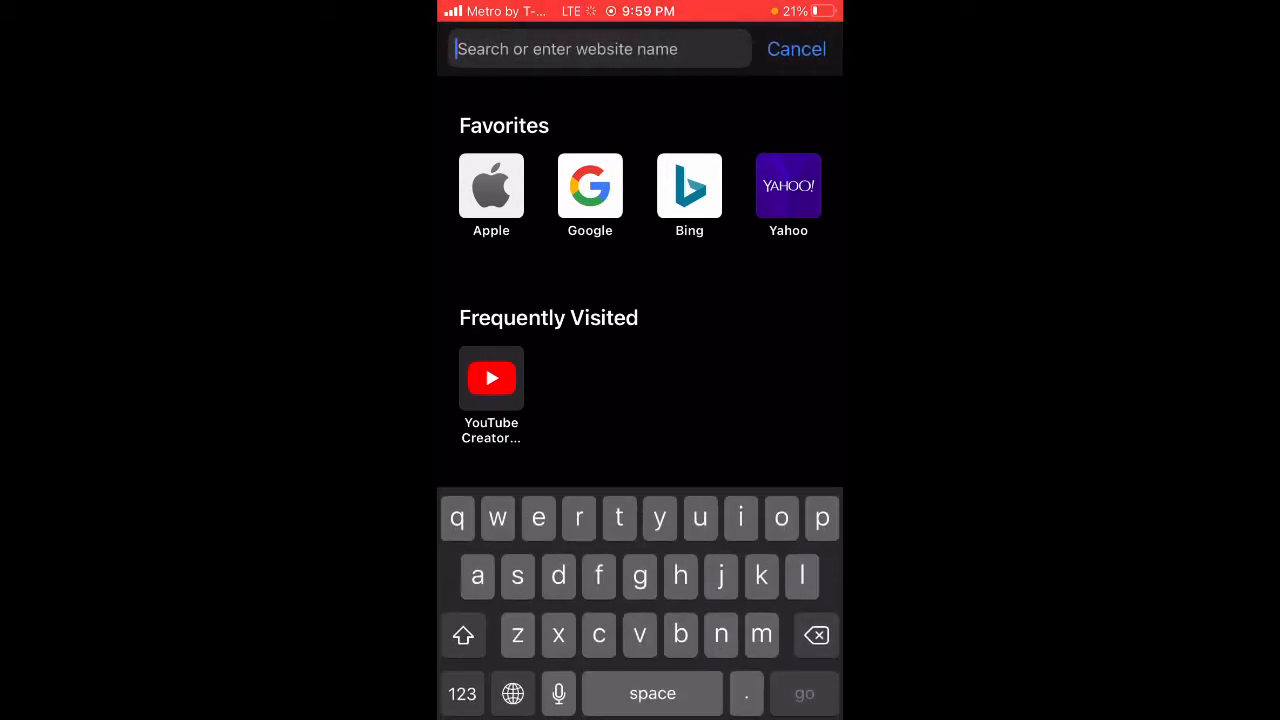
pyautogui.write('di')
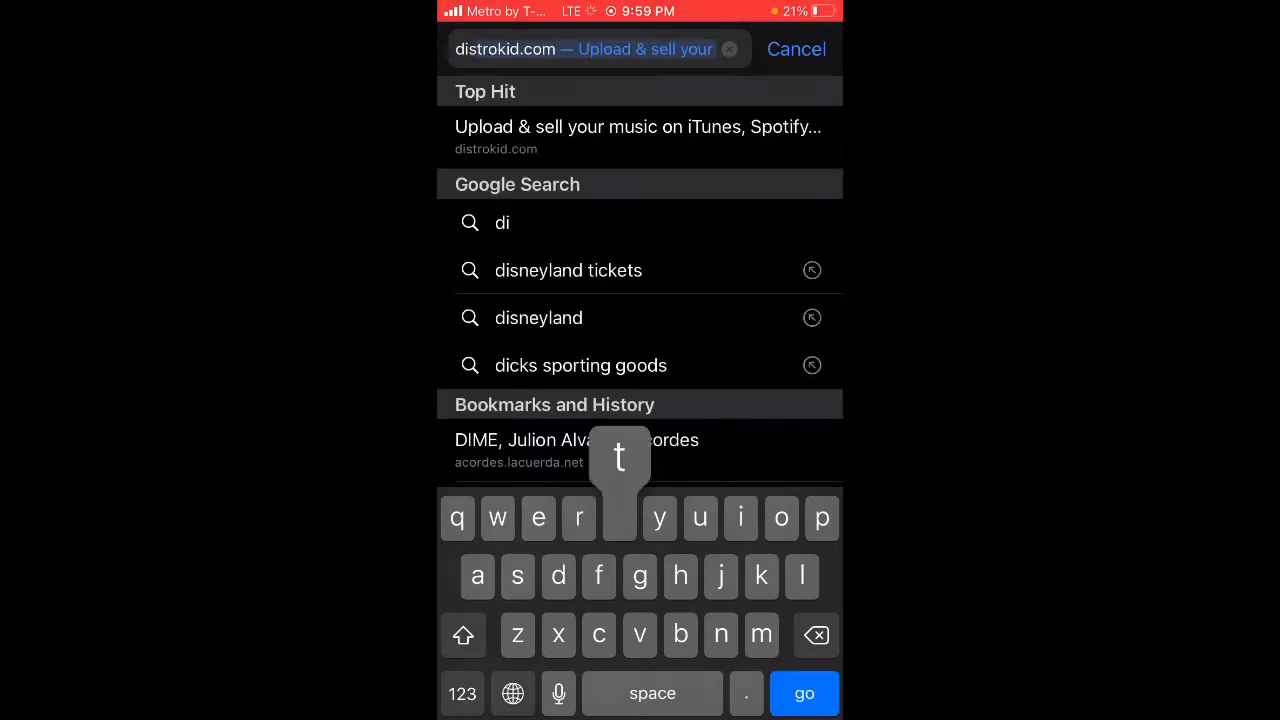
pyautogui.click(638, 137)
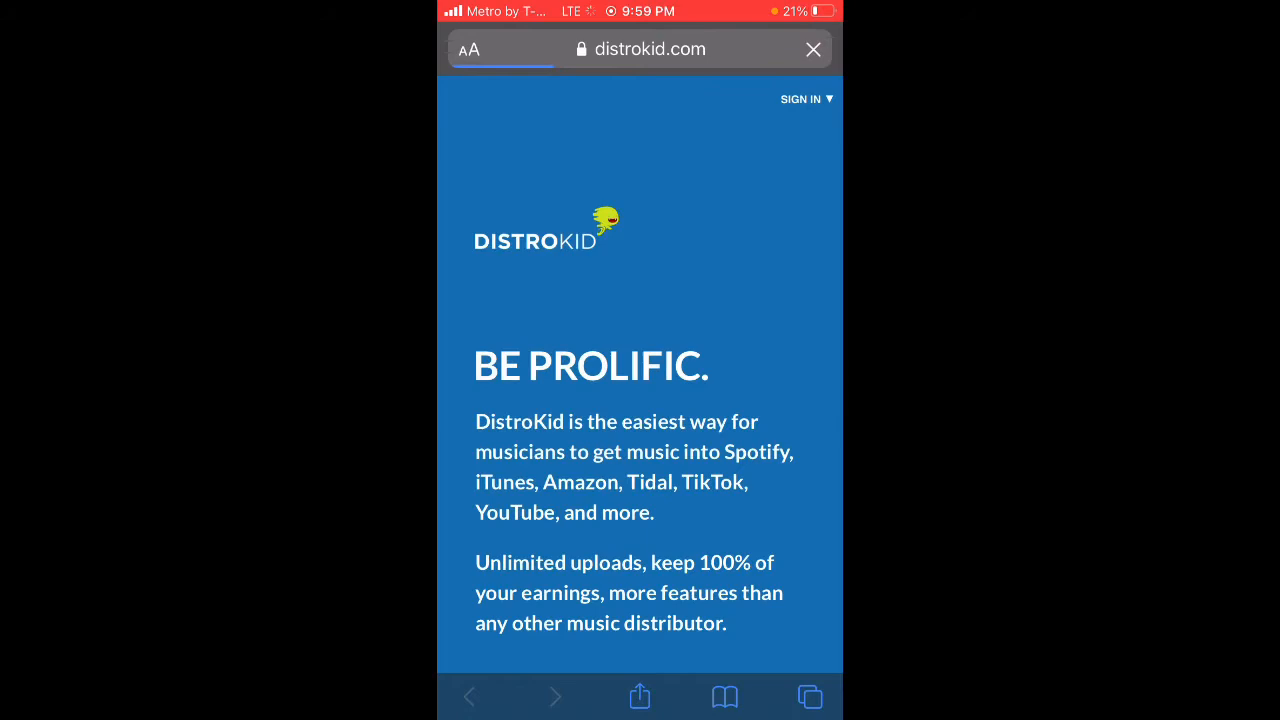
# Fill in the email and password sign-up form and submit it
pyautogui.scroll(-3)
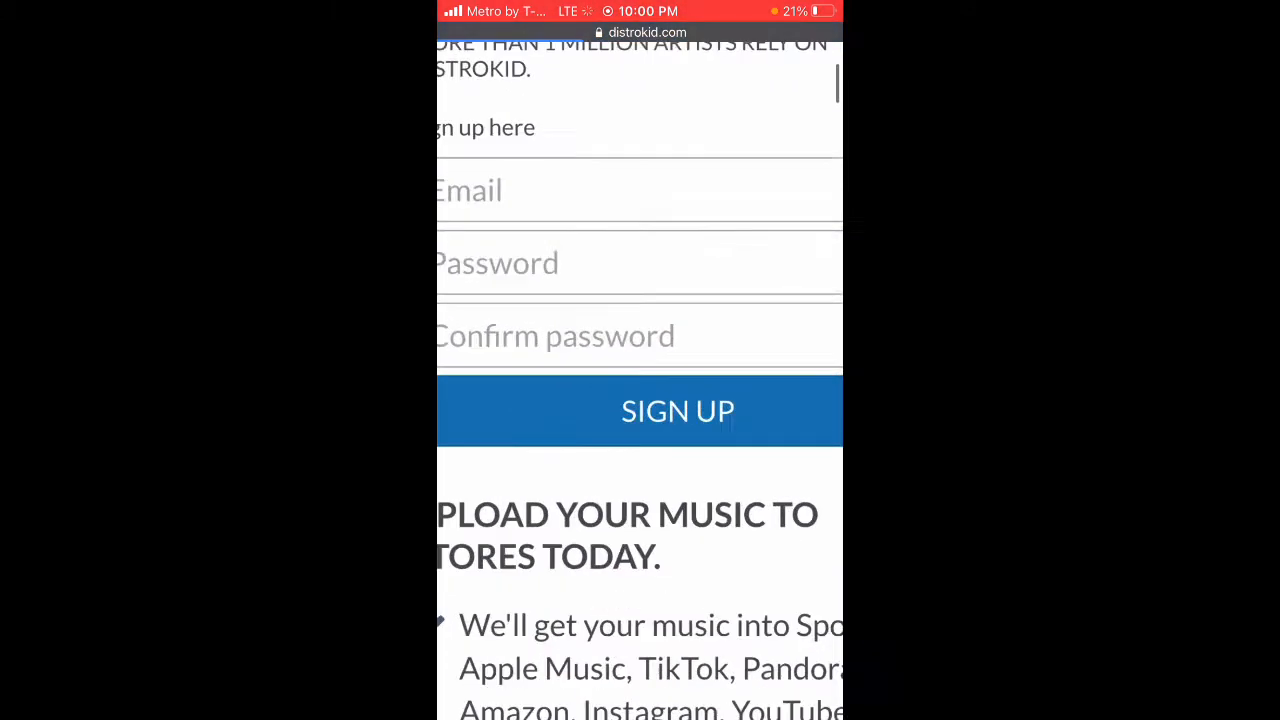
pyautogui.scroll(3)
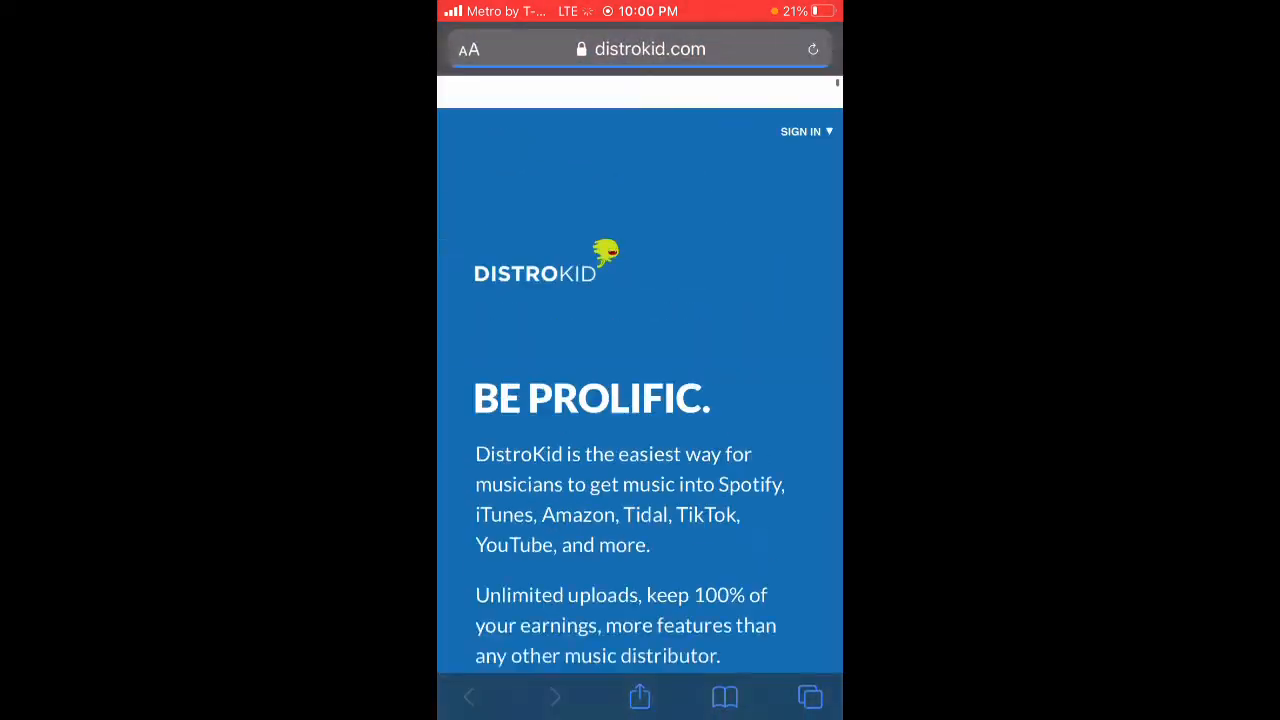
pyautogui.click(800, 131)
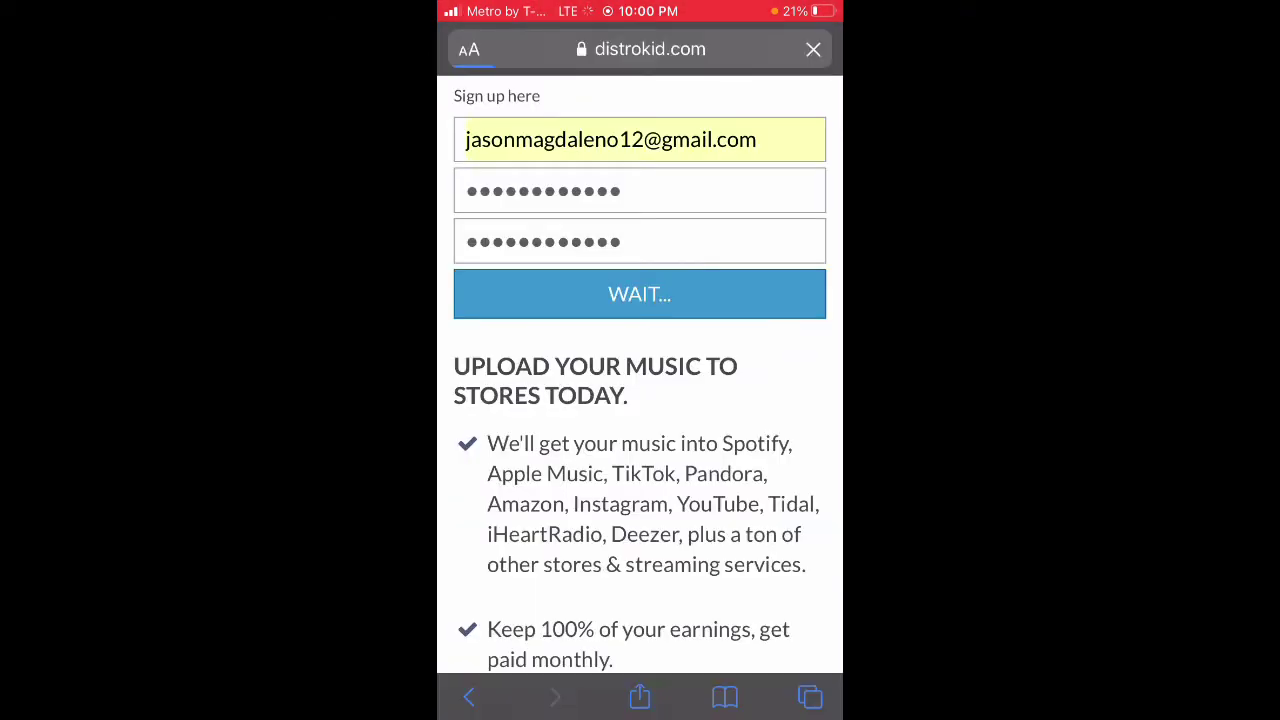
pyautogui.click(639, 293)
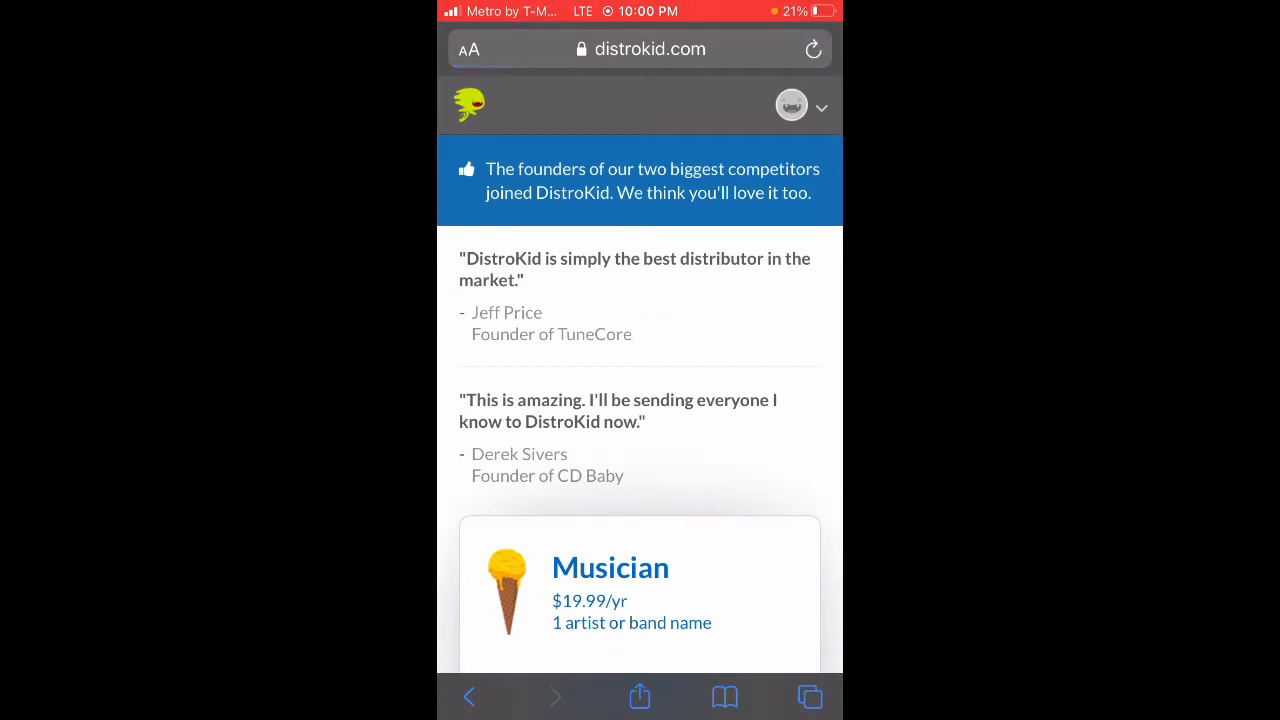
pyautogui.scroll(-3)
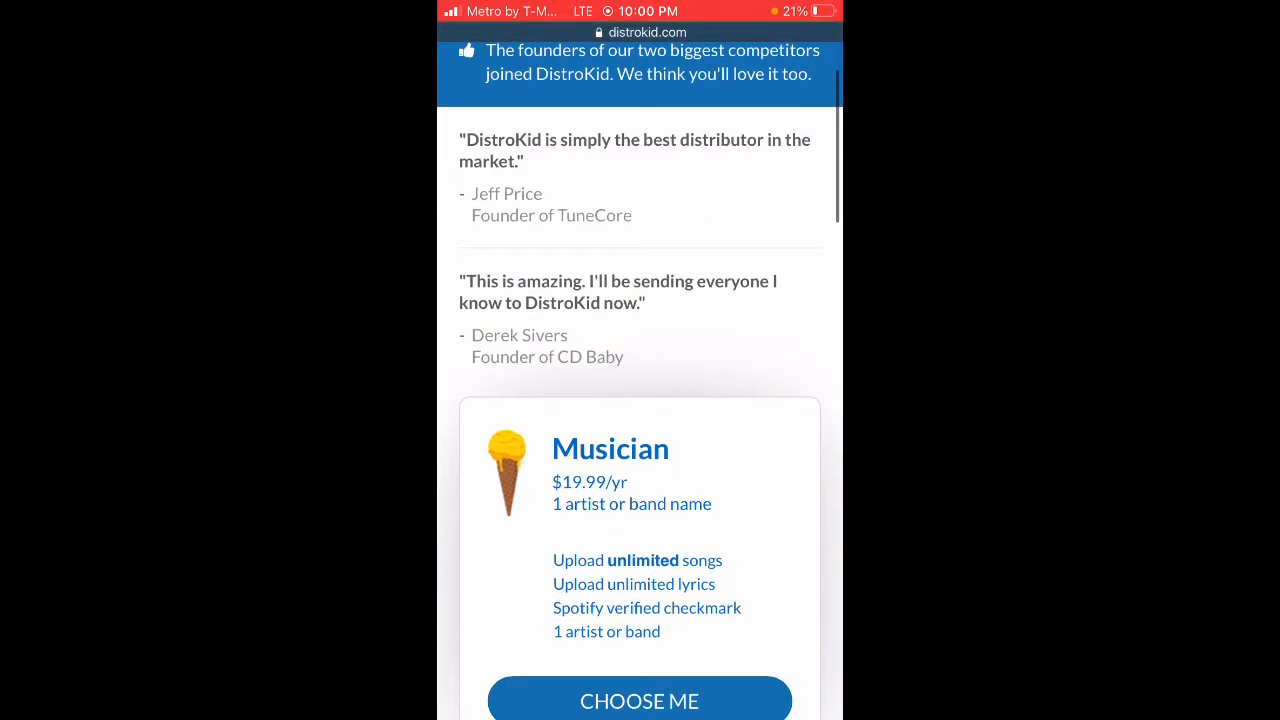
pyautogui.scroll(-3)
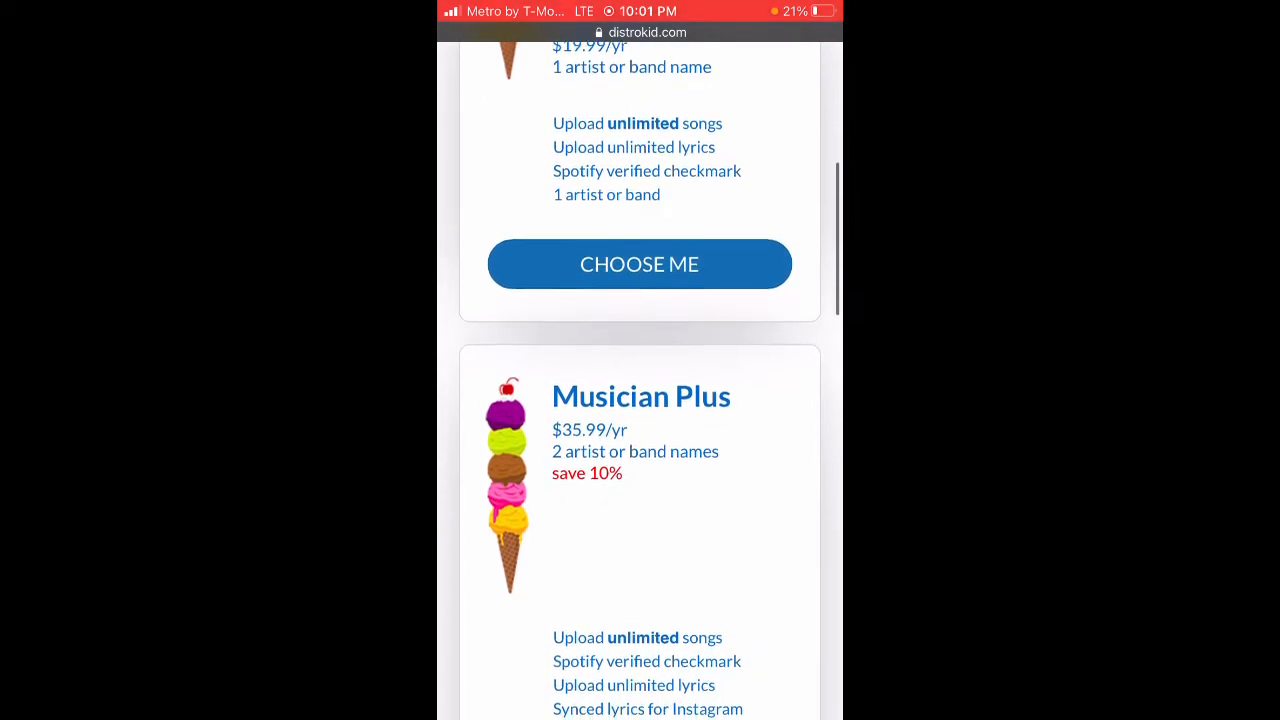
pyautogui.scroll(-3)
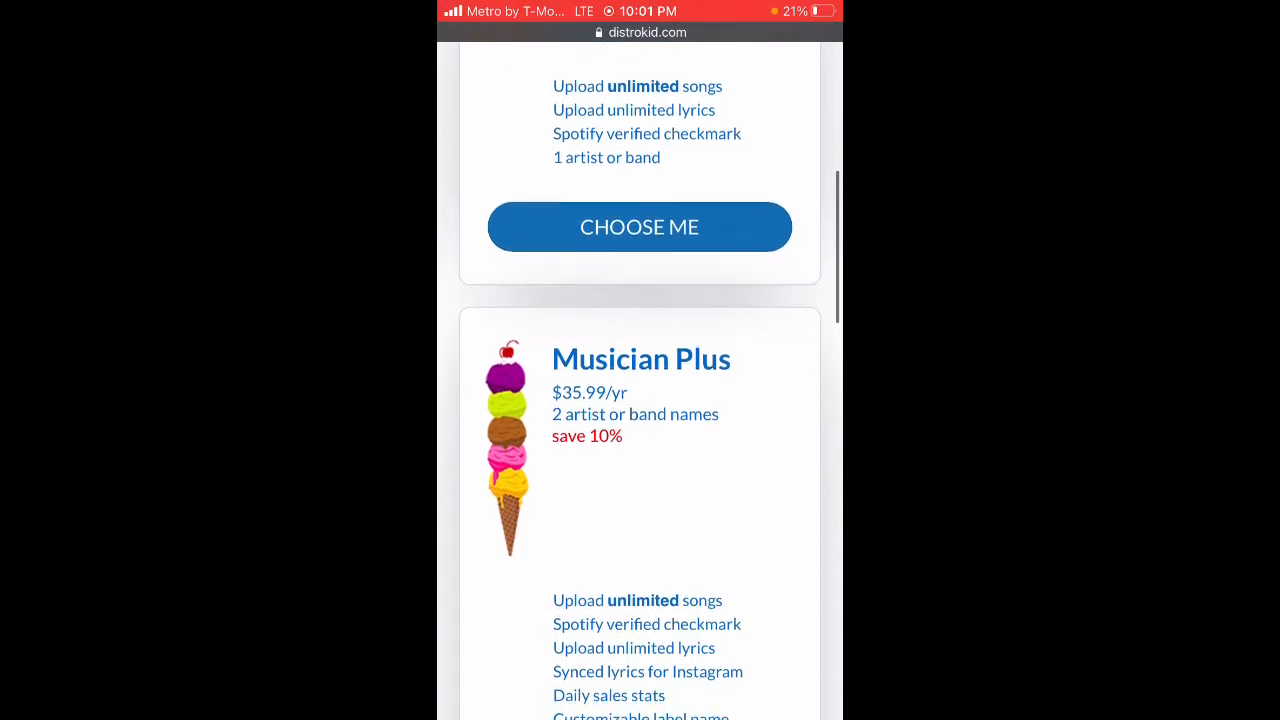
pyautogui.scroll(-3)
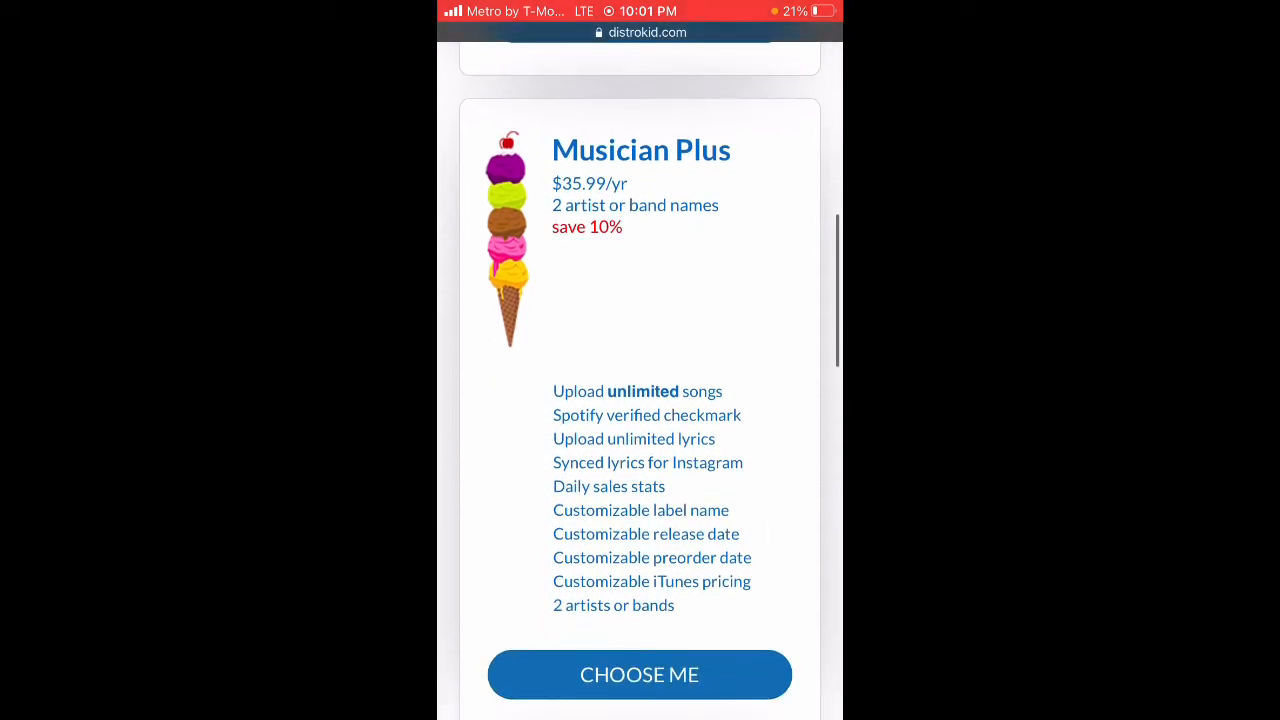
pyautogui.scroll(-3)
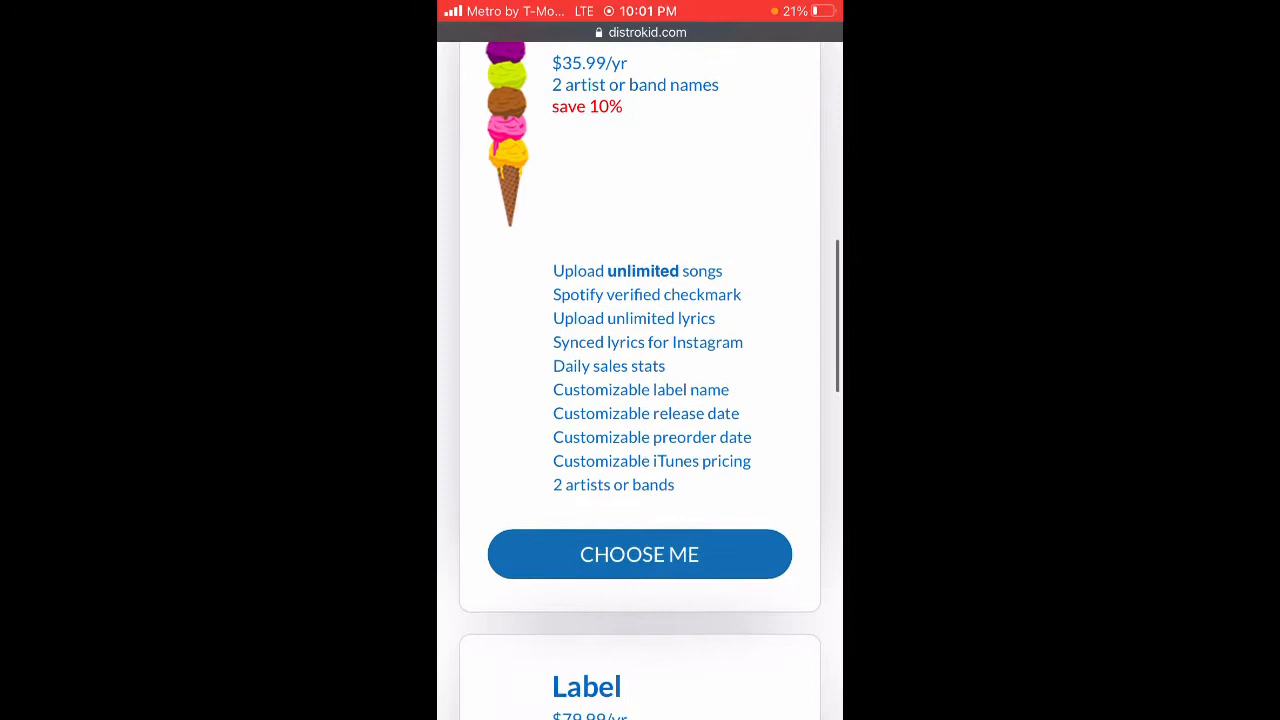
pyautogui.scroll(-3)
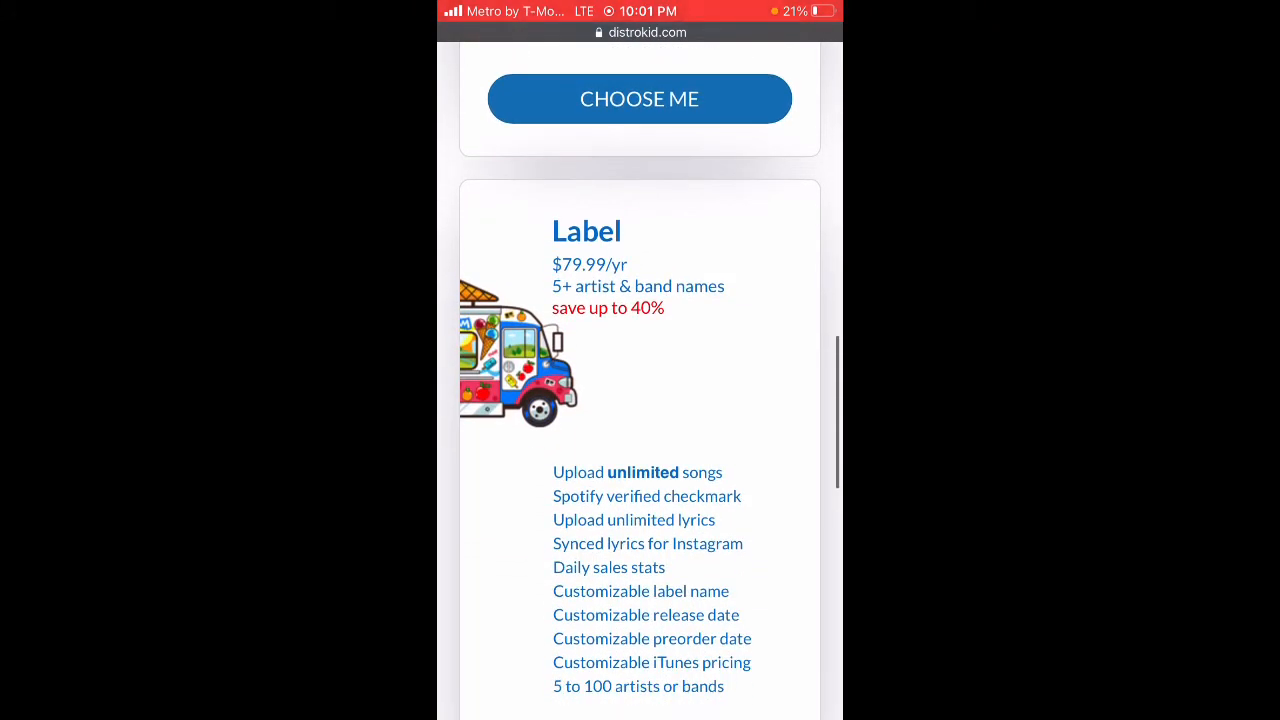
pyautogui.scroll(-3)
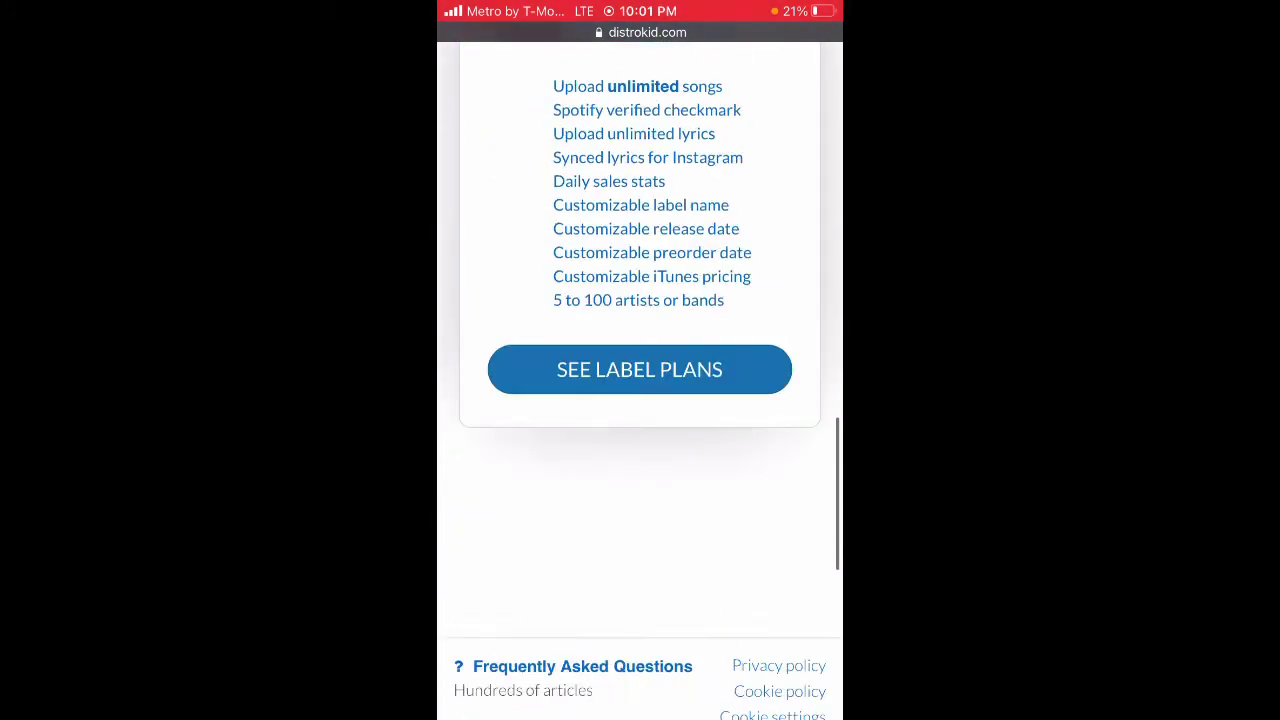
pyautogui.scroll(3)
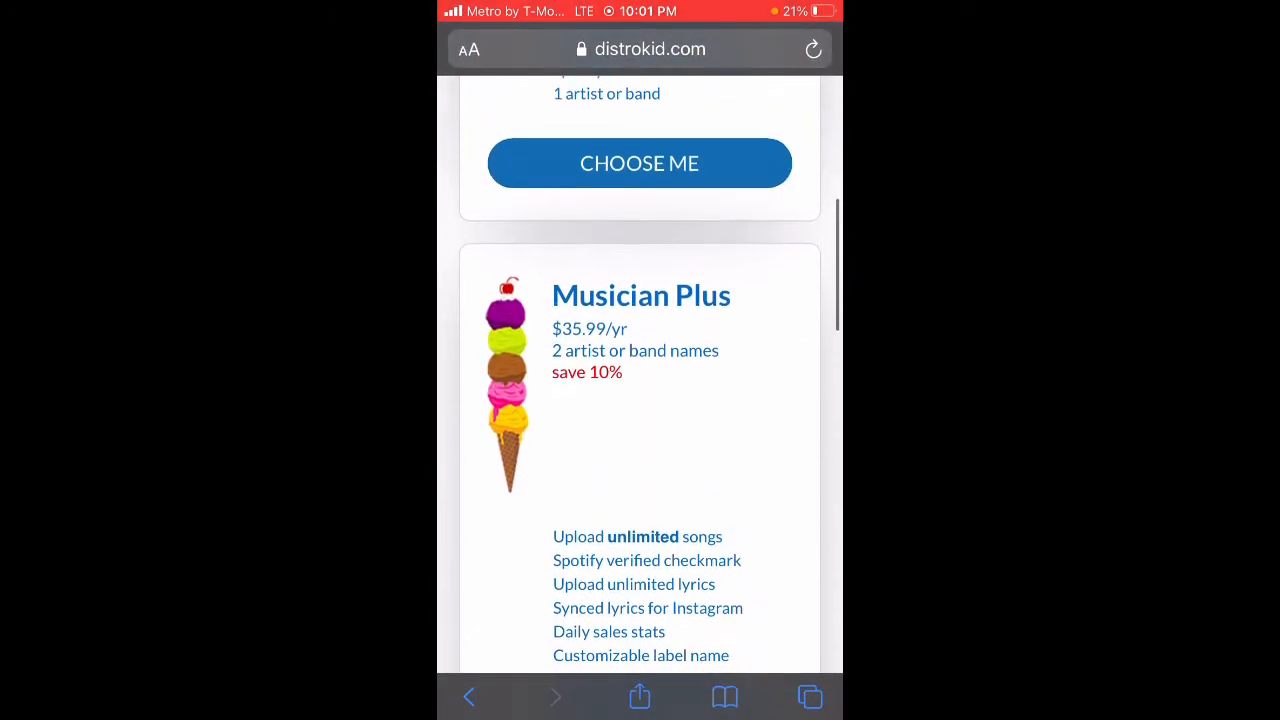
pyautogui.scroll(3)
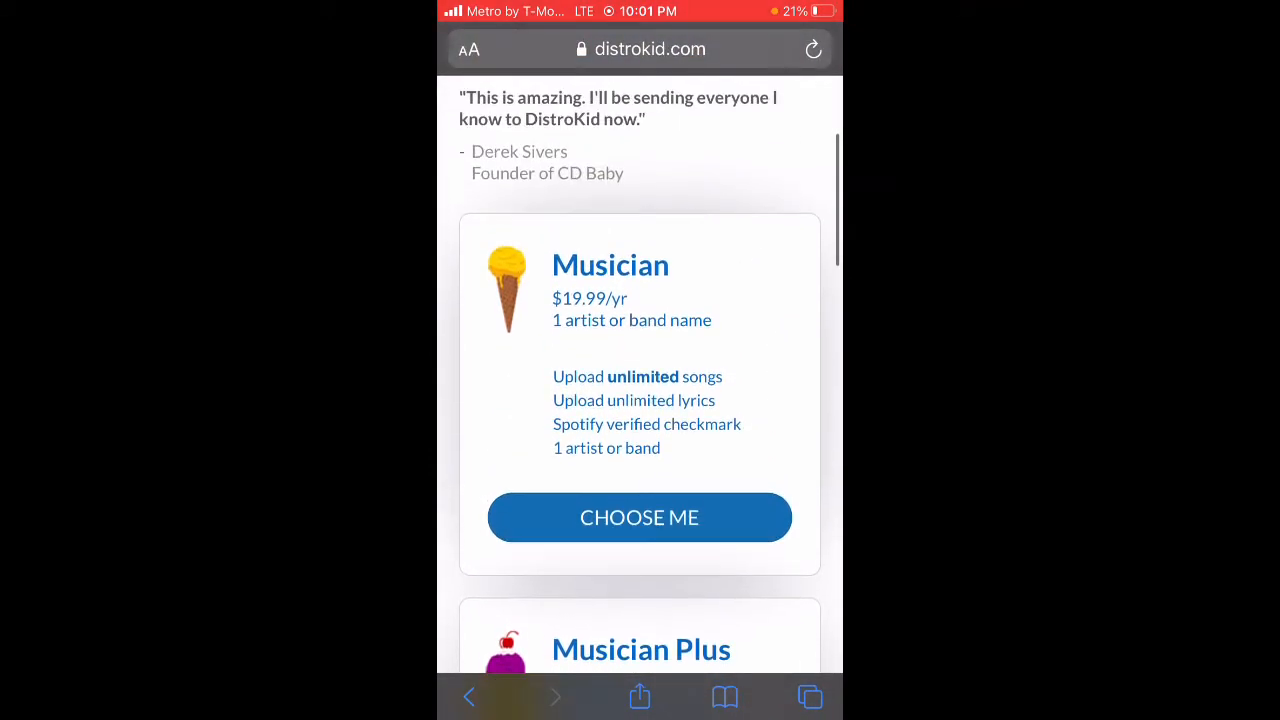
# Choose the $19.99/yr Musician plan and submit the credit card payment form
pyautogui.click(639, 517)
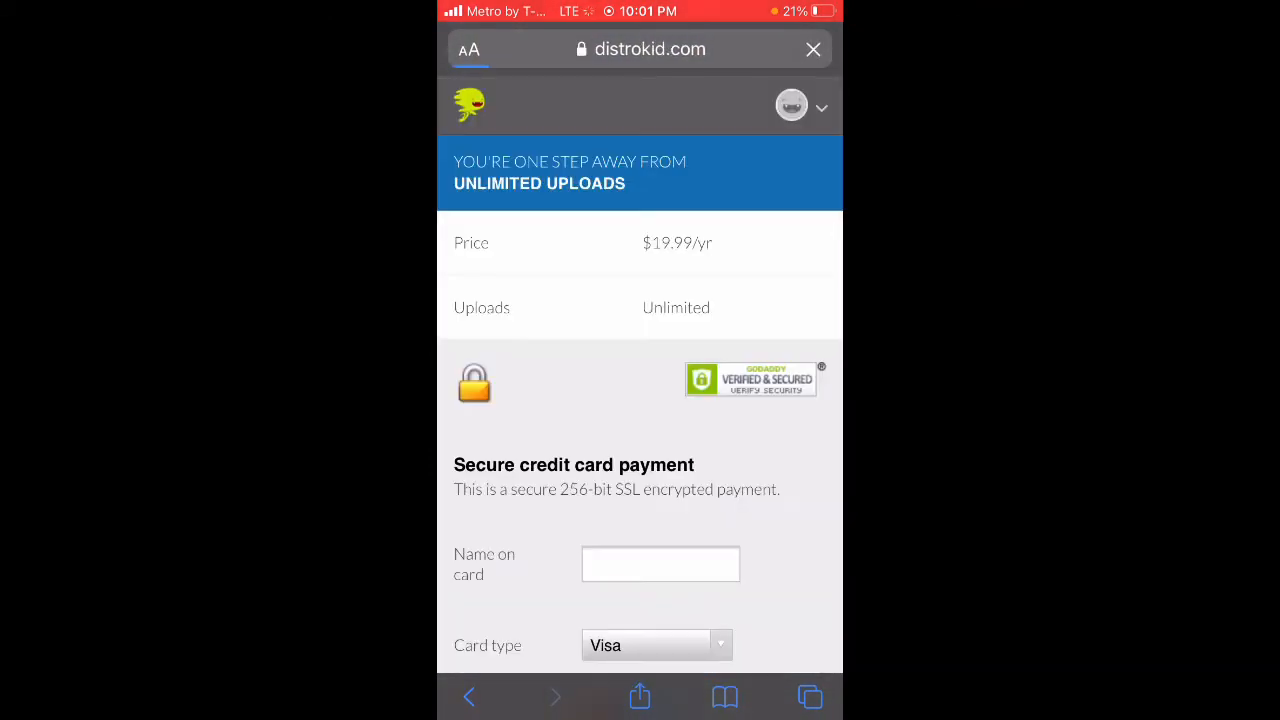
pyautogui.scroll(-3)
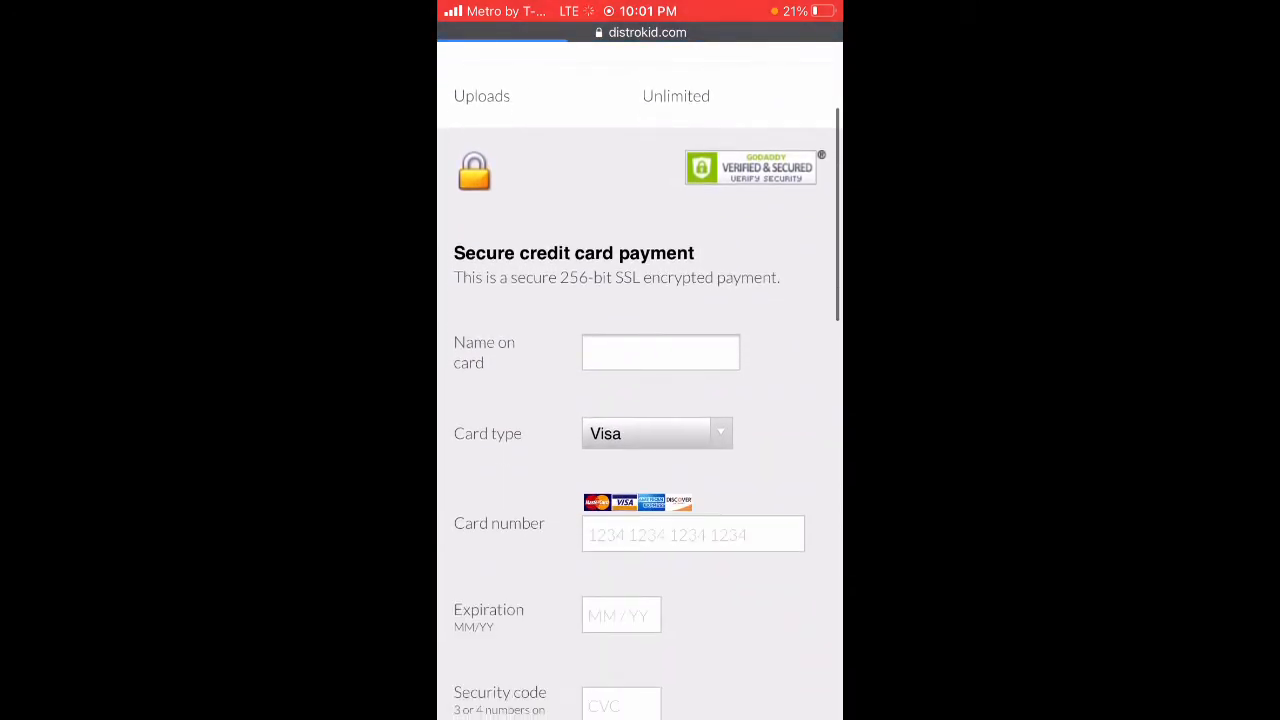
pyautogui.scroll(-3)
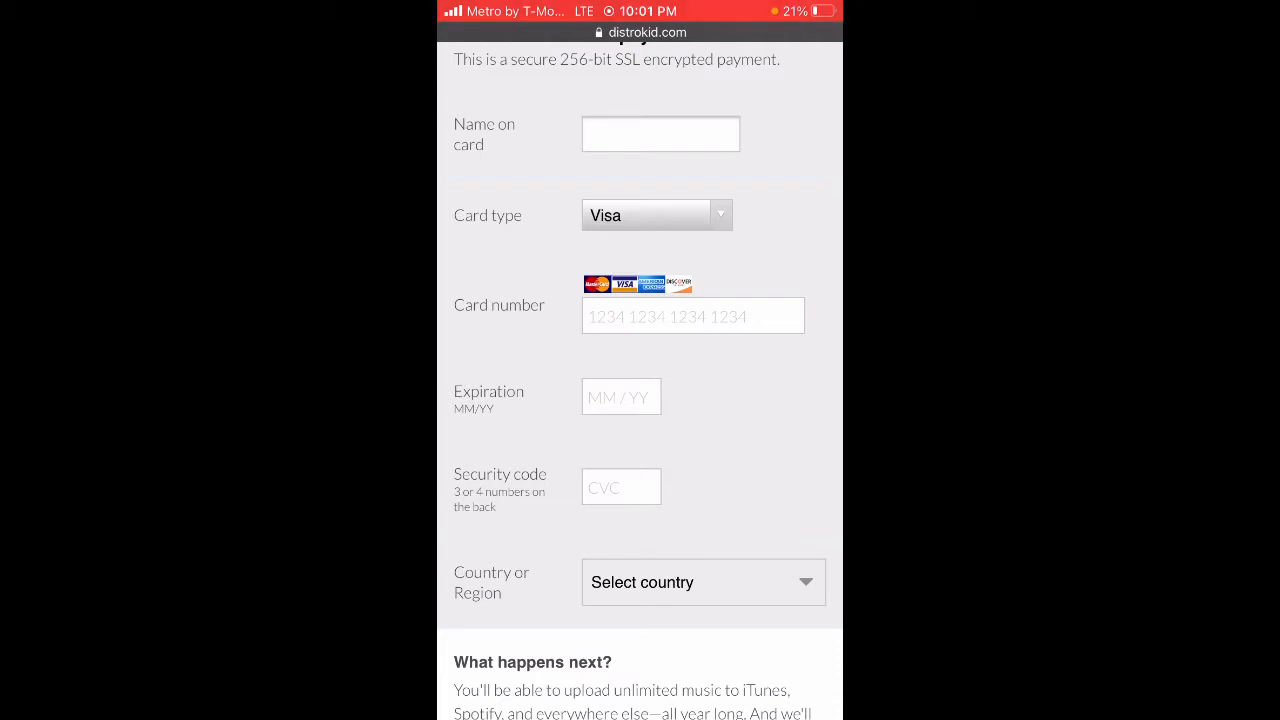
pyautogui.scroll(-3)
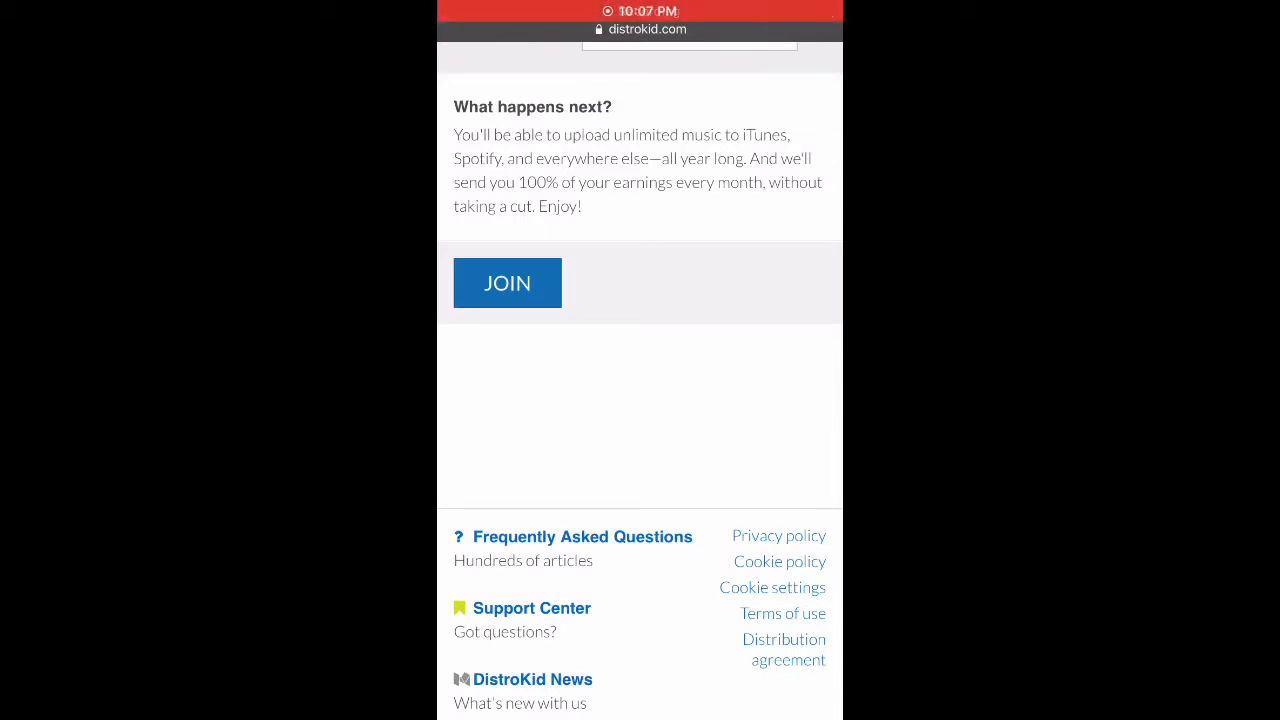
pyautogui.scroll(3)
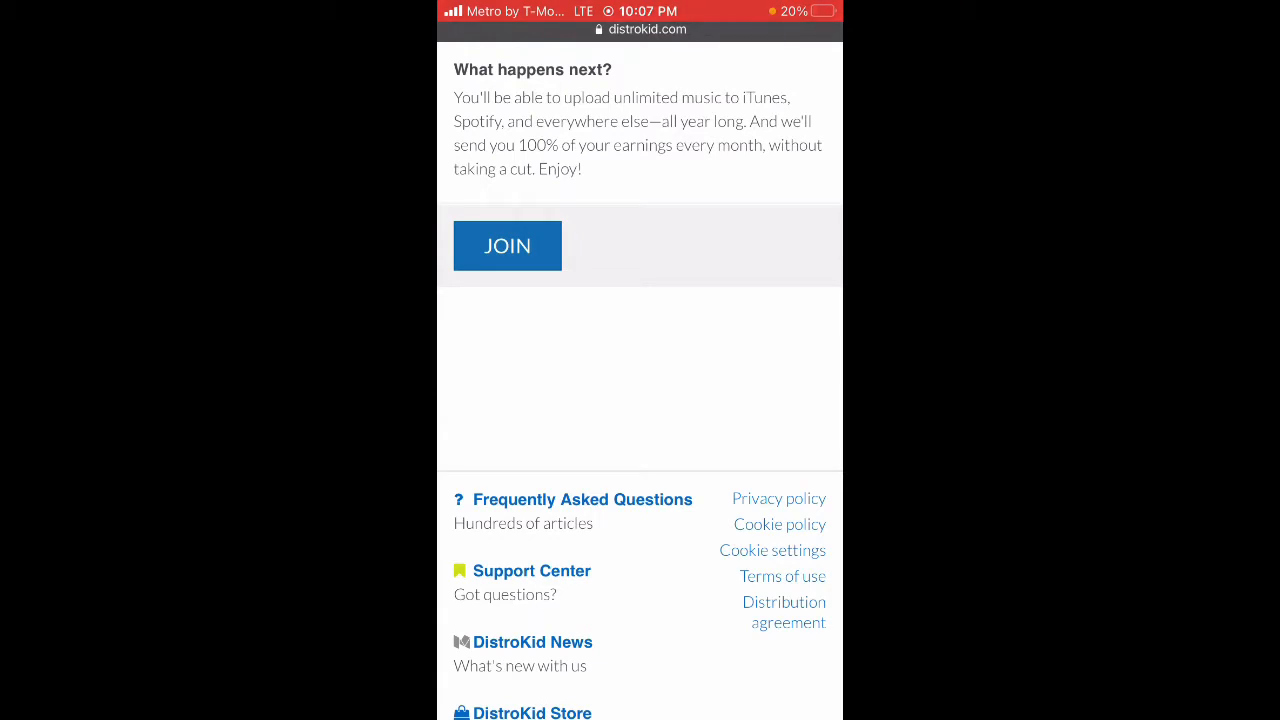
pyautogui.click(507, 245)
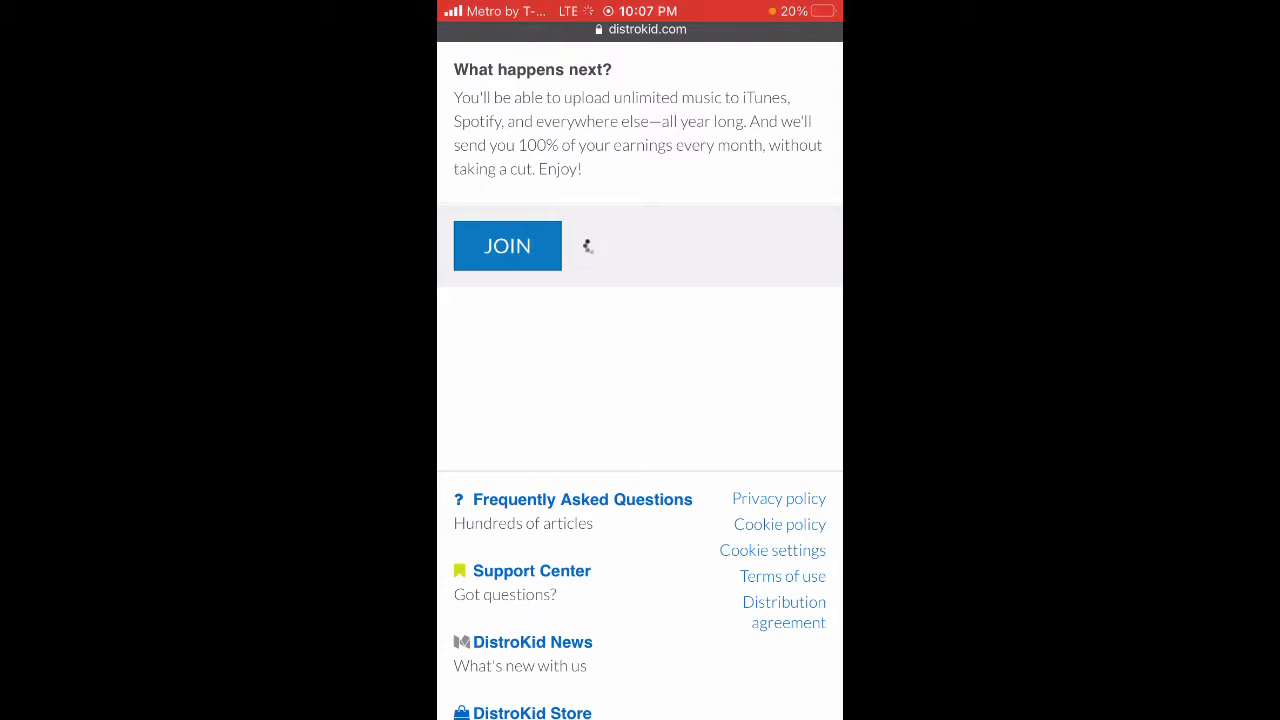
pyautogui.click(507, 245)
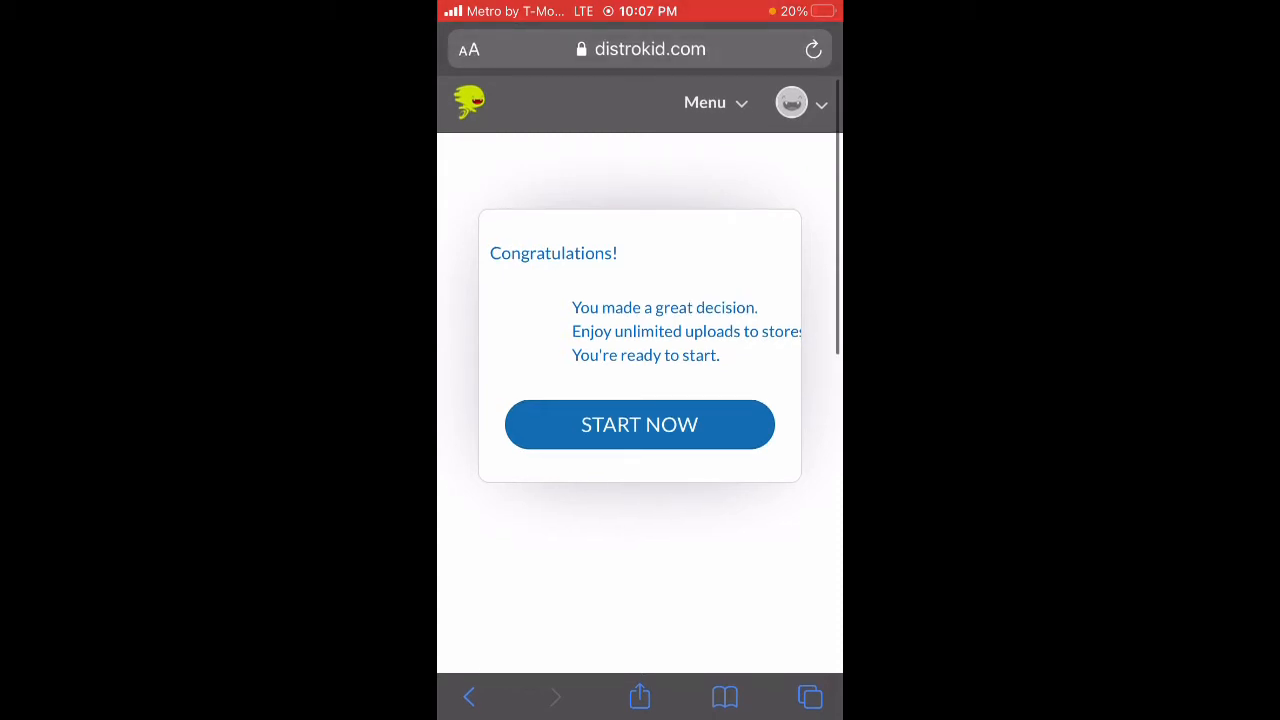
# Start uploading music and read the phone number and mailing address requirement
pyautogui.click(639, 424)
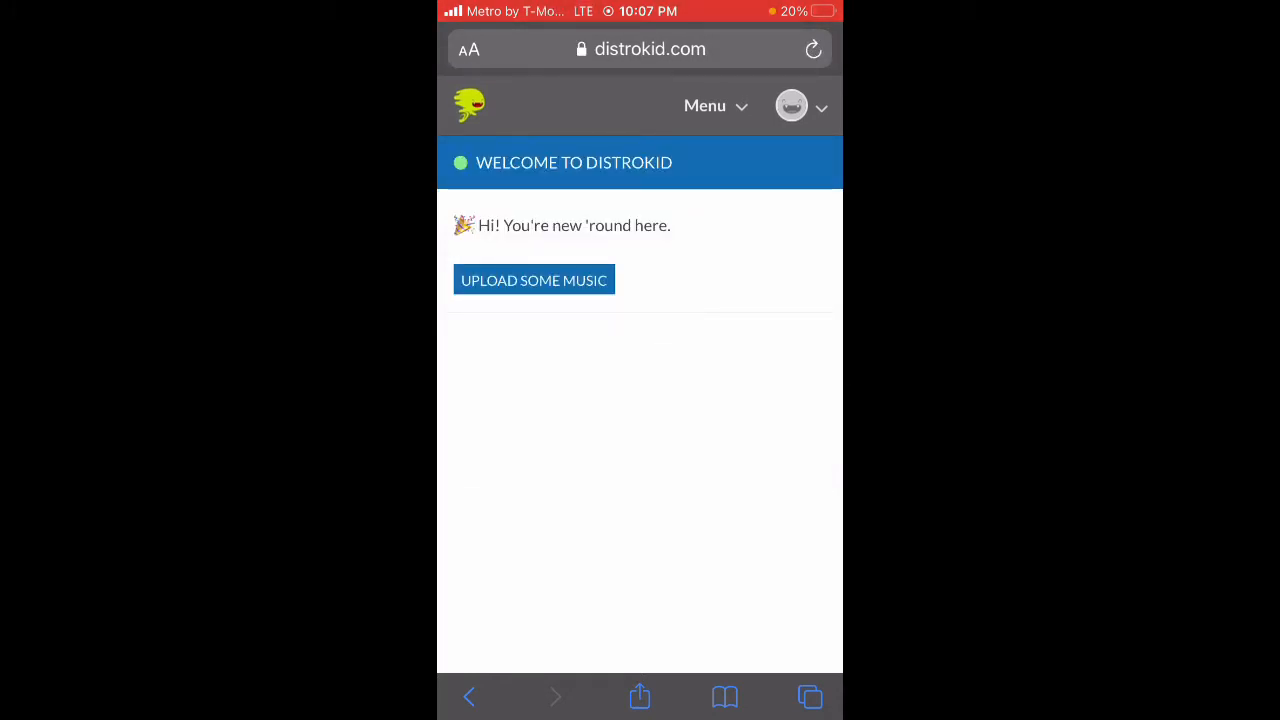
pyautogui.click(533, 280)
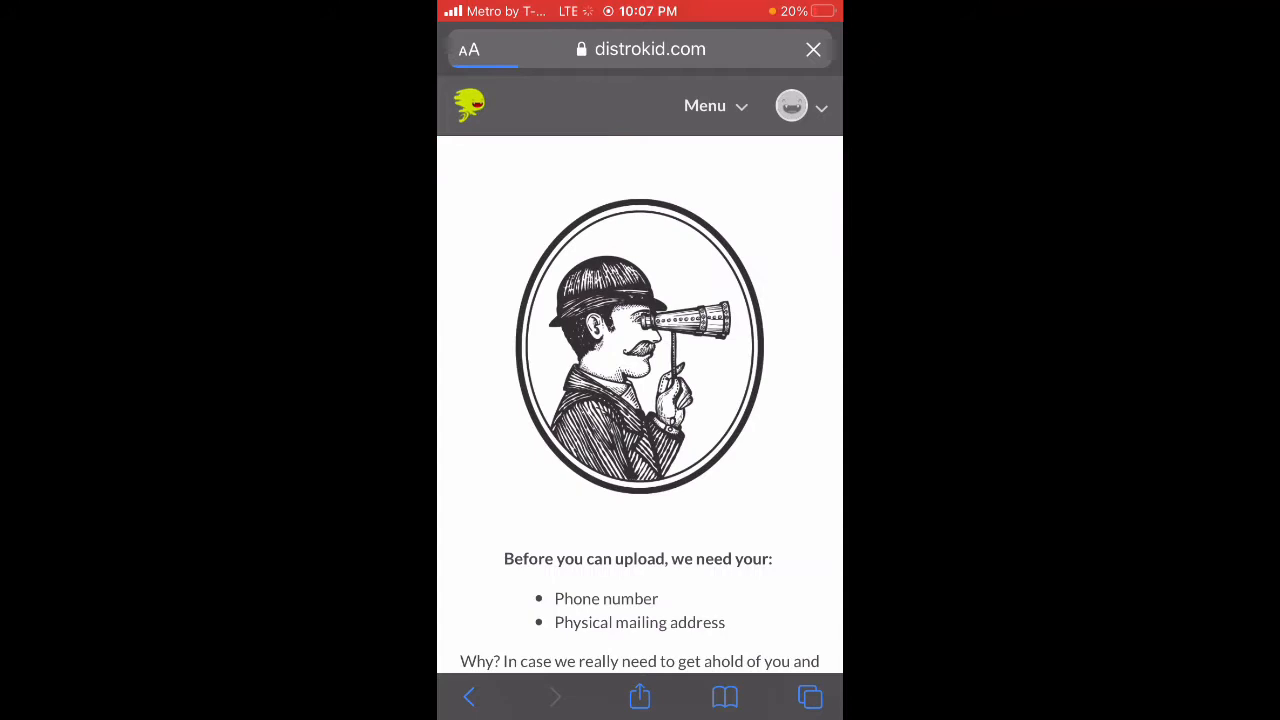
pyautogui.scroll(-3)
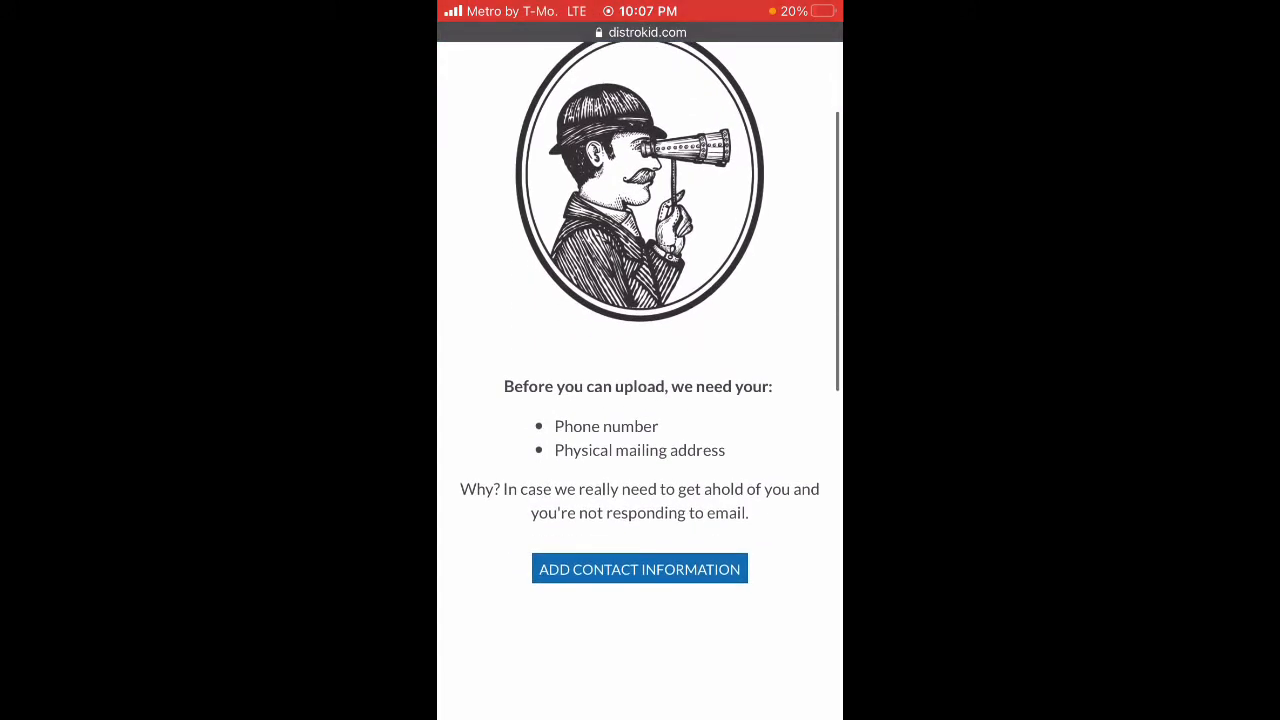
pyautogui.scroll(-3)
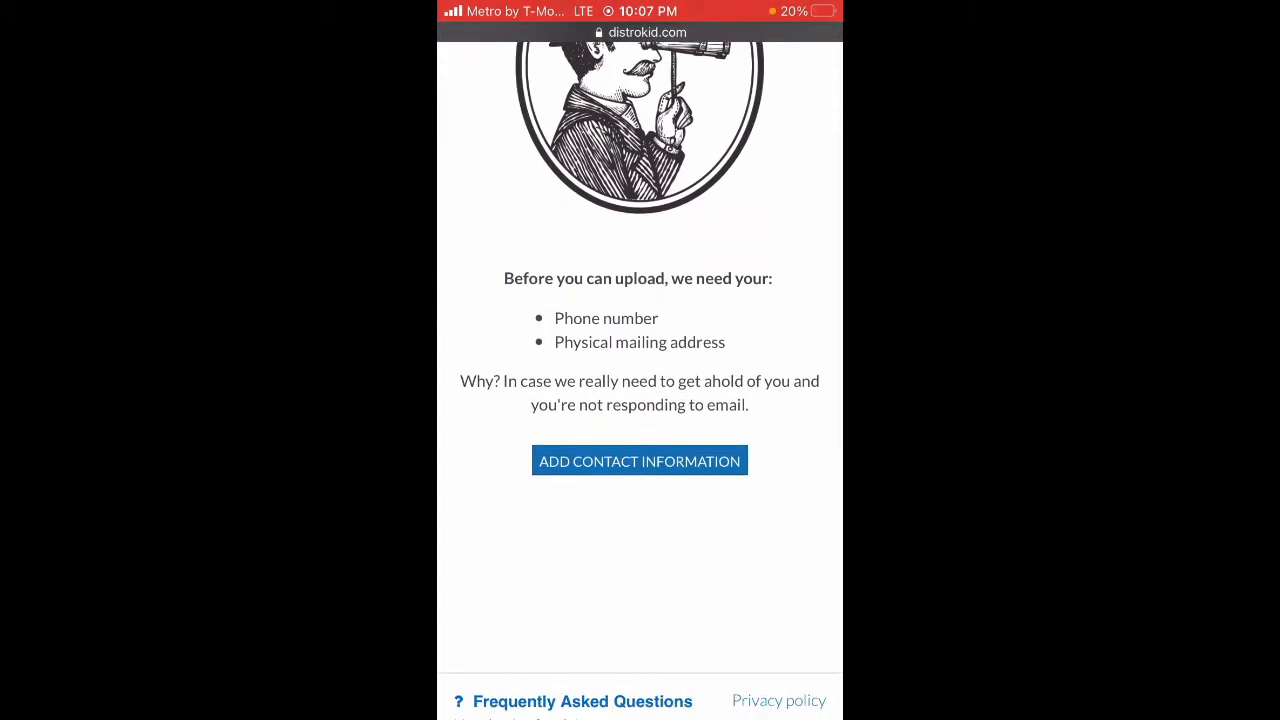
pyautogui.scroll(-3)
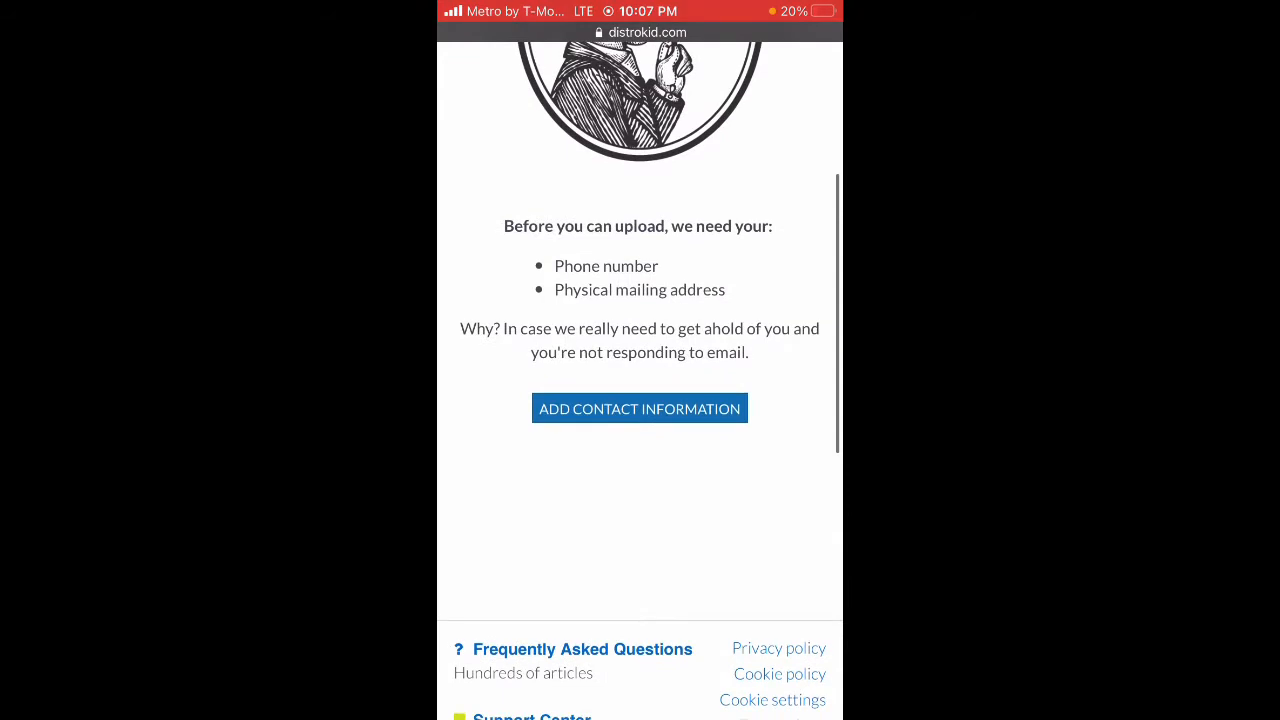
pyautogui.scroll(3)
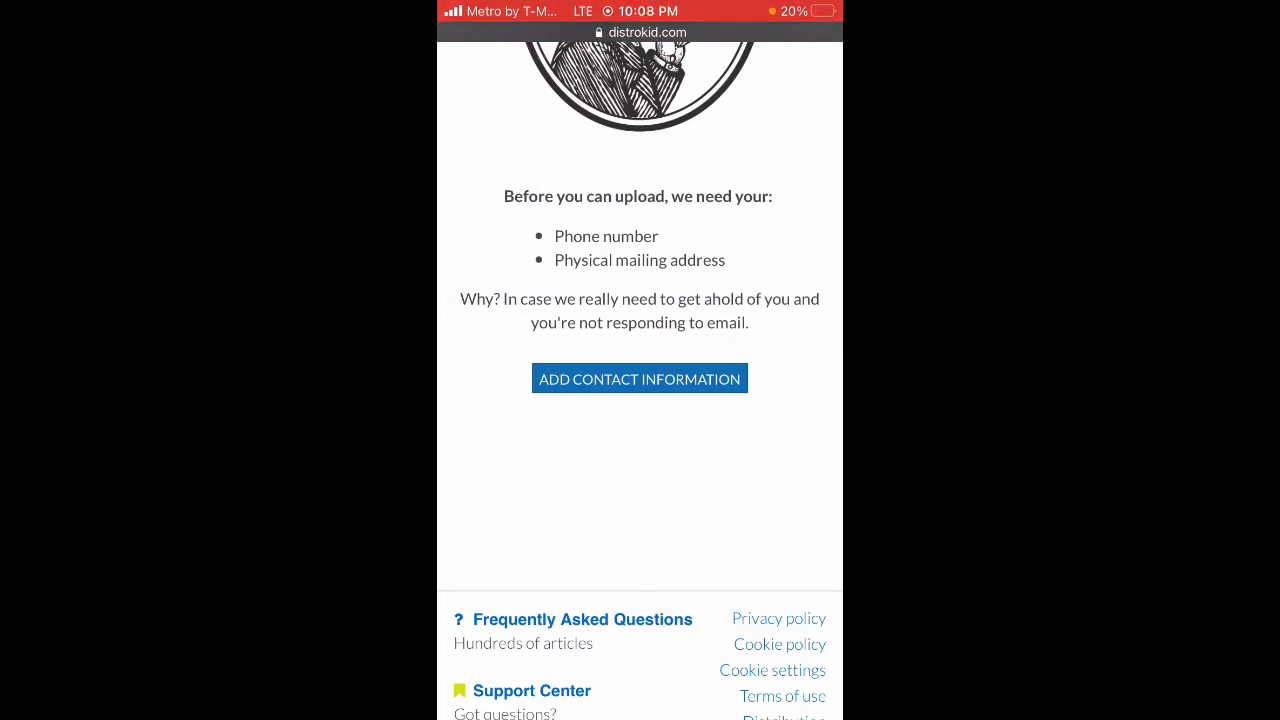
# Autofill the saved login credentials using Touch ID
pyautogui.click(639, 378)
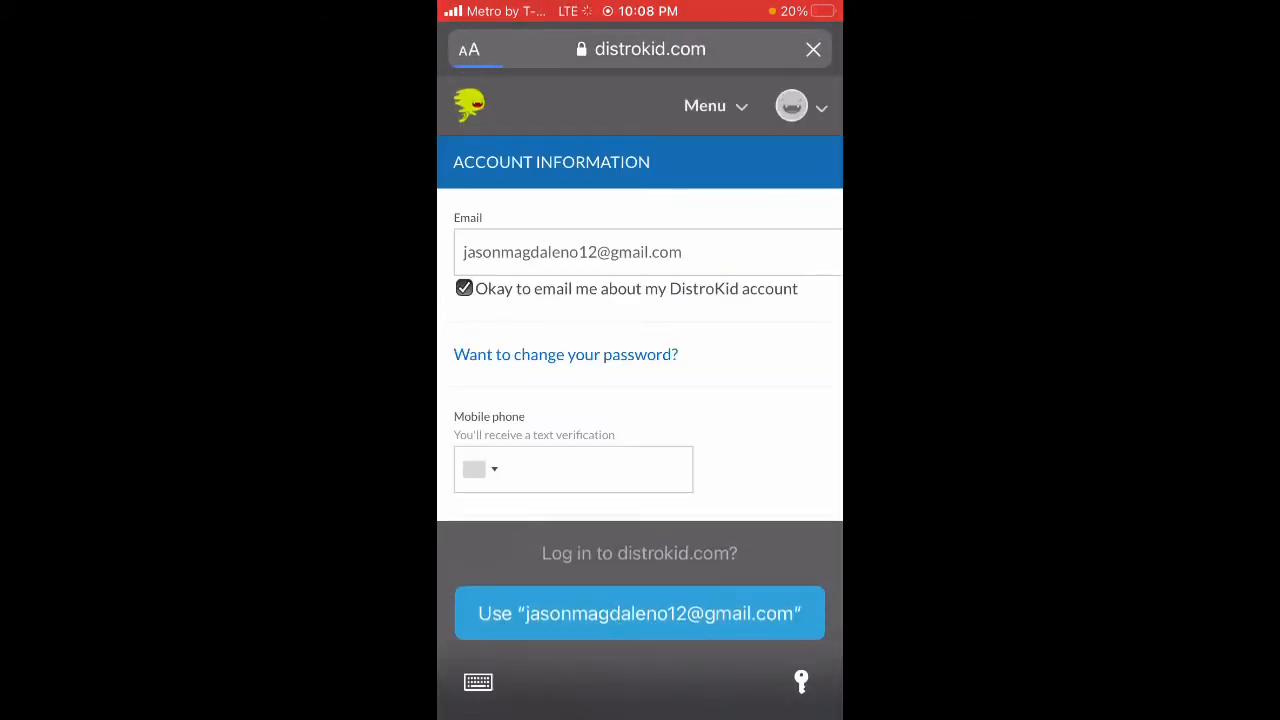
pyautogui.click(639, 613)
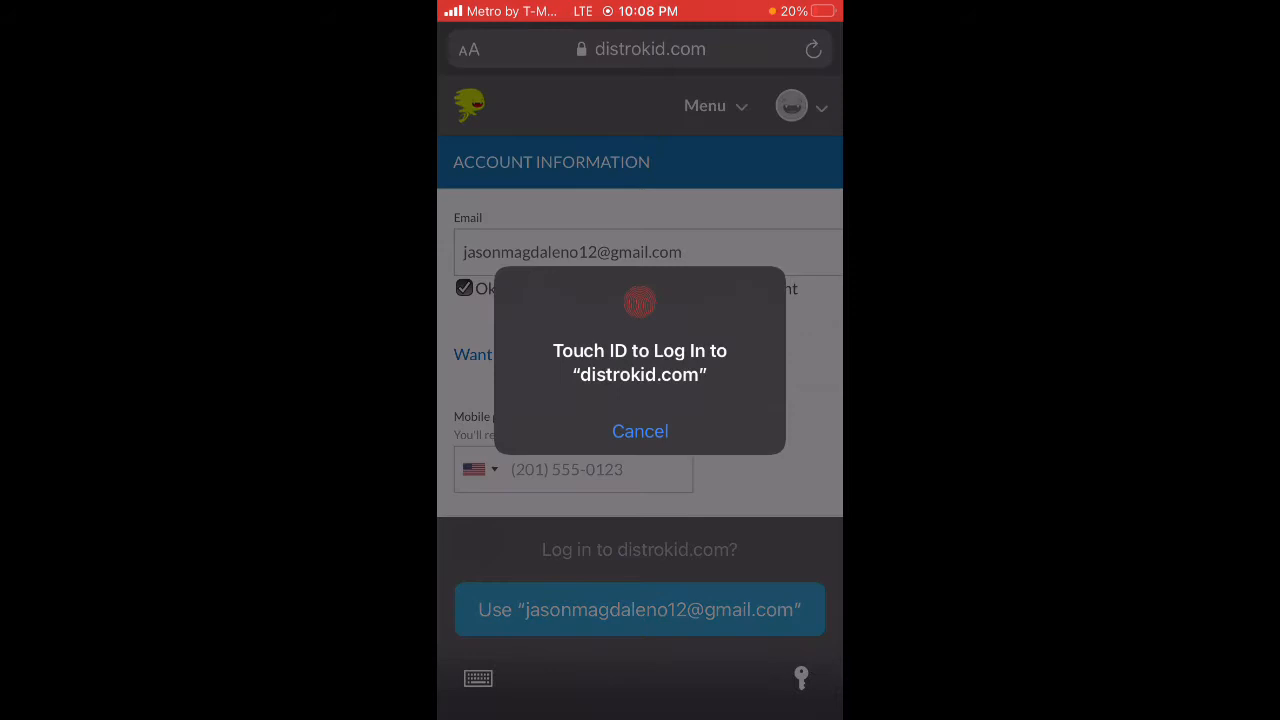
pyautogui.click(640, 431)
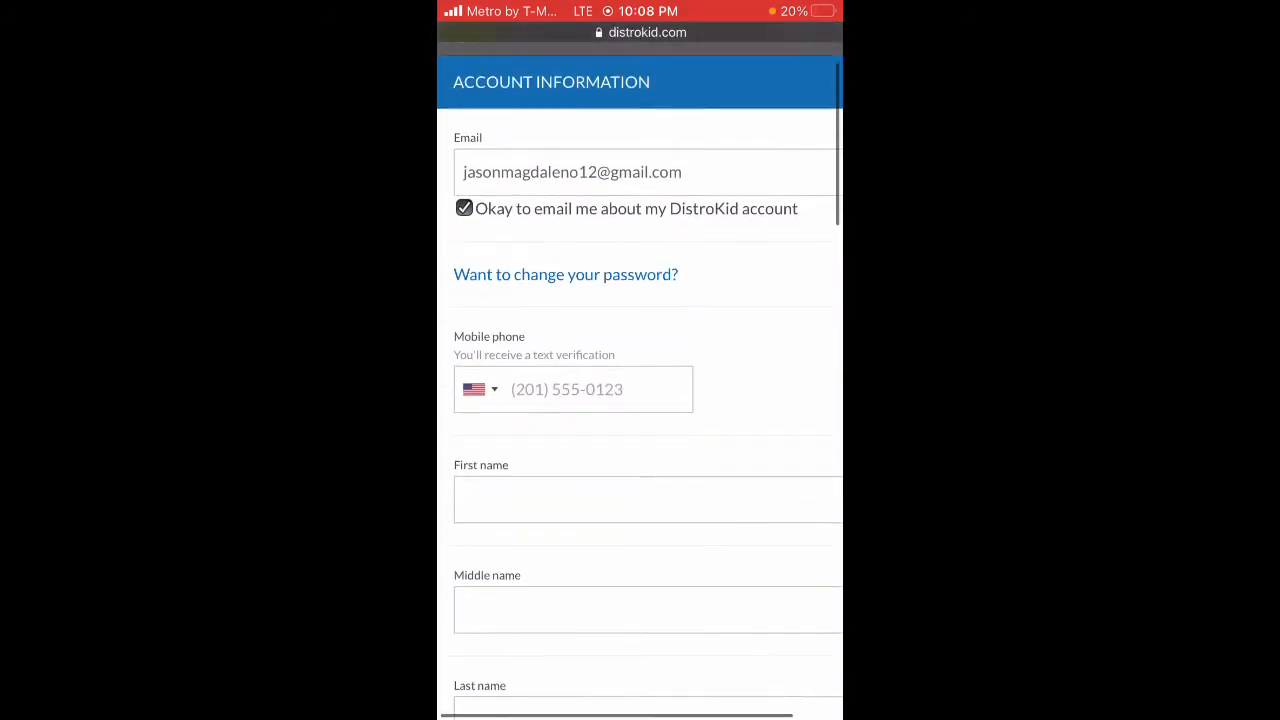
# Enter name and Los Angeles, California address, accept the agreement, and submit
pyautogui.click(590, 389)
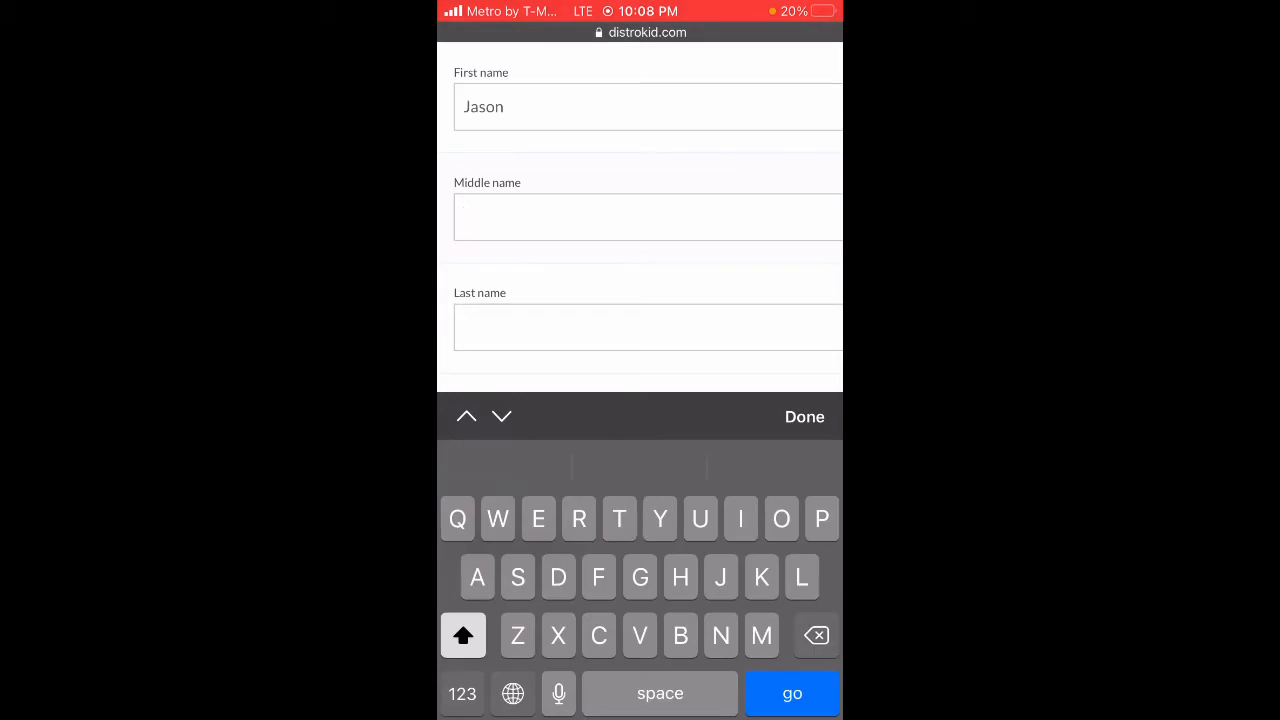
pyautogui.write('a')
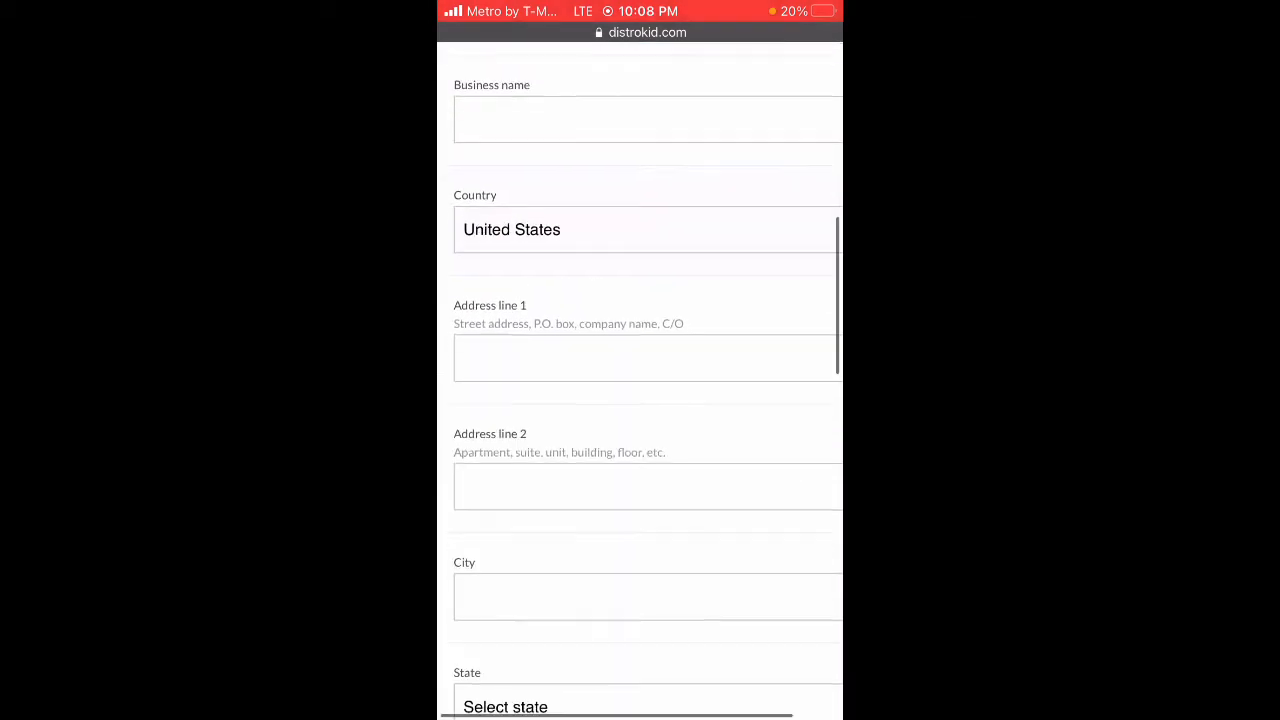
pyautogui.click(647, 357)
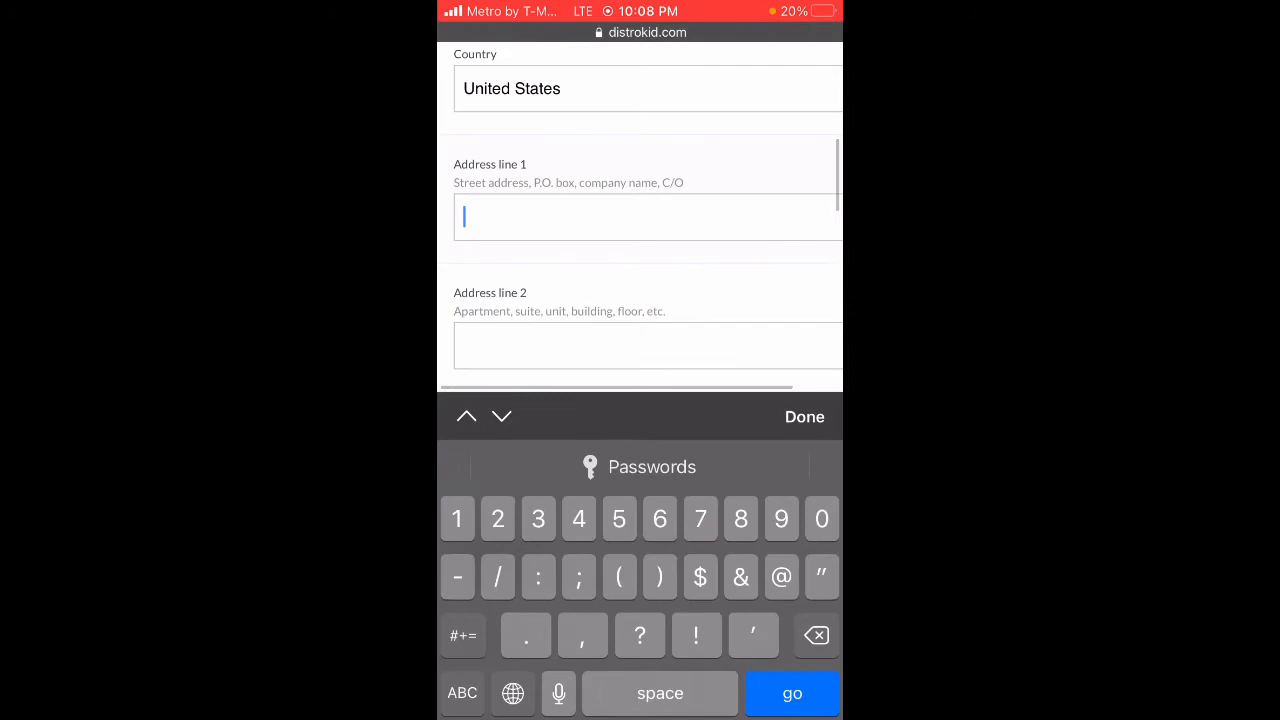
pyautogui.scroll(-3)
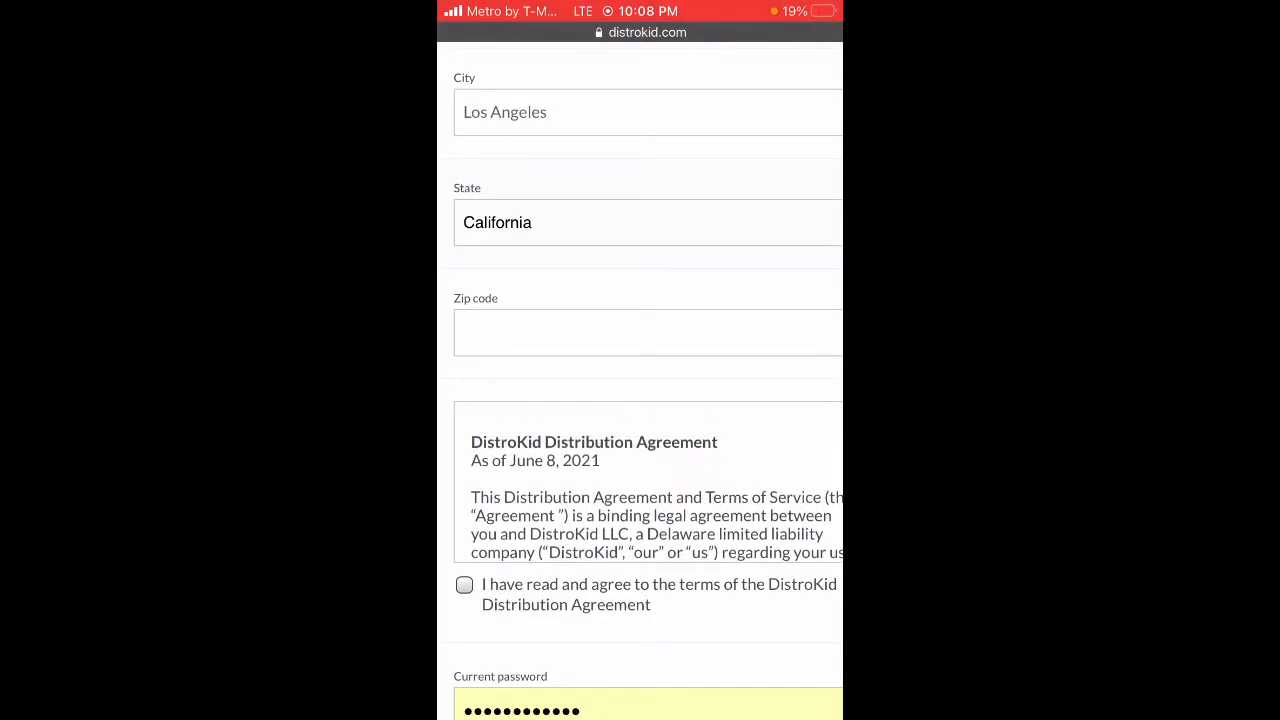
pyautogui.scroll(-3)
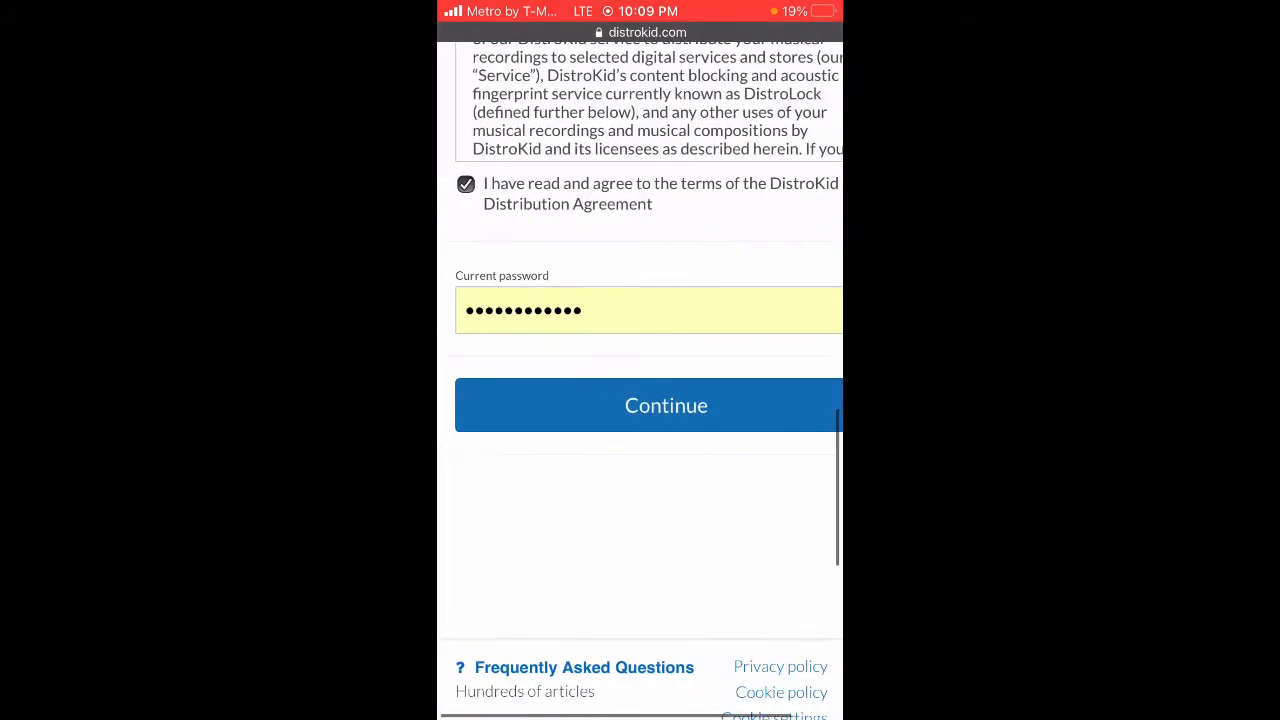
pyautogui.click(665, 405)
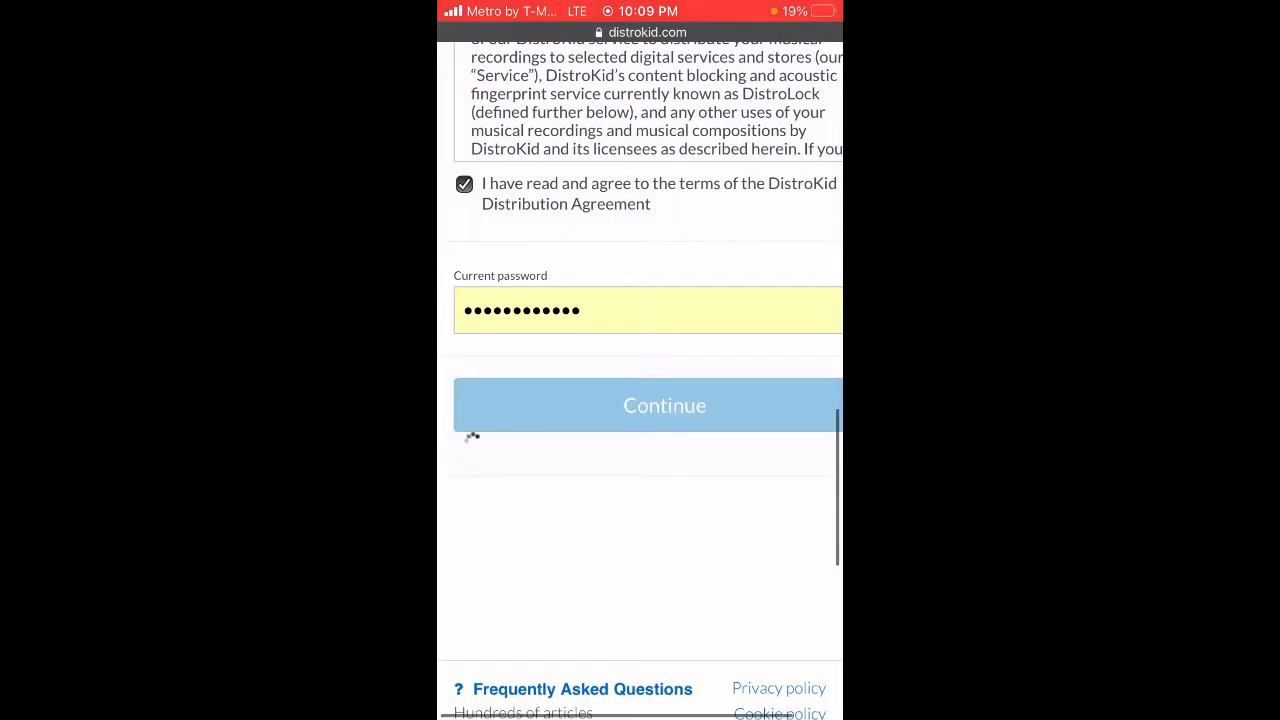
pyautogui.click(664, 405)
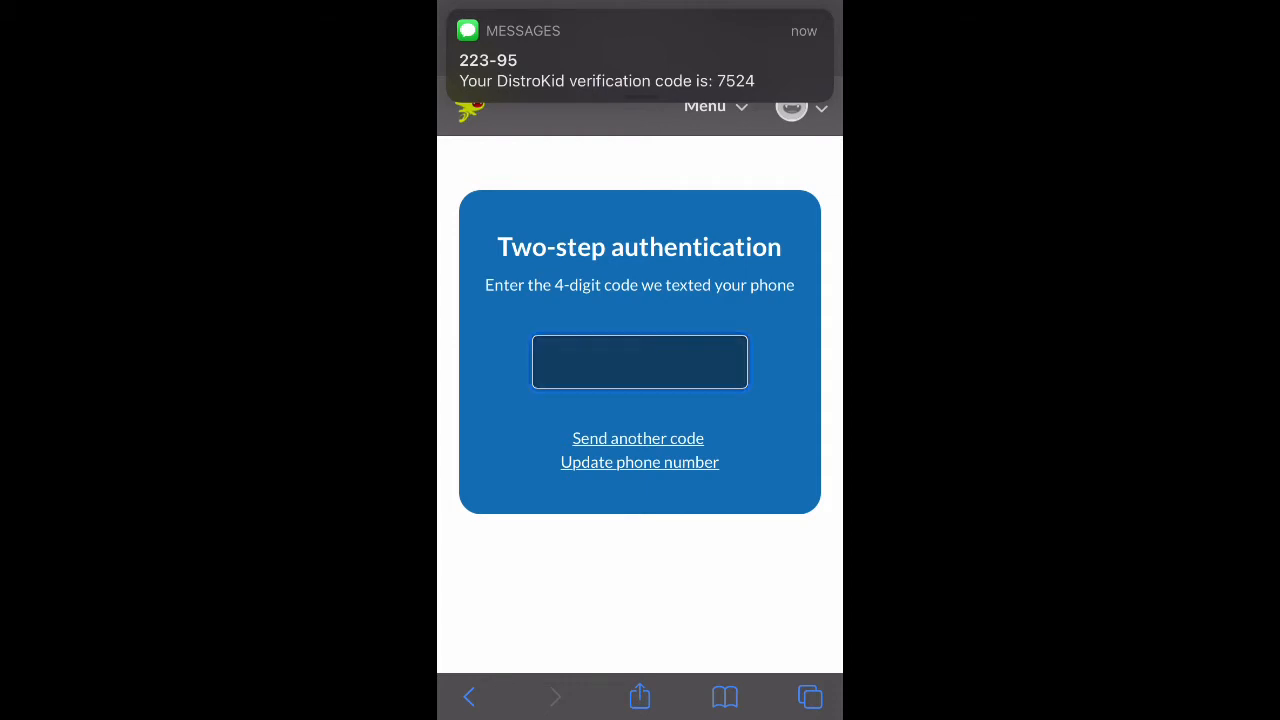
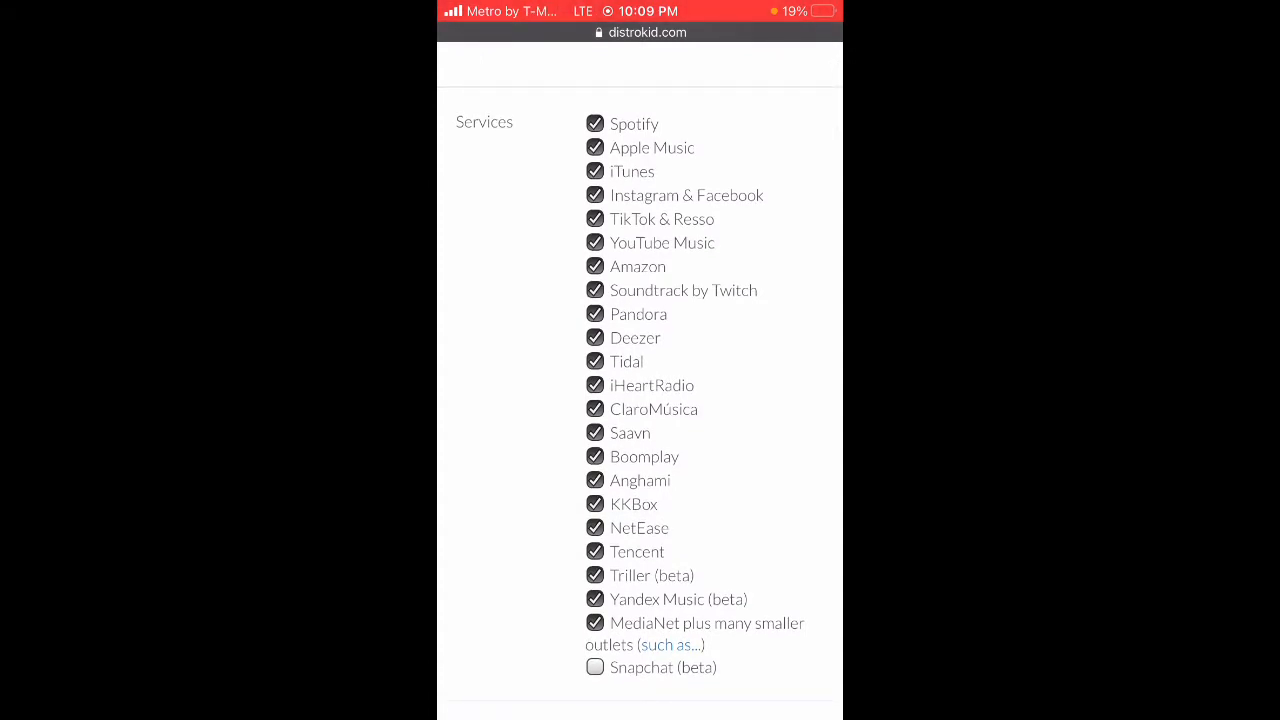
# Review the selected Services list and tick the Snapchat (beta) checkbox
pyautogui.scroll(-3)
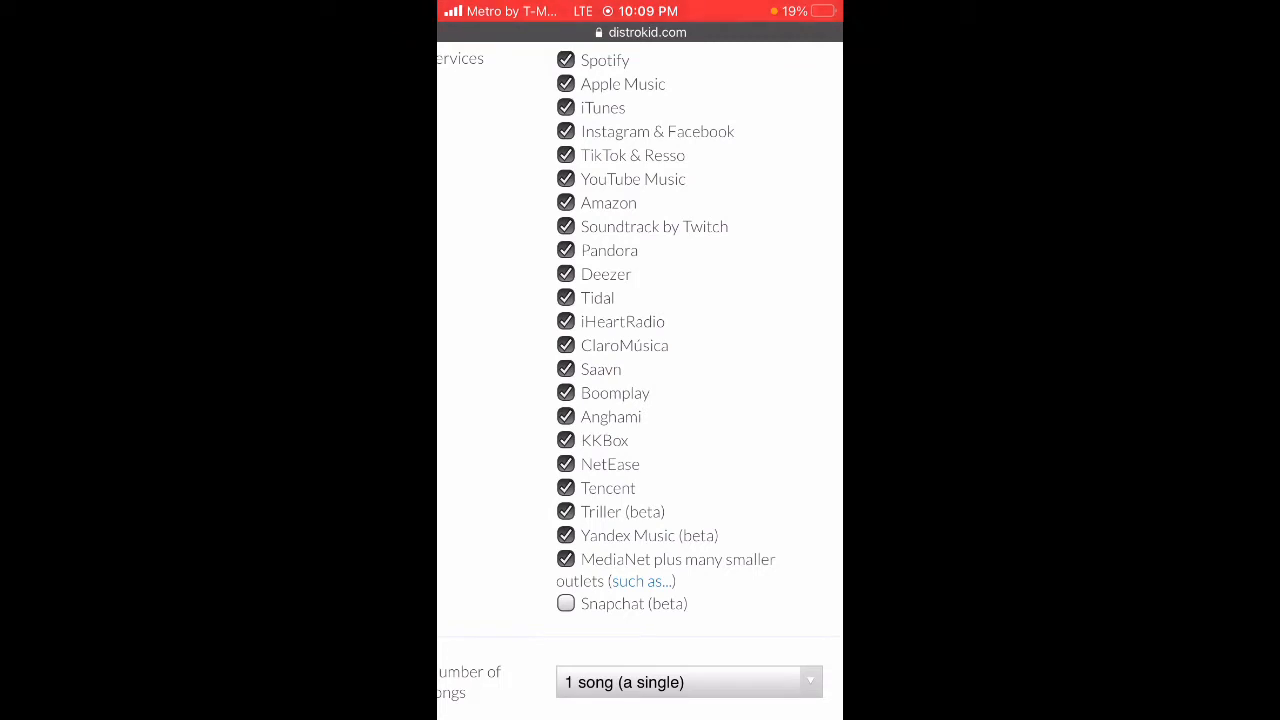
pyautogui.scroll(-3)
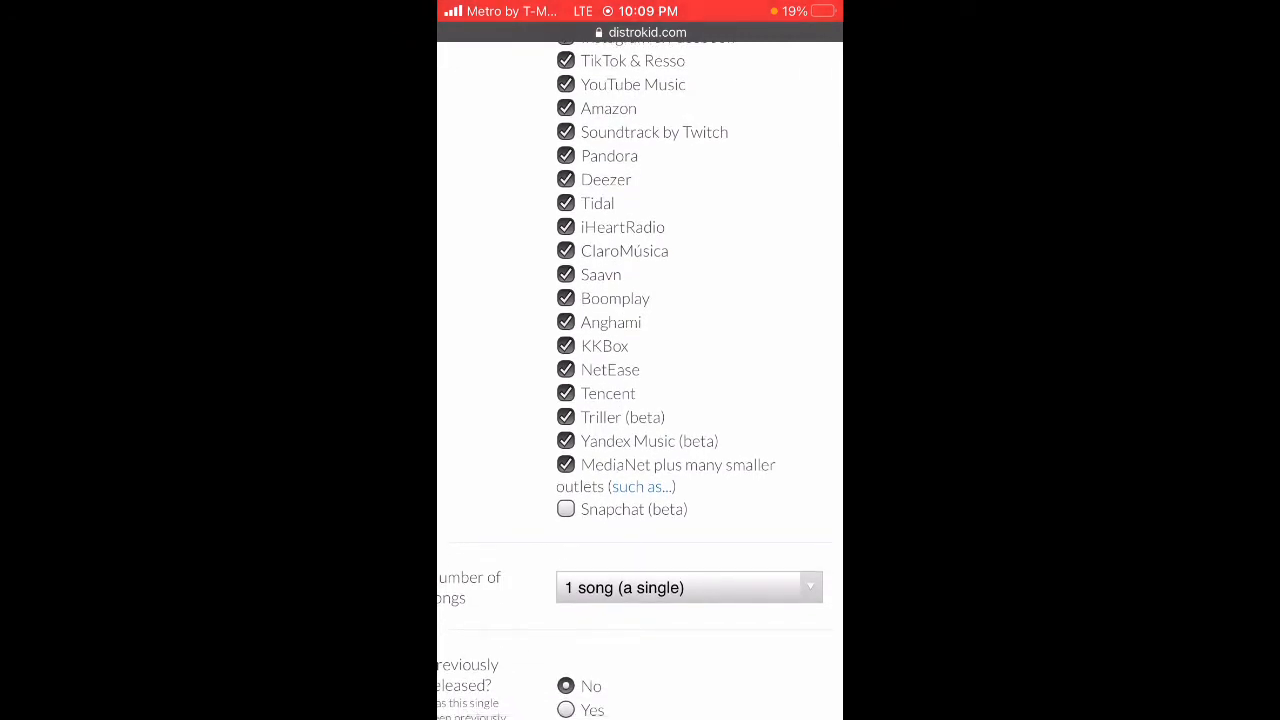
pyautogui.scroll(-3)
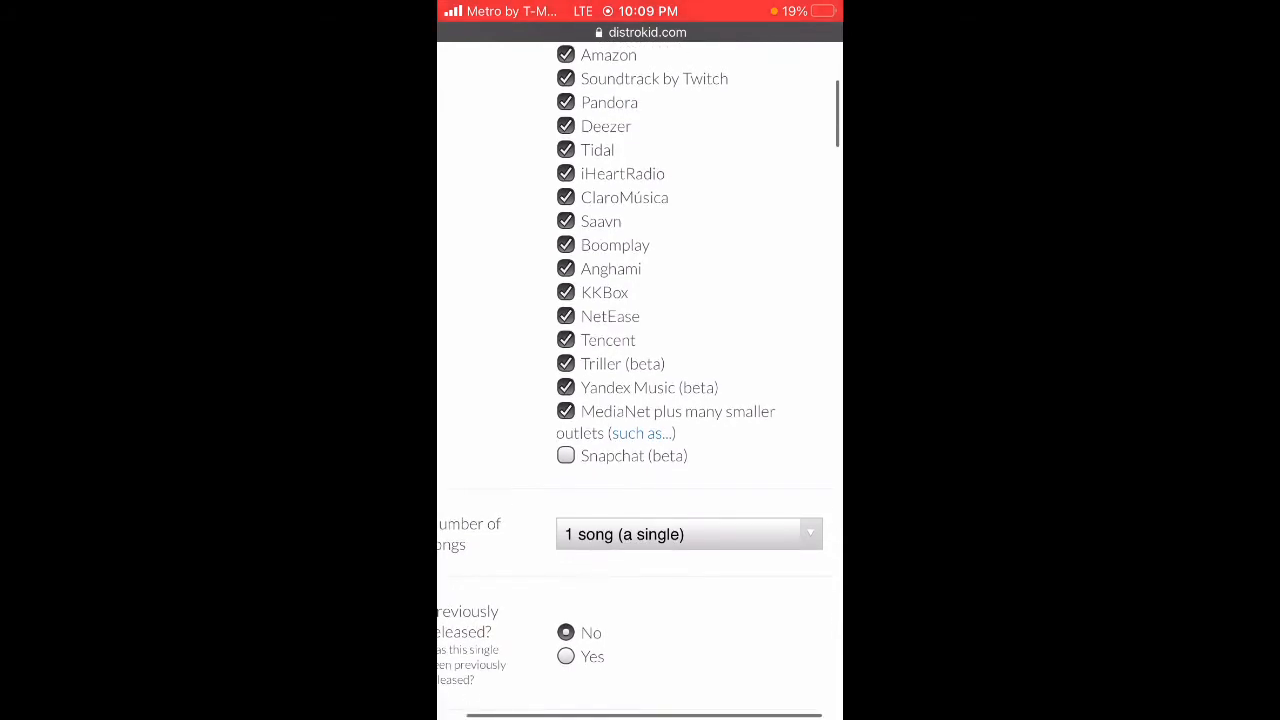
pyautogui.scroll(-3)
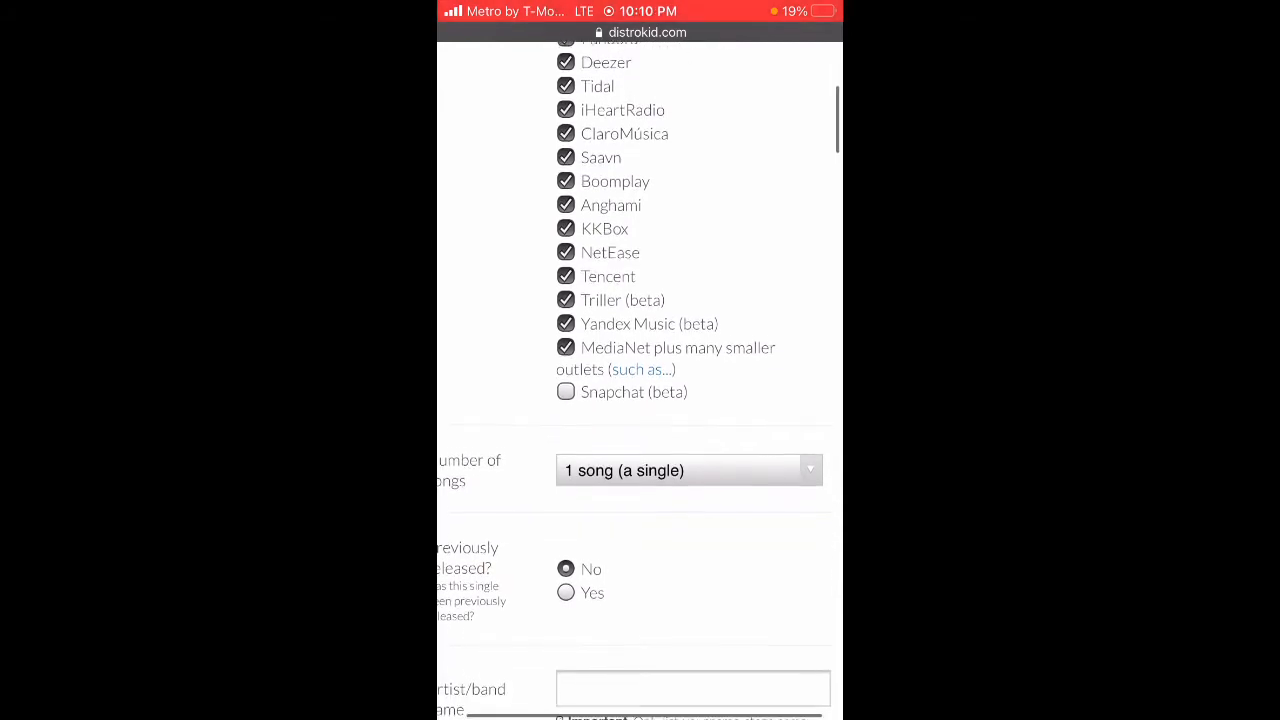
pyautogui.click(565, 391)
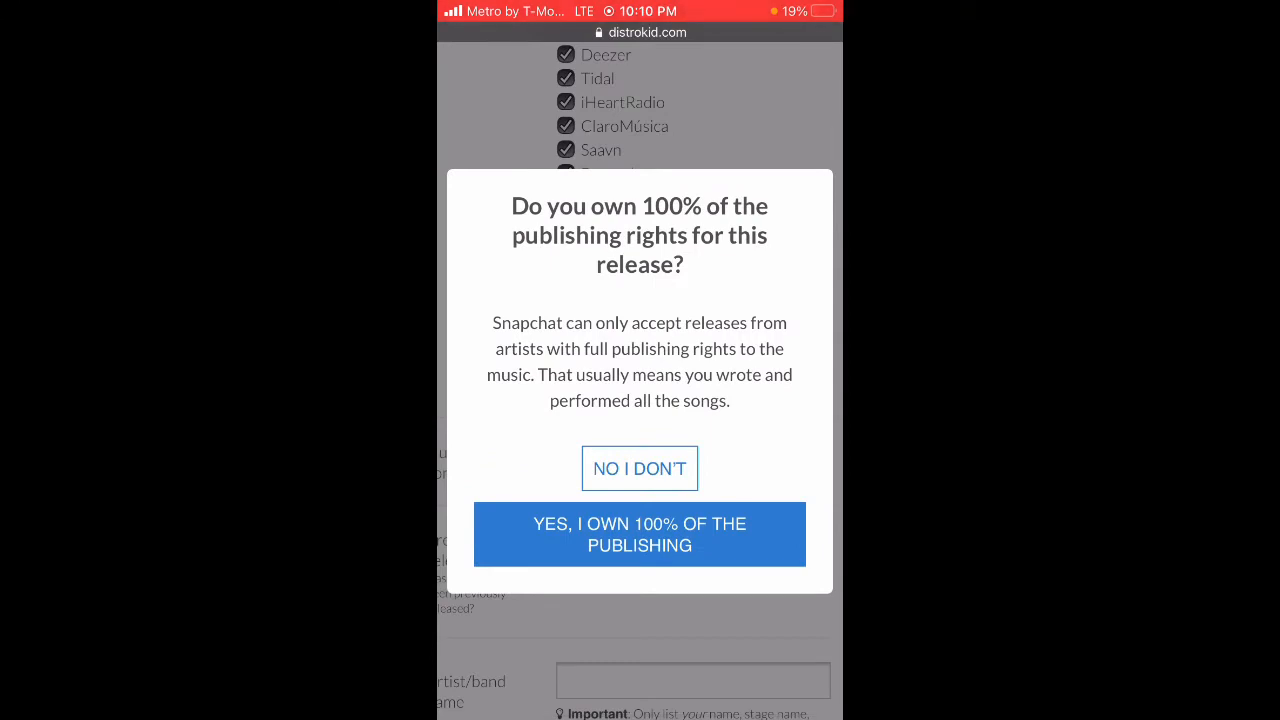
# Confirm owning 100% of the publishing, then open the Number of songs picker
pyautogui.click(639, 534)
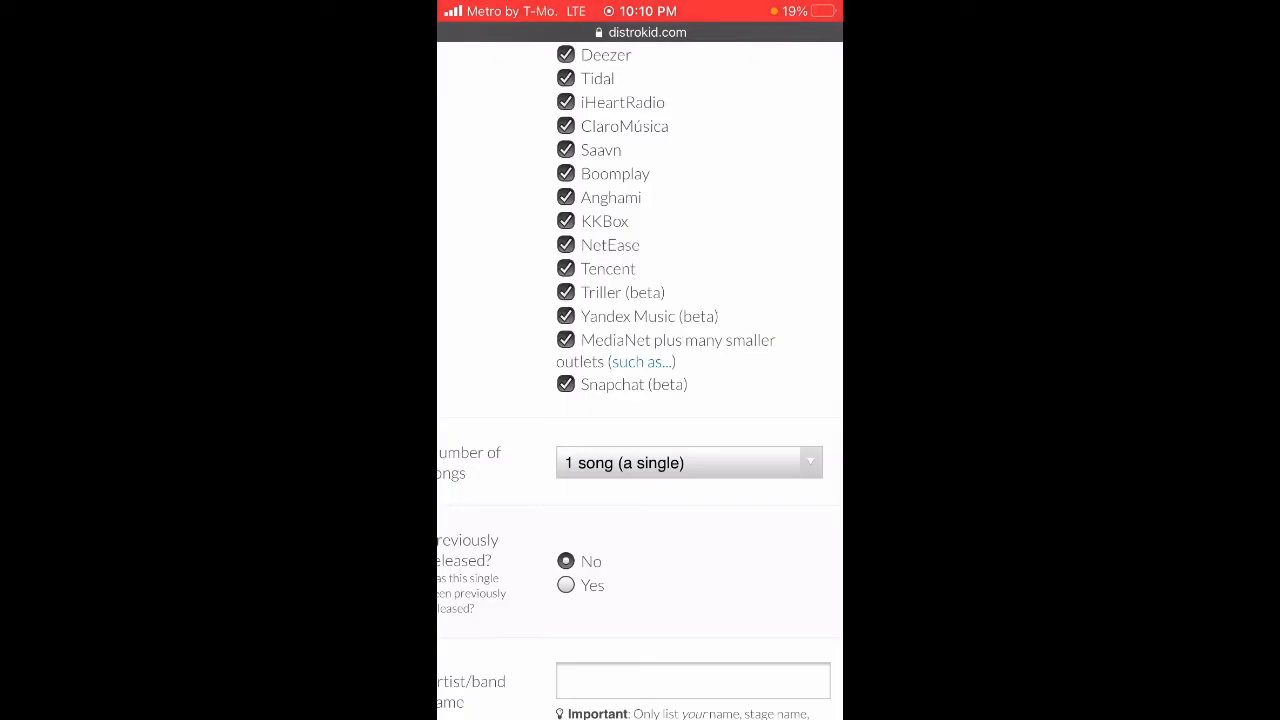
pyautogui.scroll(-3)
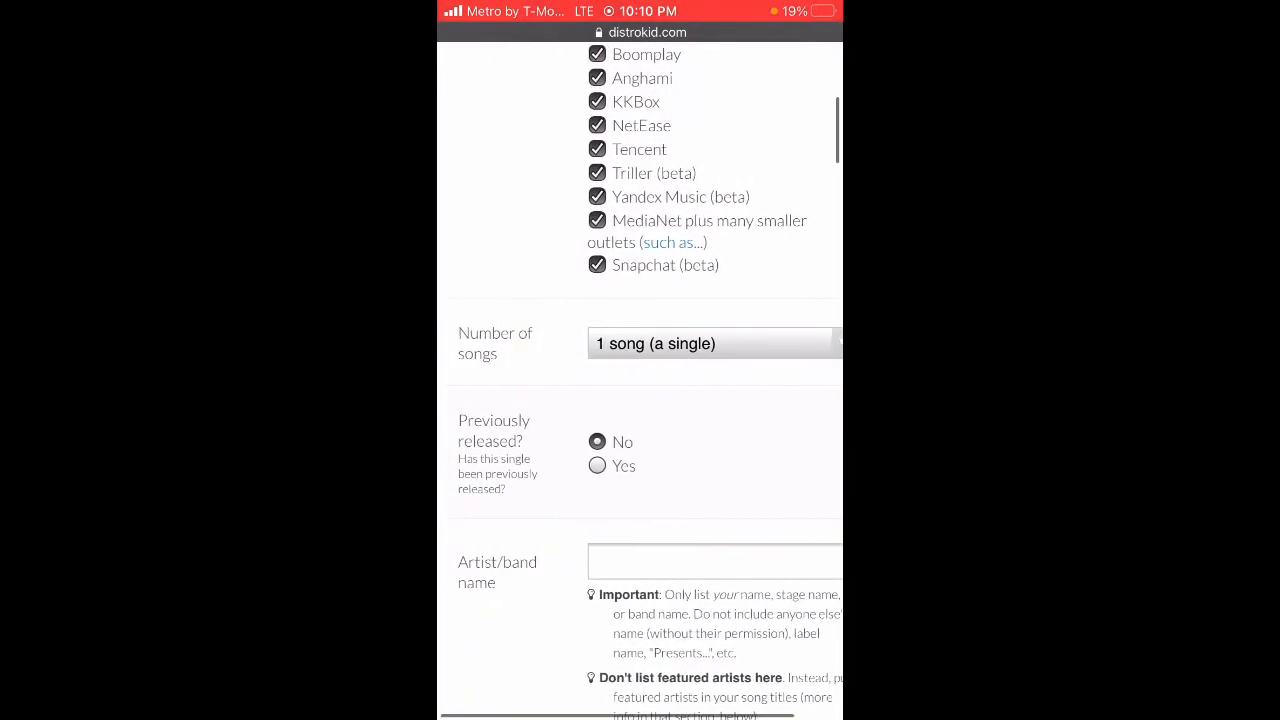
pyautogui.scroll(-3)
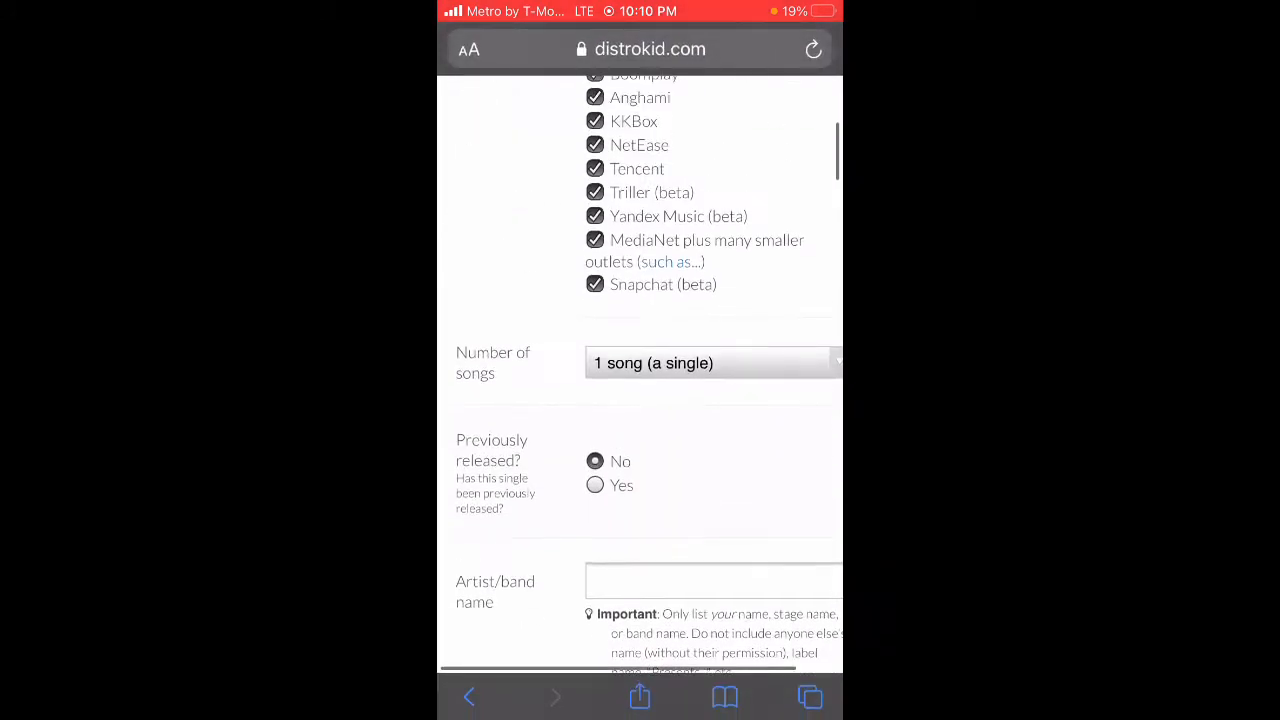
pyautogui.scroll(-3)
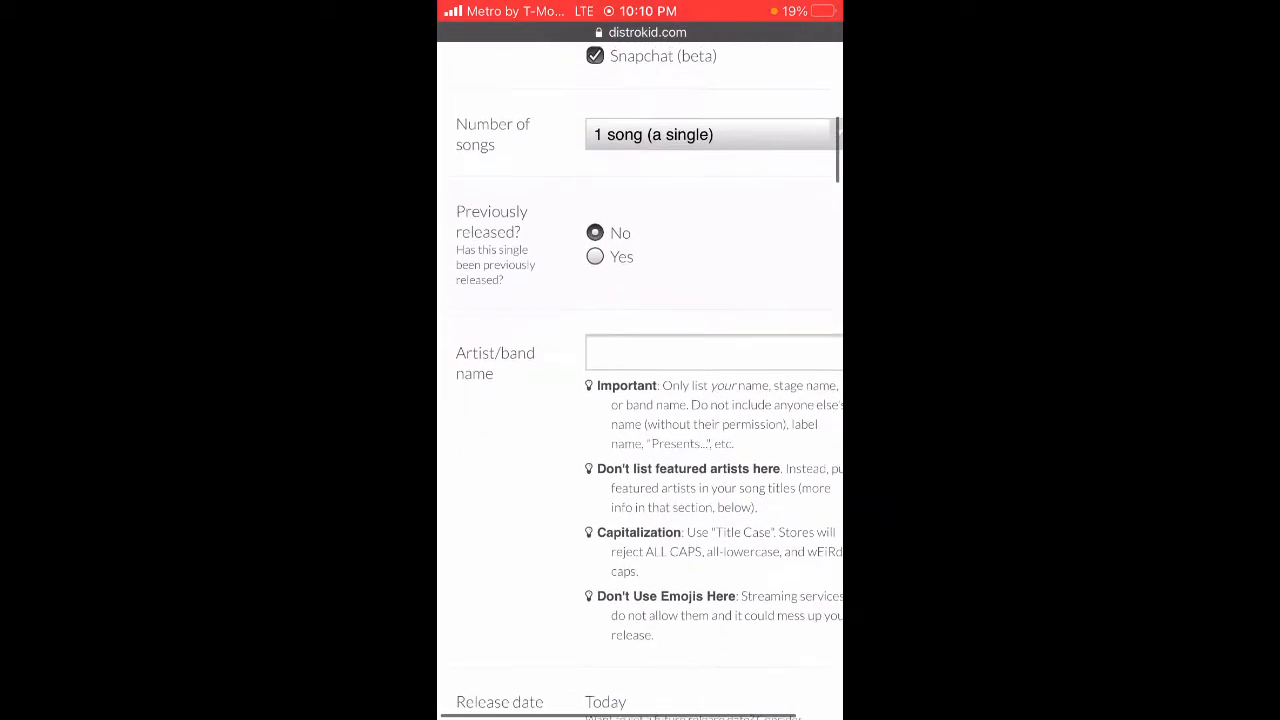
pyautogui.scroll(3)
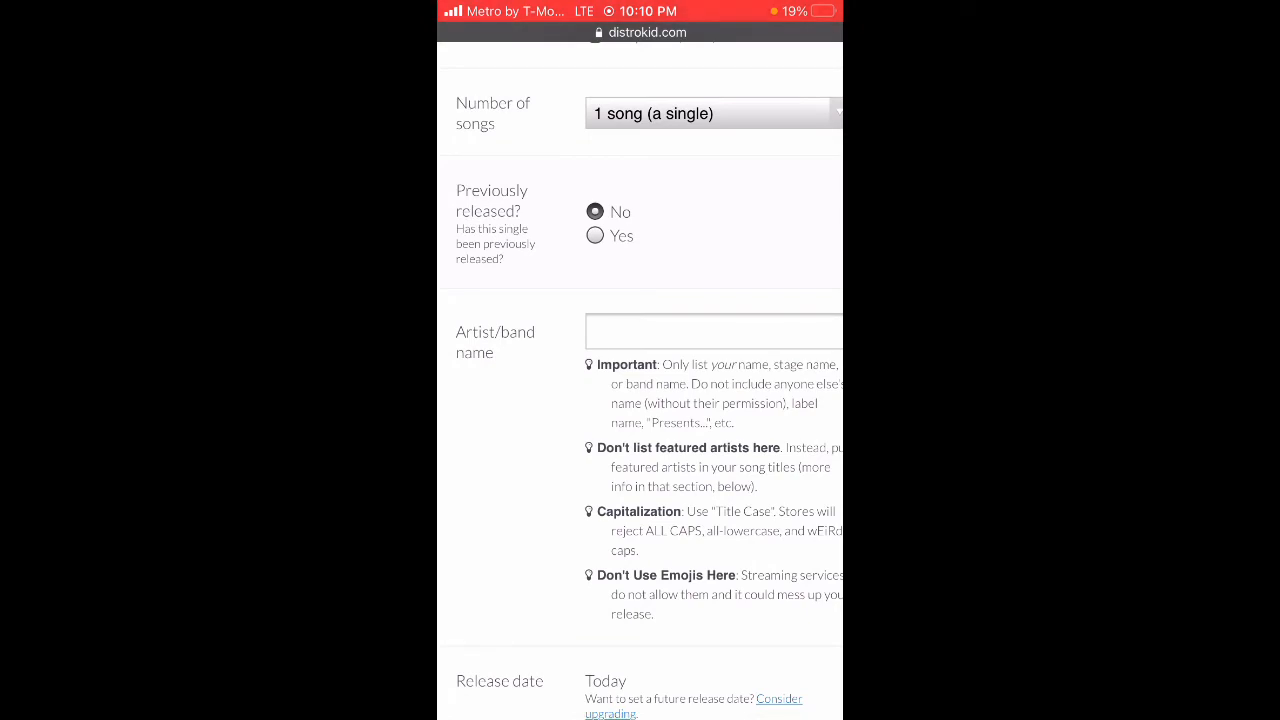
pyautogui.click(712, 112)
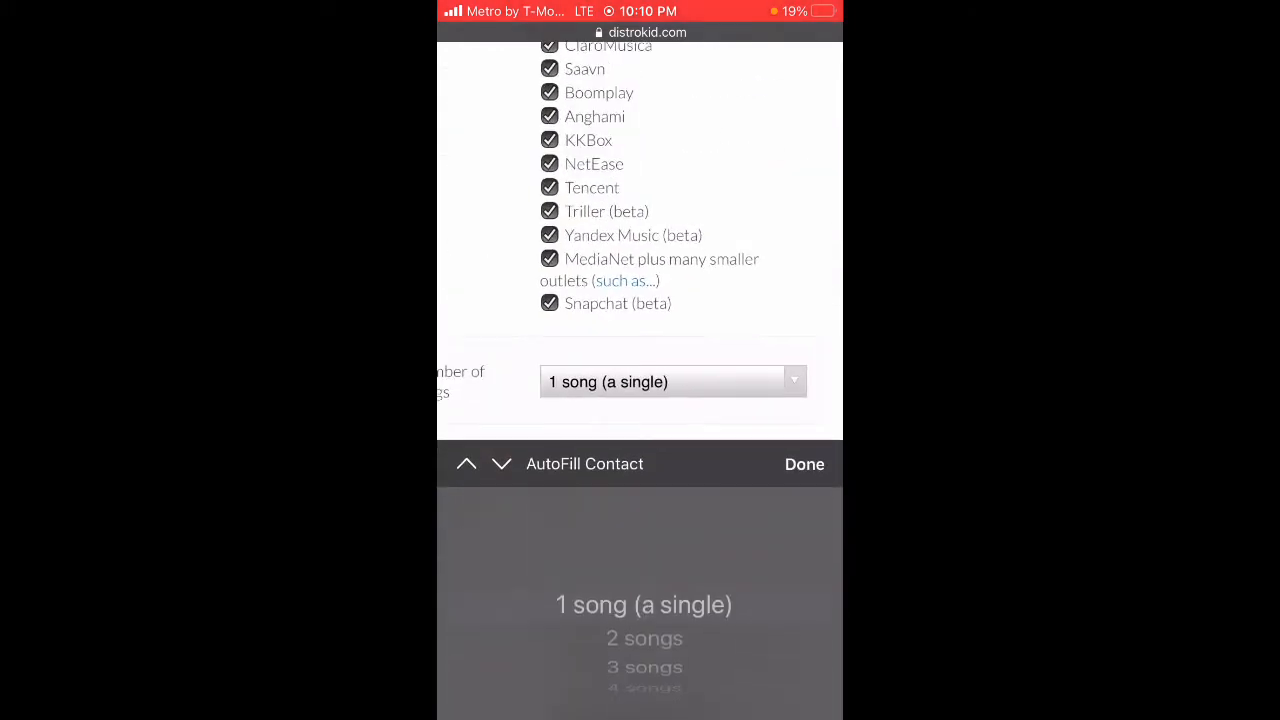
pyautogui.scroll(-3)
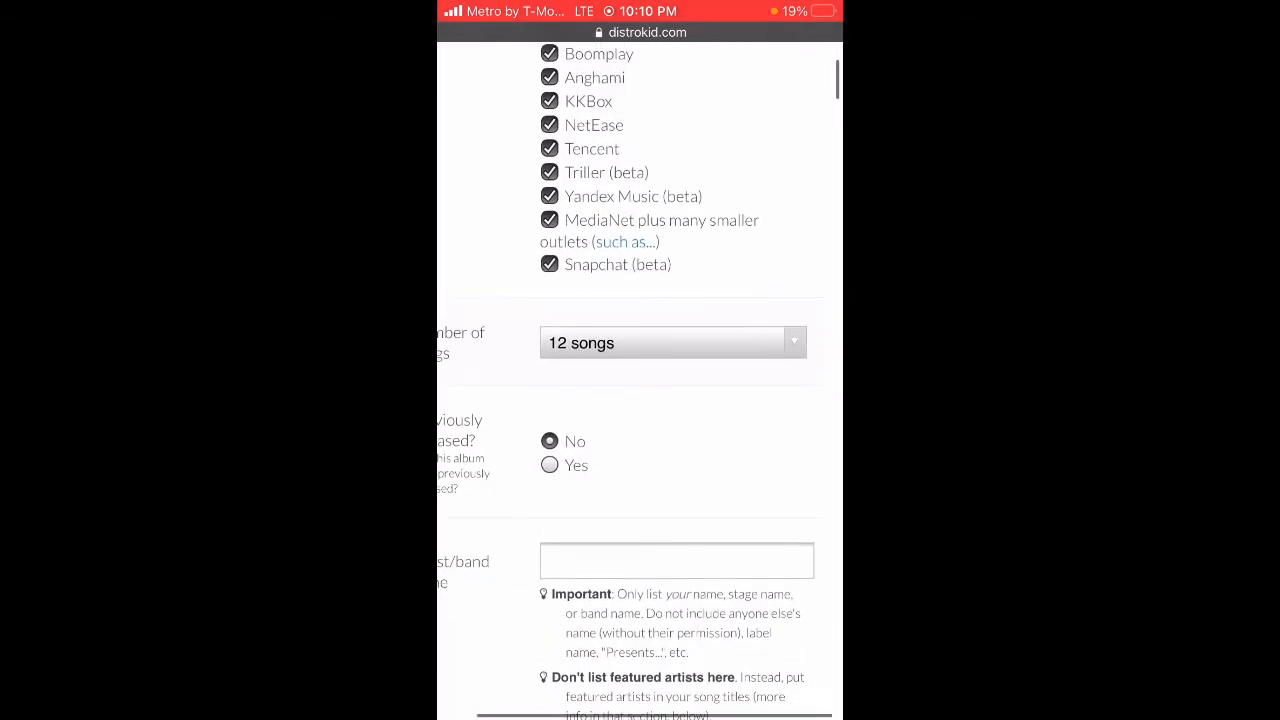
pyautogui.scroll(-3)
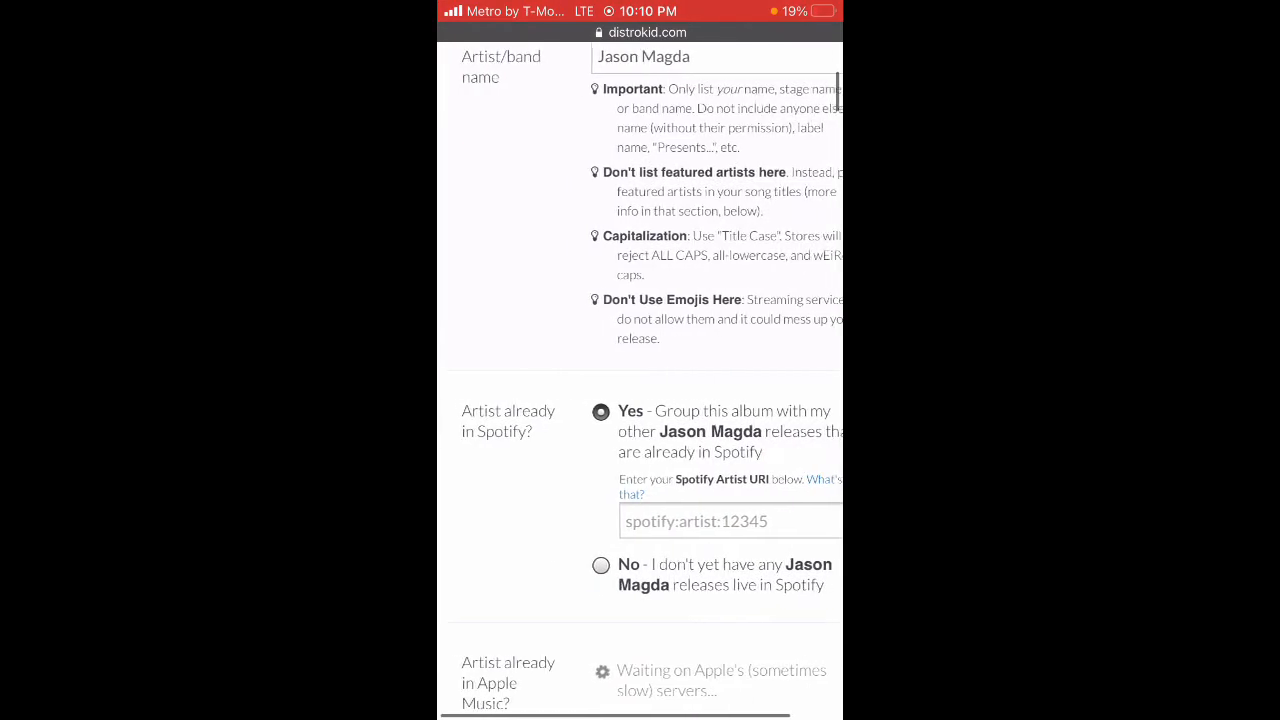
pyautogui.scroll(-3)
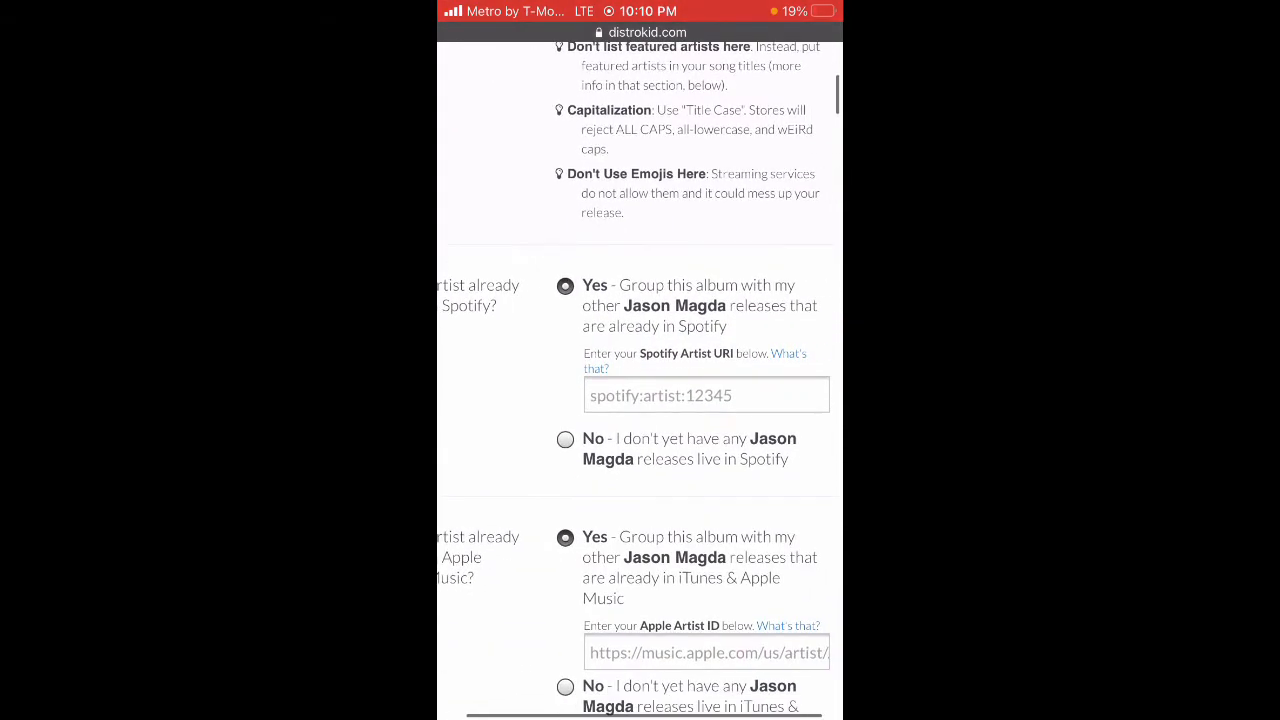
pyautogui.click(565, 438)
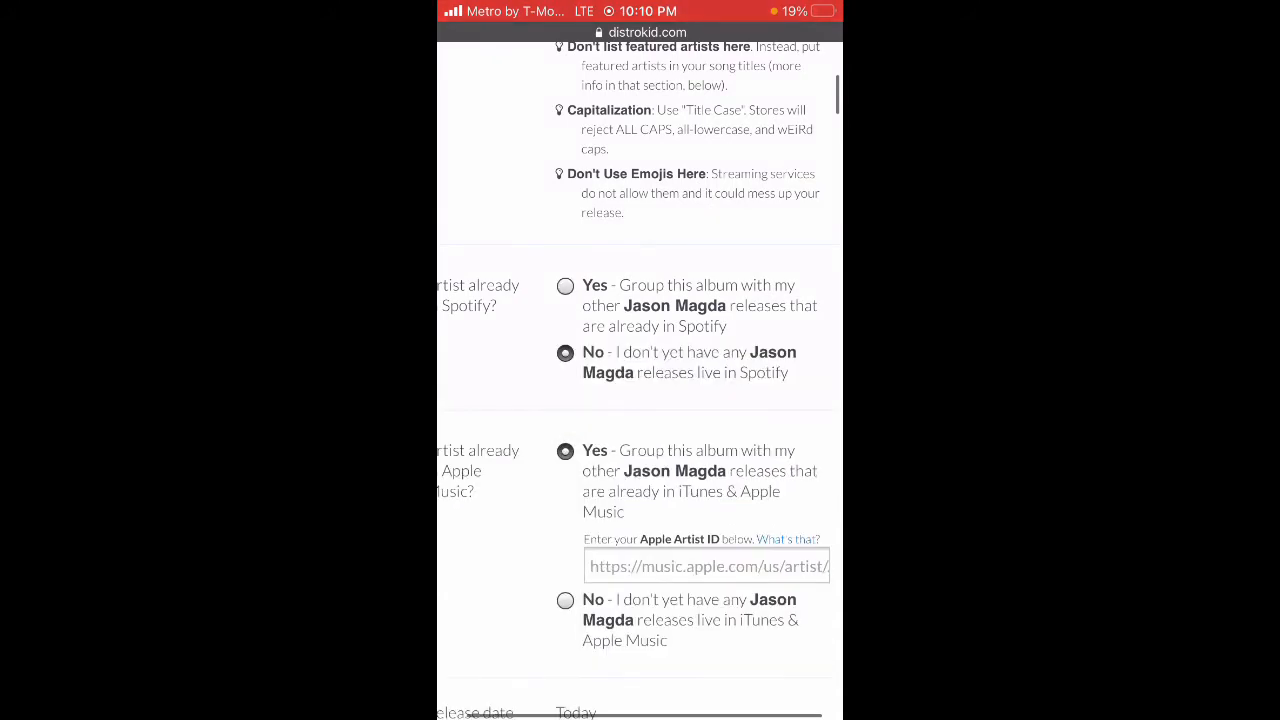
pyautogui.scroll(-3)
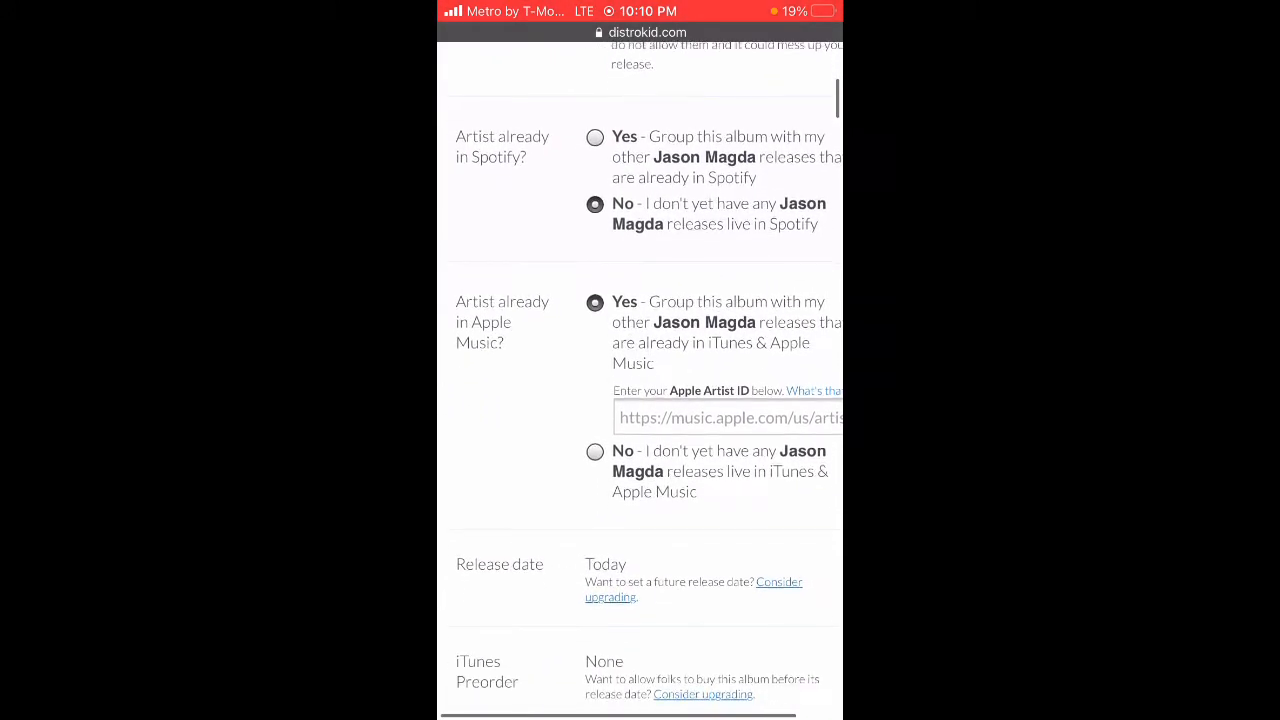
pyautogui.click(595, 451)
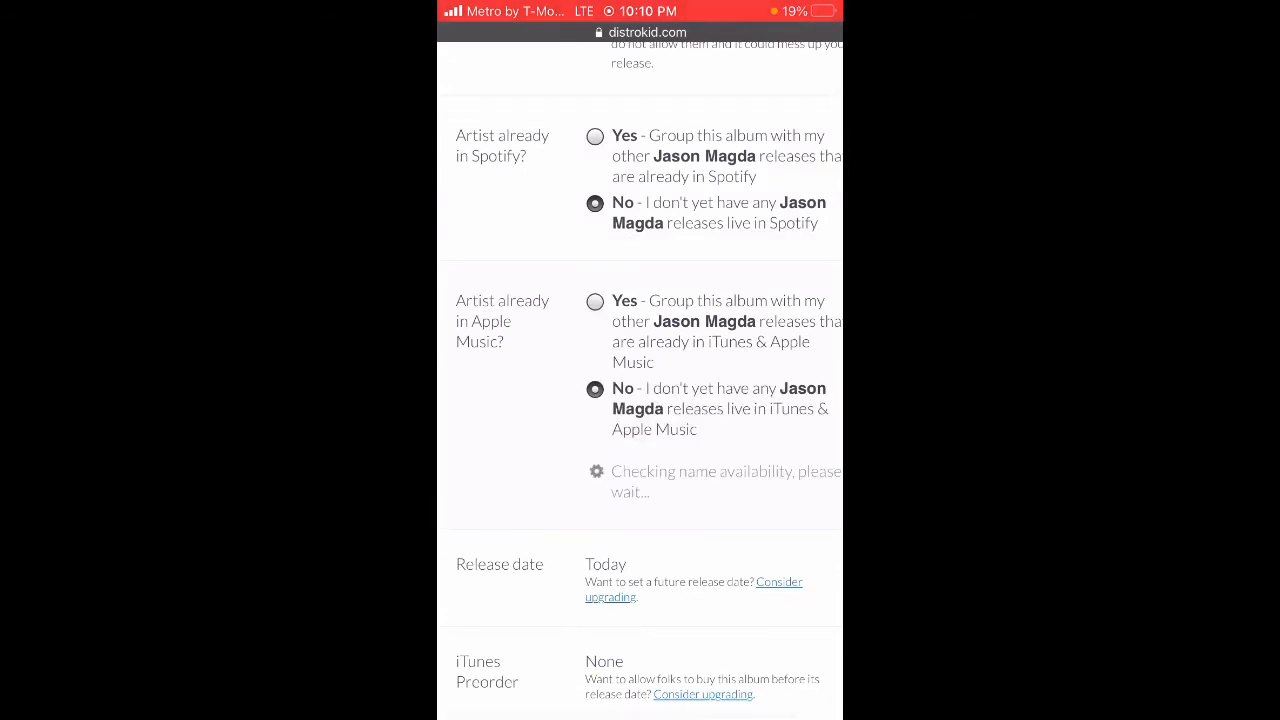
pyautogui.scroll(-3)
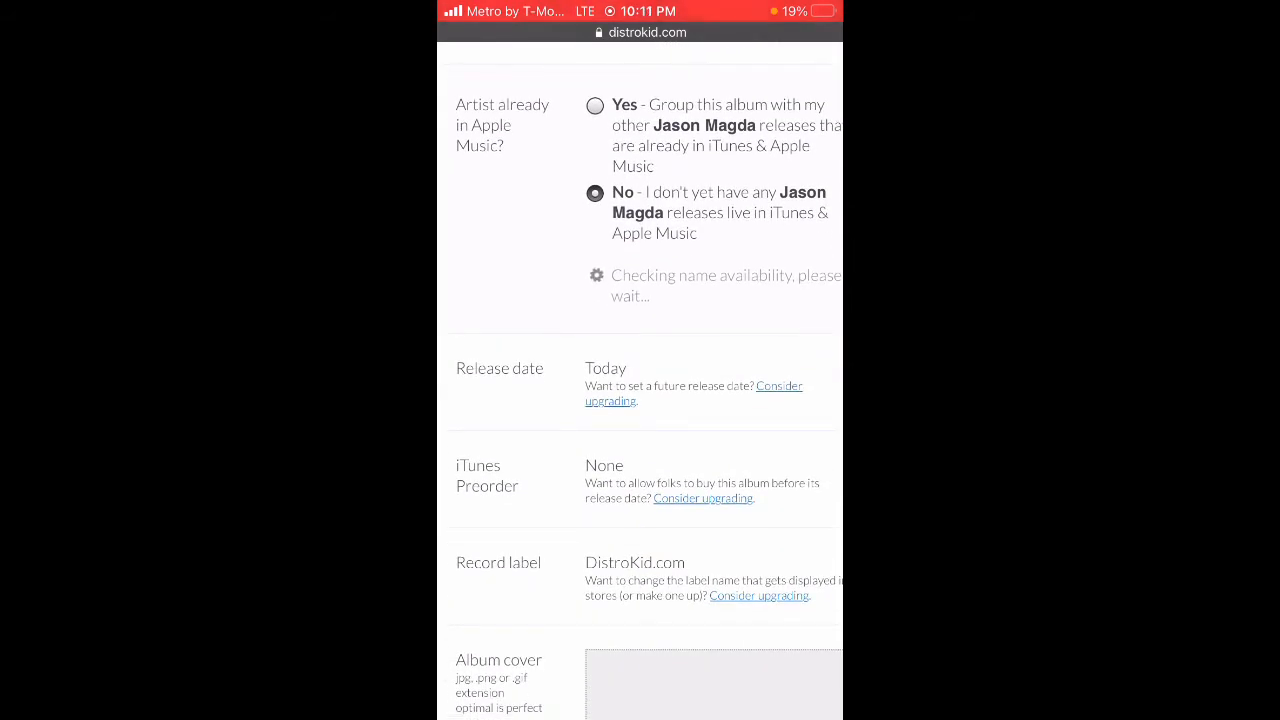
pyautogui.scroll(-3)
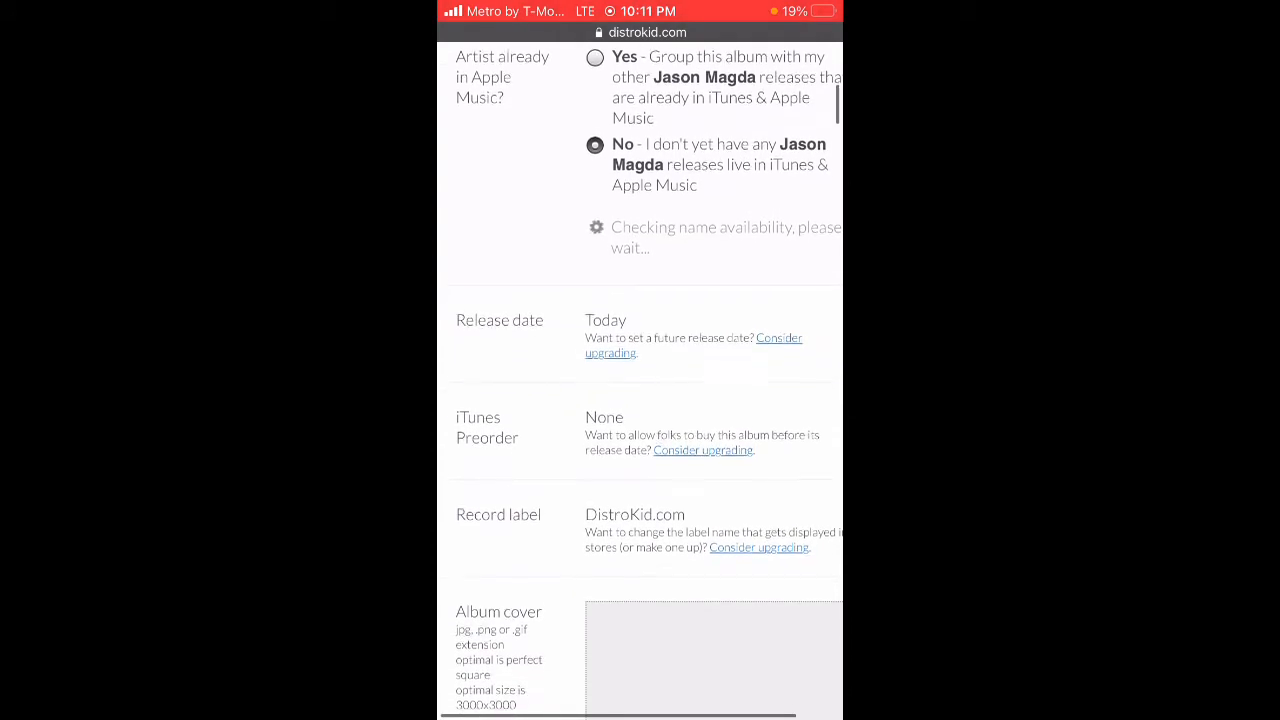
pyautogui.scroll(-3)
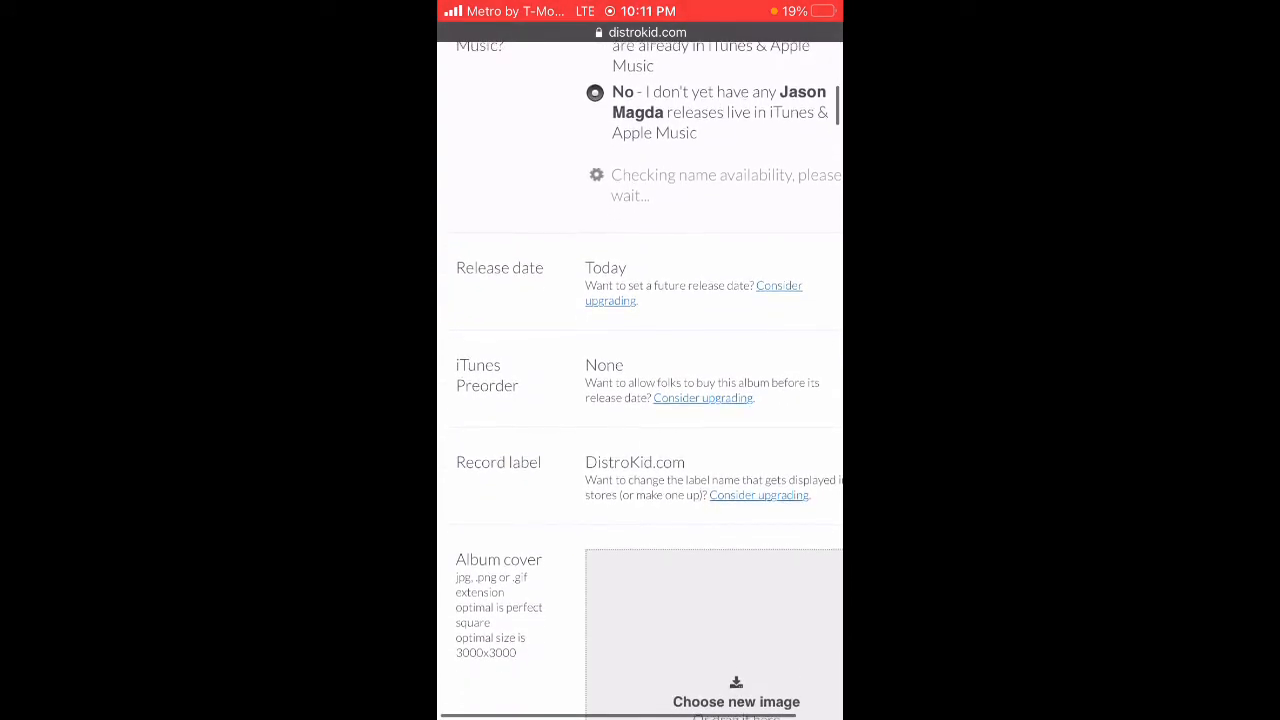
pyautogui.scroll(-3)
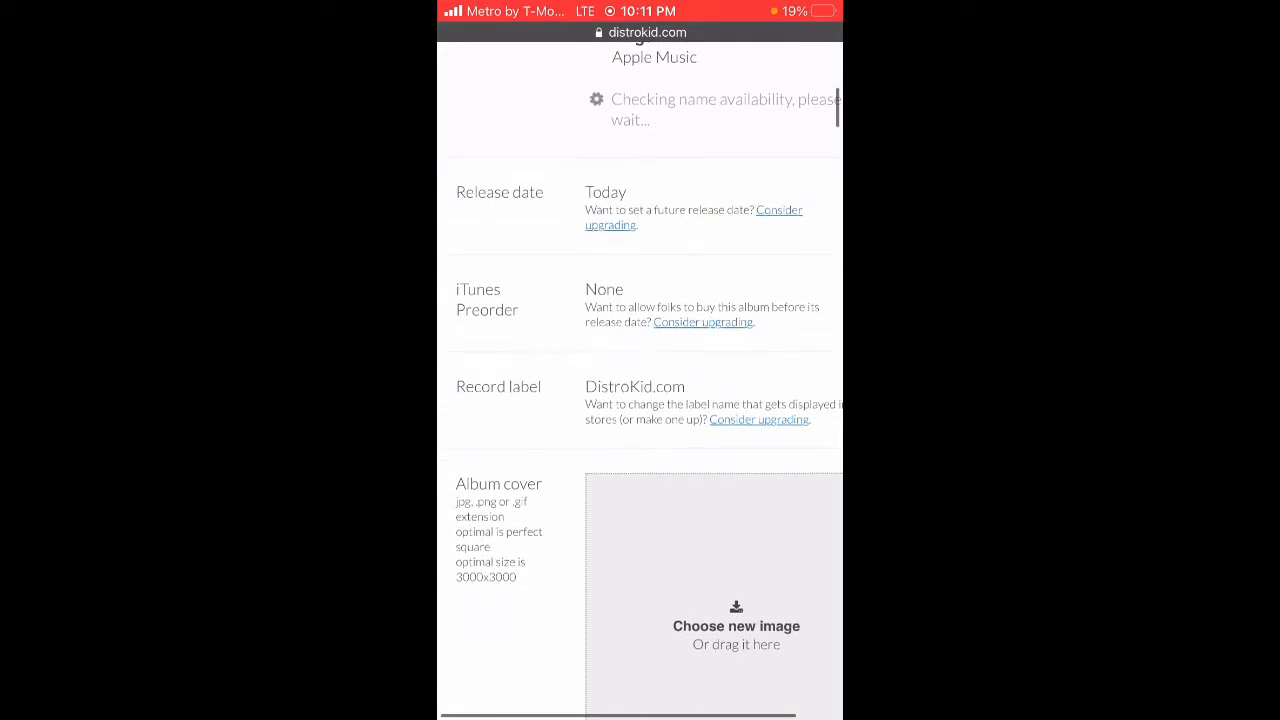
pyautogui.scroll(-3)
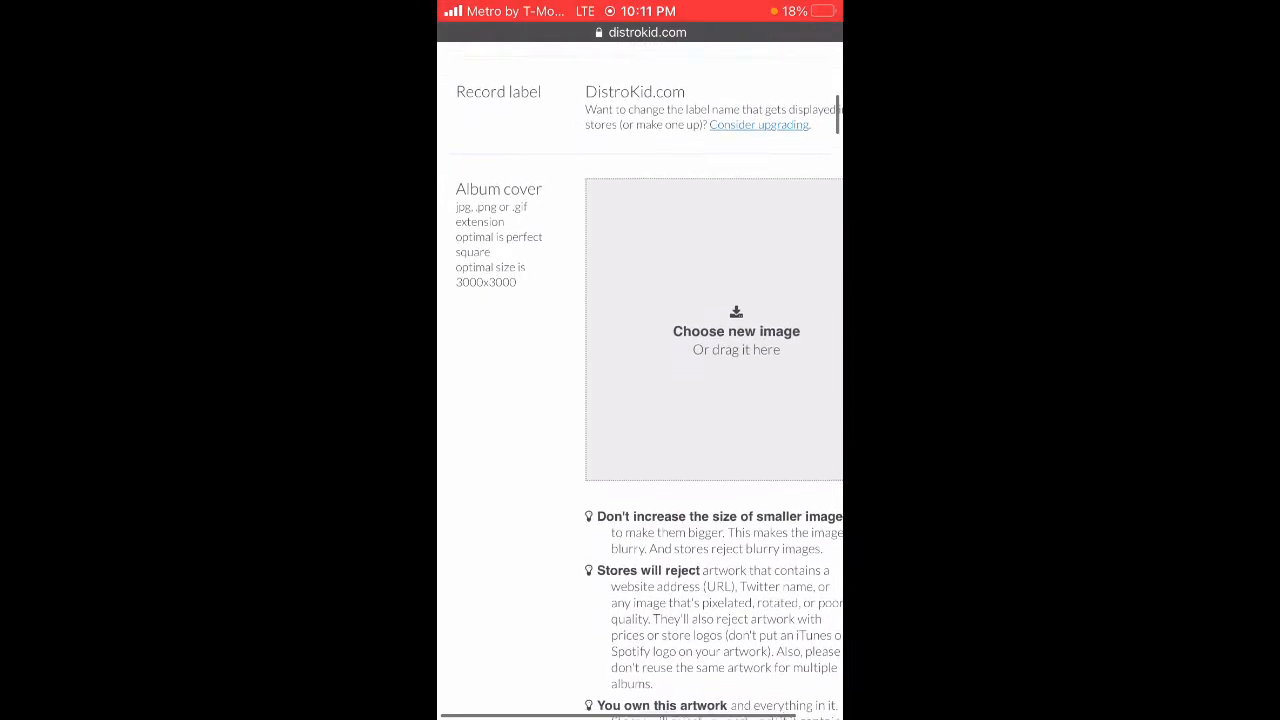
# Enter 'Pensamientos Tuyos' as the album title
pyautogui.scroll(-3)
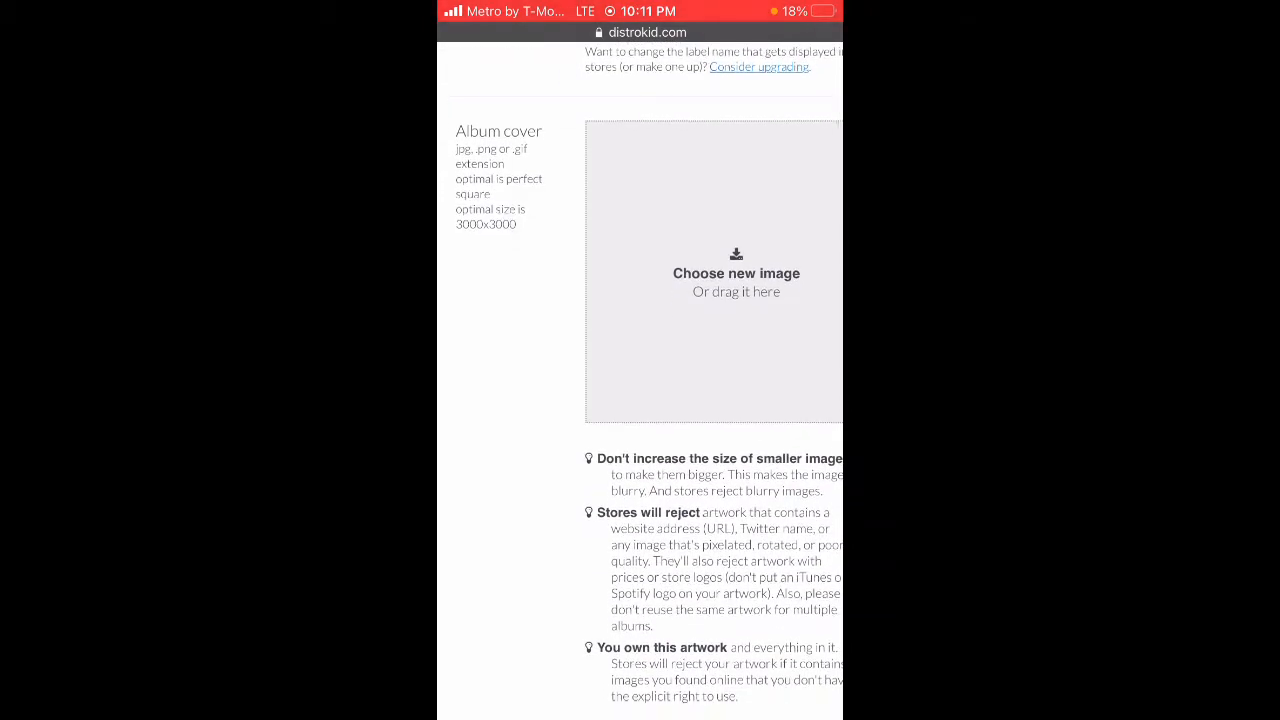
pyautogui.click(677, 240)
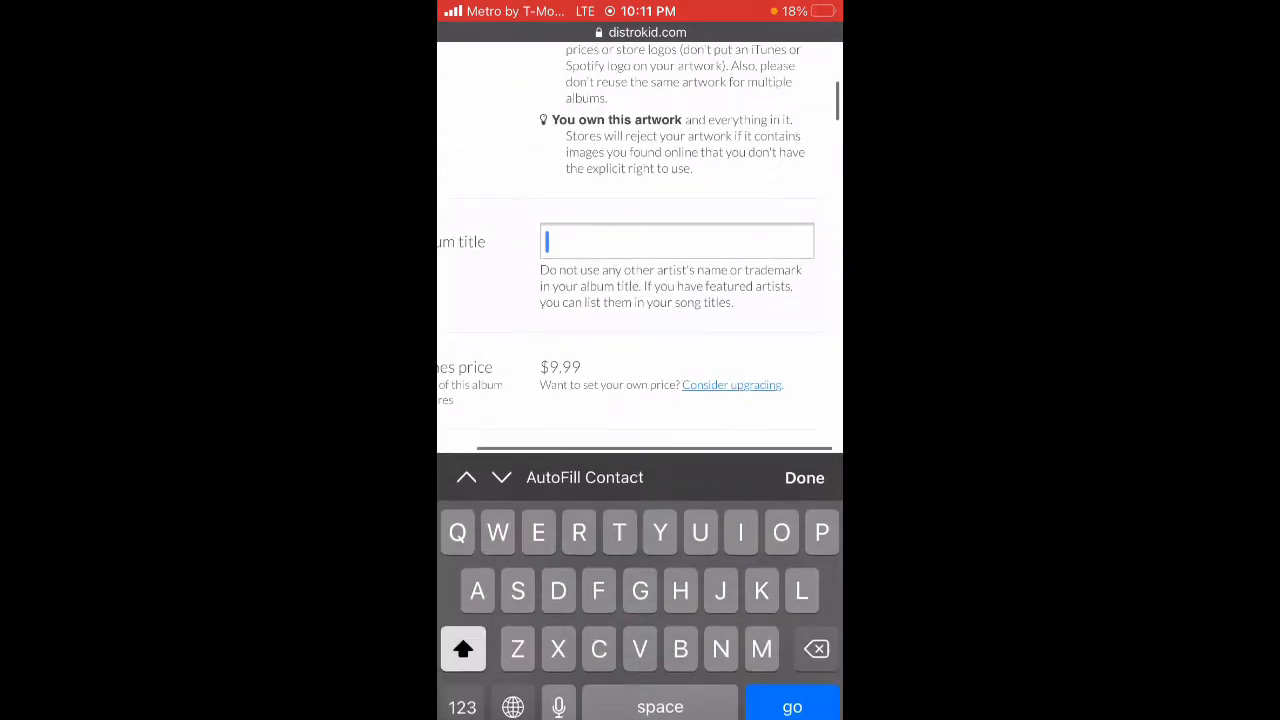
pyautogui.write('Pensamiento')
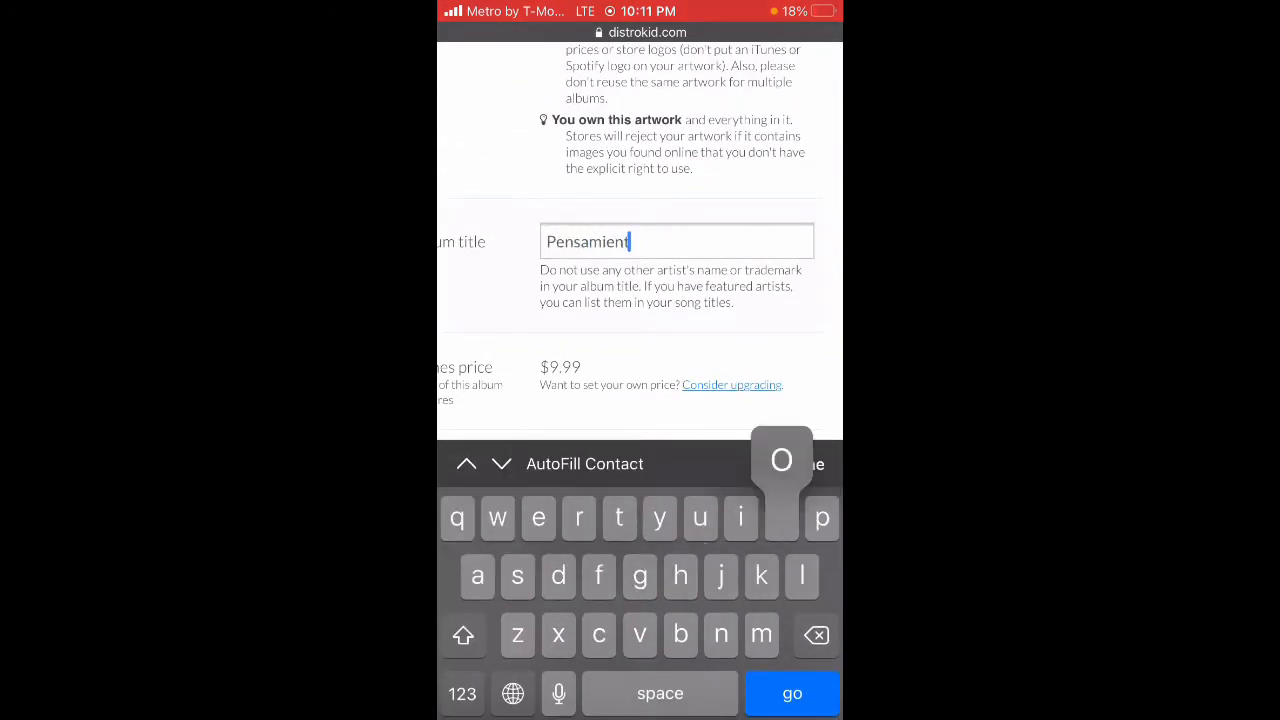
pyautogui.write('os Tuyos')
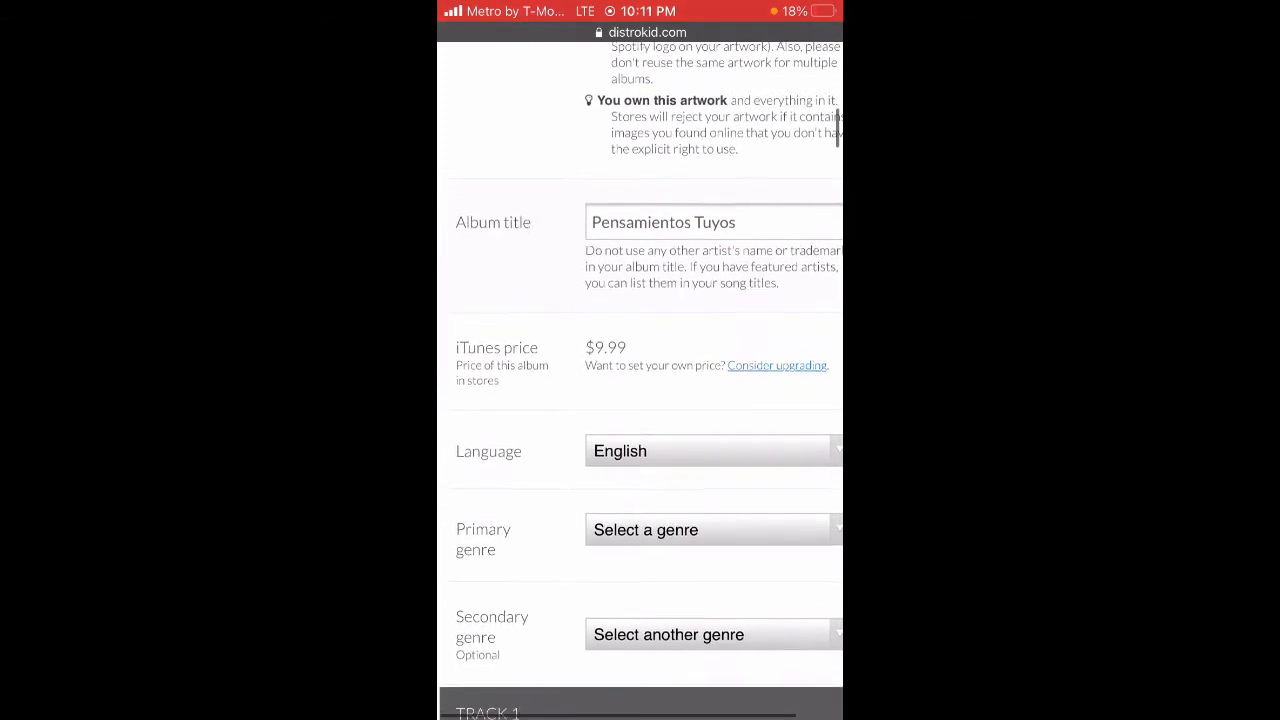
pyautogui.scroll(-3)
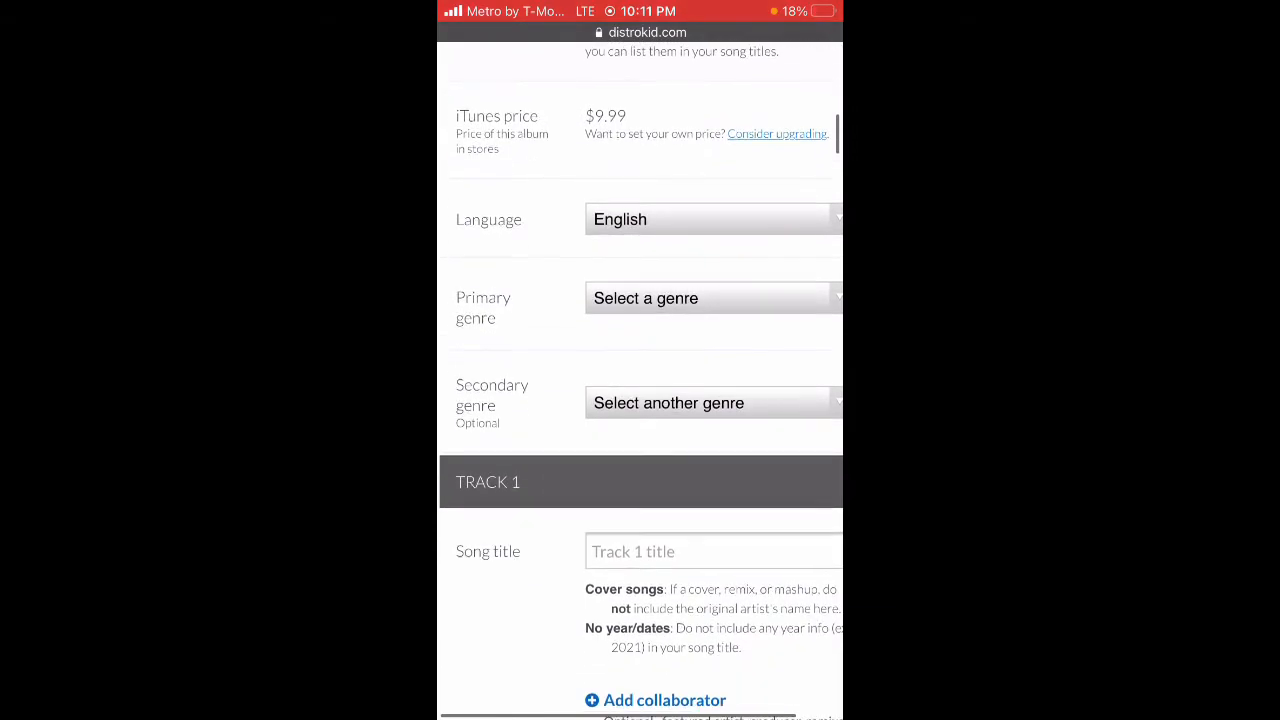
# Set the album language to Spanish
pyautogui.click(712, 219)
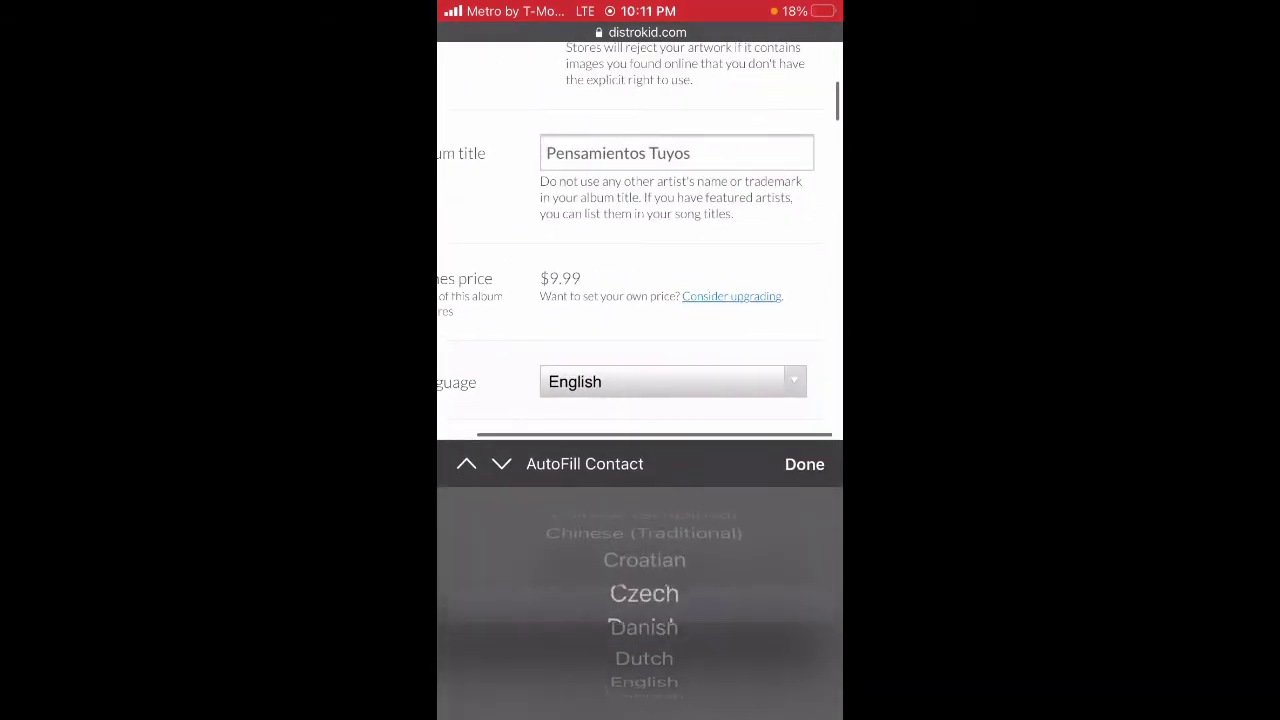
pyautogui.scroll(-3)
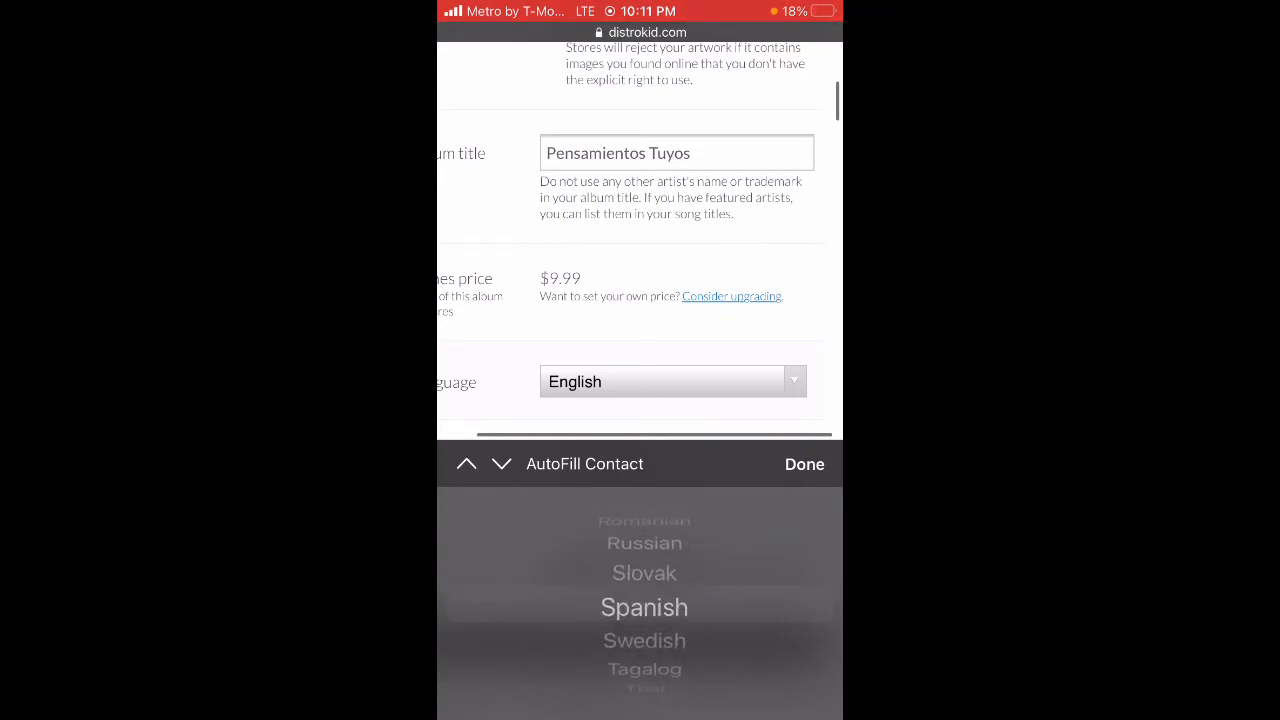
pyautogui.click(644, 607)
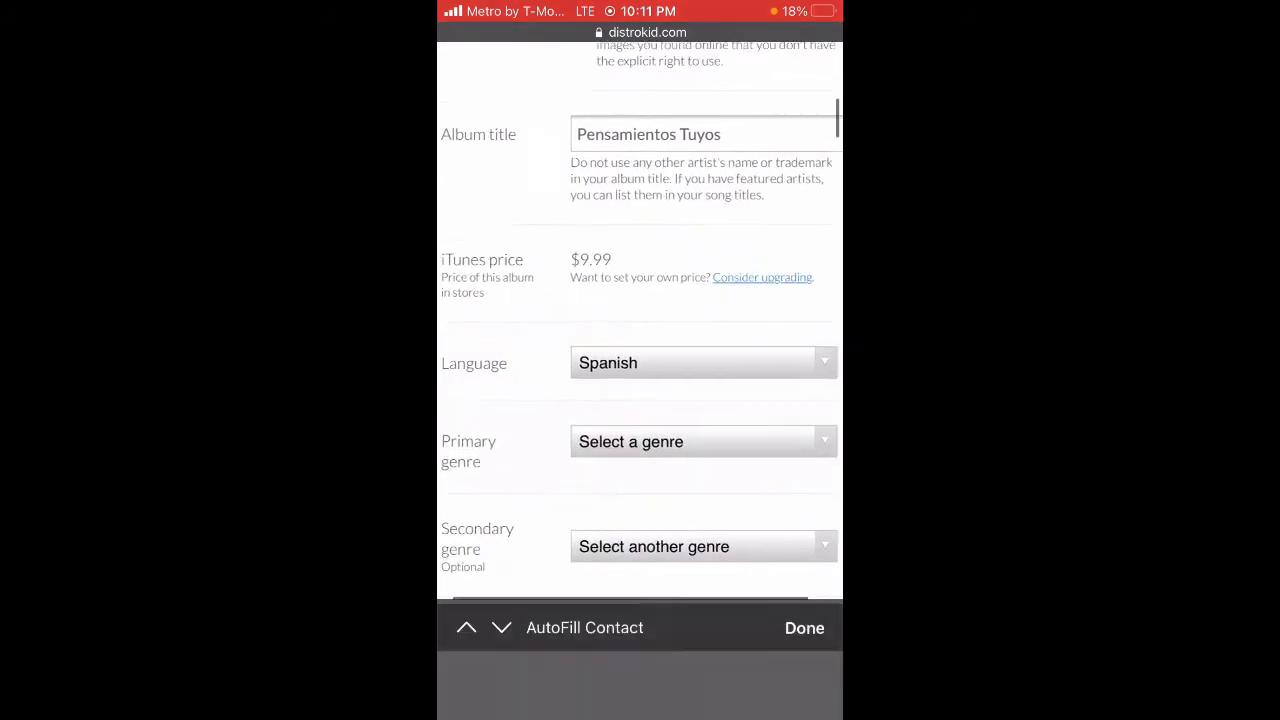
# Choose Latin as the album's primary genre
pyautogui.click(703, 441)
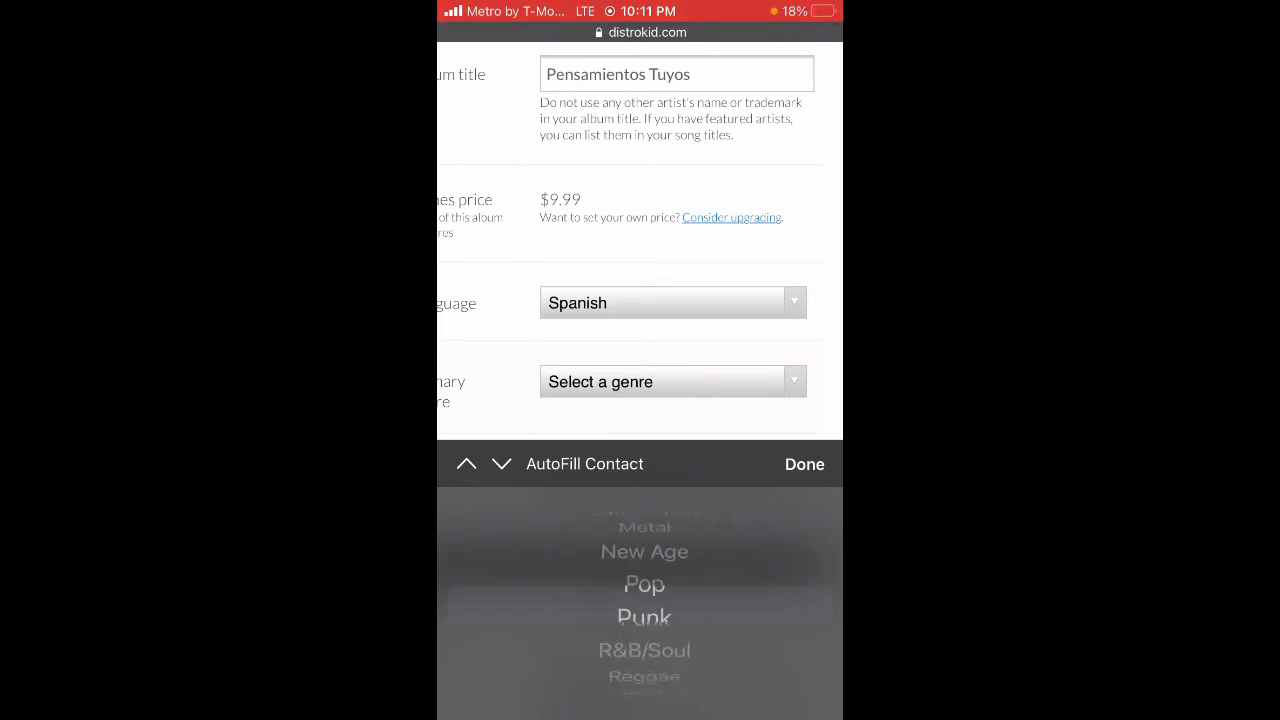
pyautogui.scroll(-3)
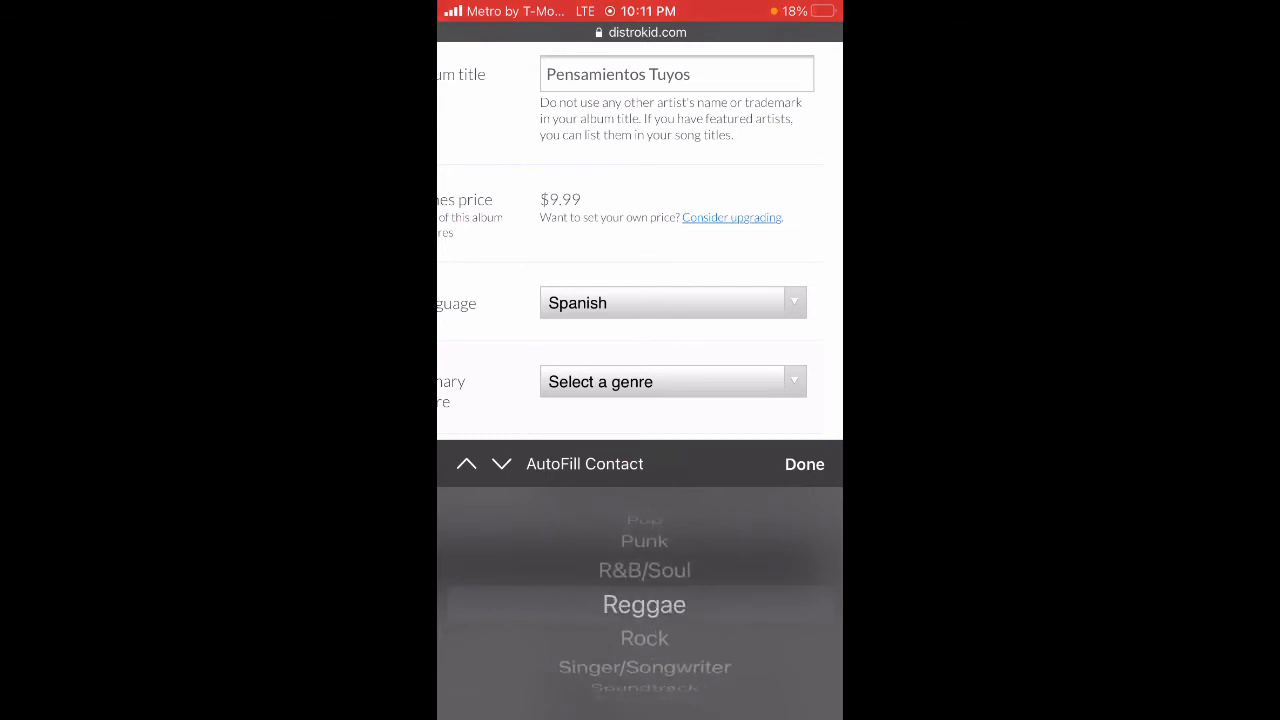
pyautogui.scroll(3)
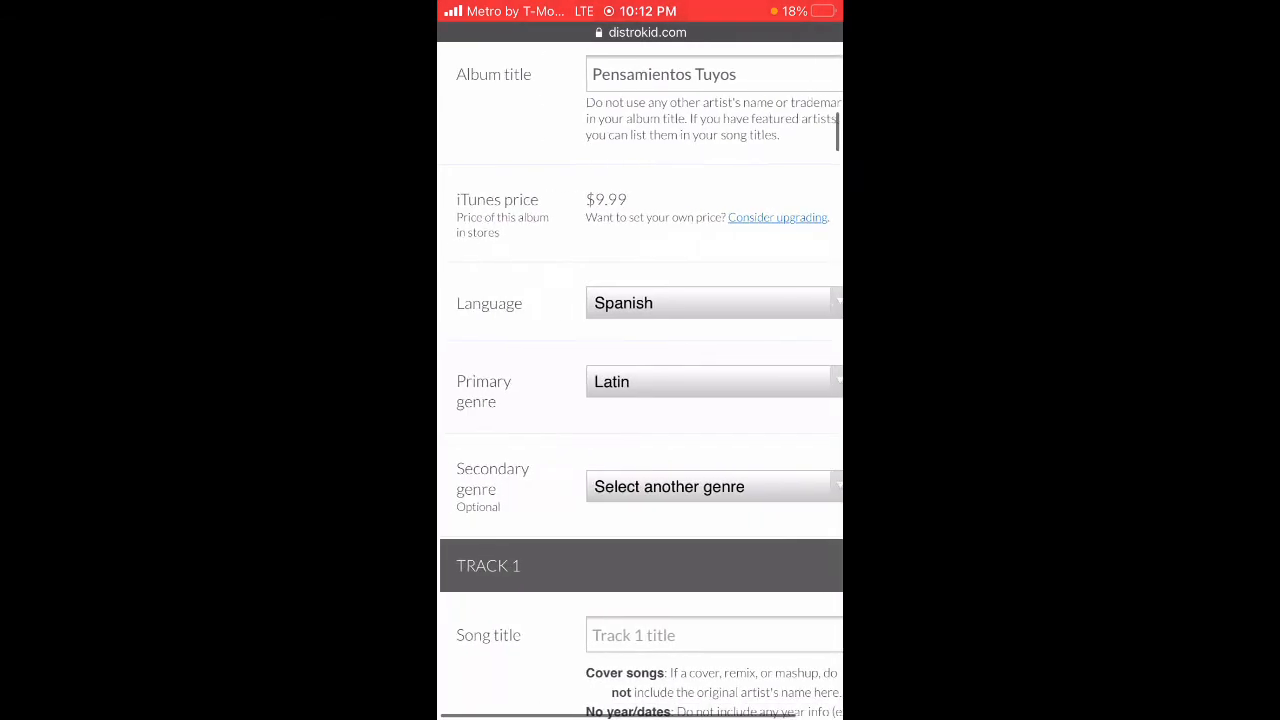
pyautogui.scroll(-3)
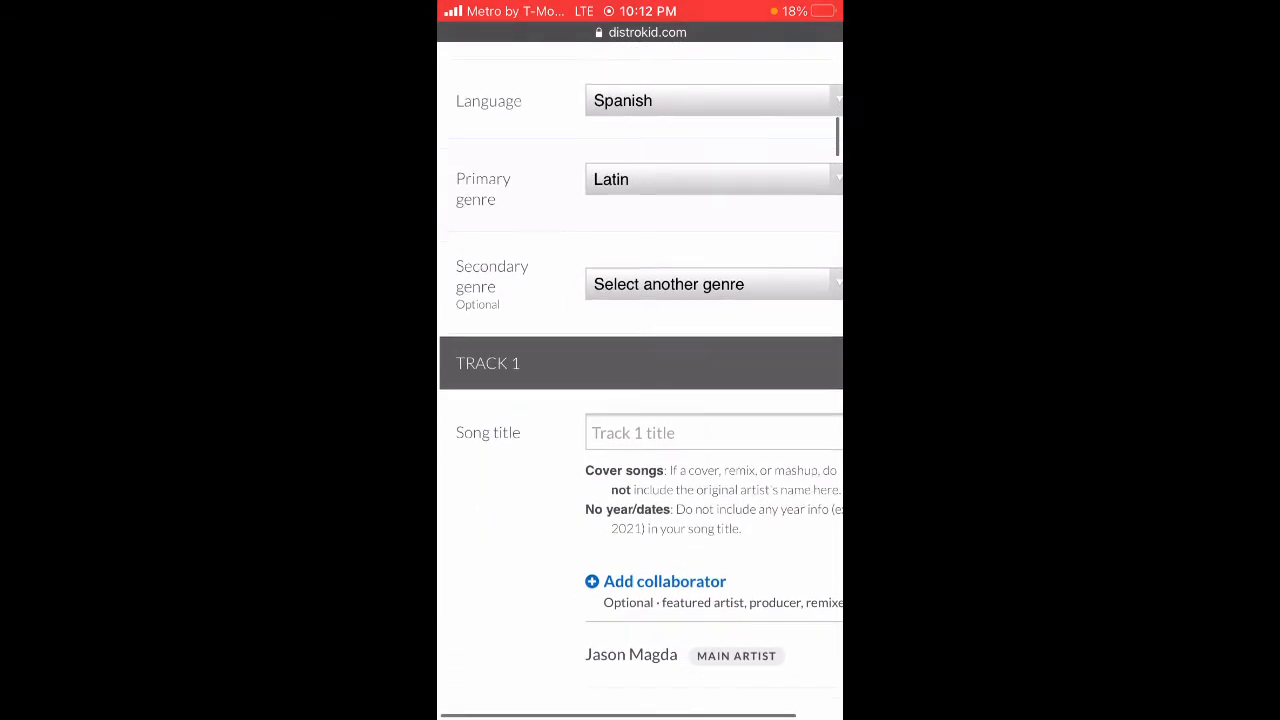
pyautogui.scroll(-3)
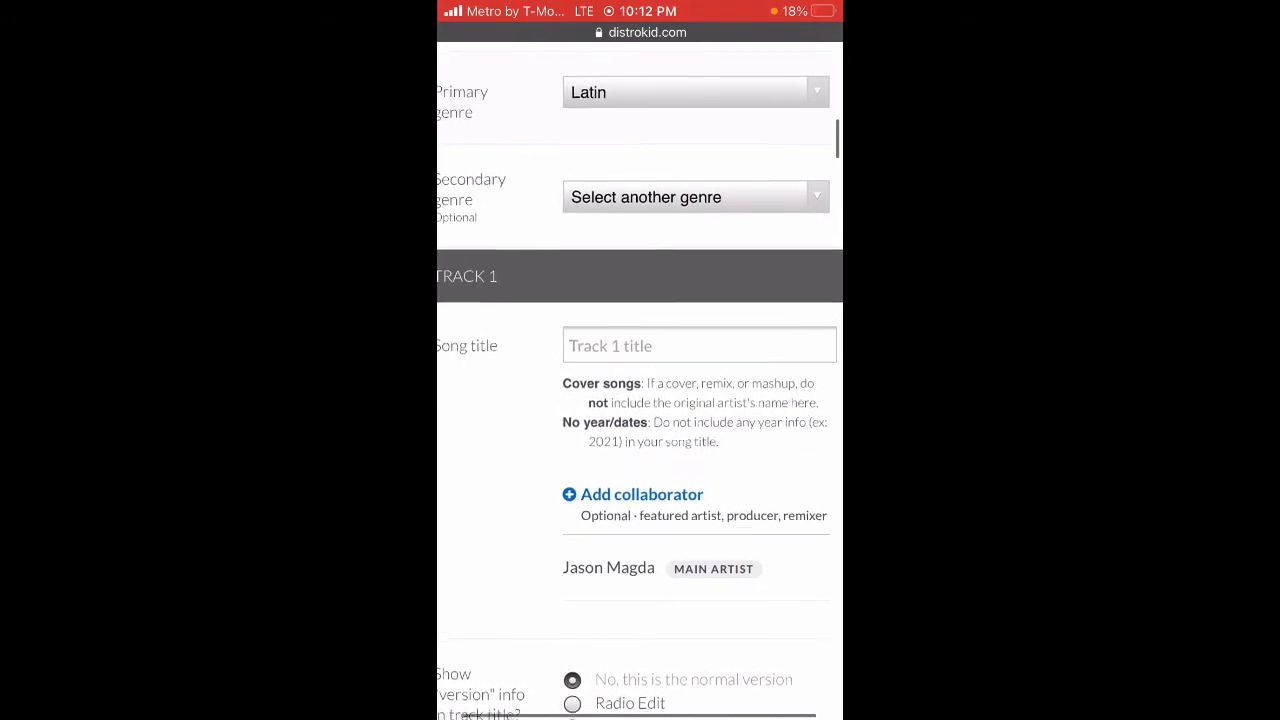
# Title track 1 'Como Yo Te Quiero' and scroll down to the songwriter name fields
pyautogui.scroll(-3)
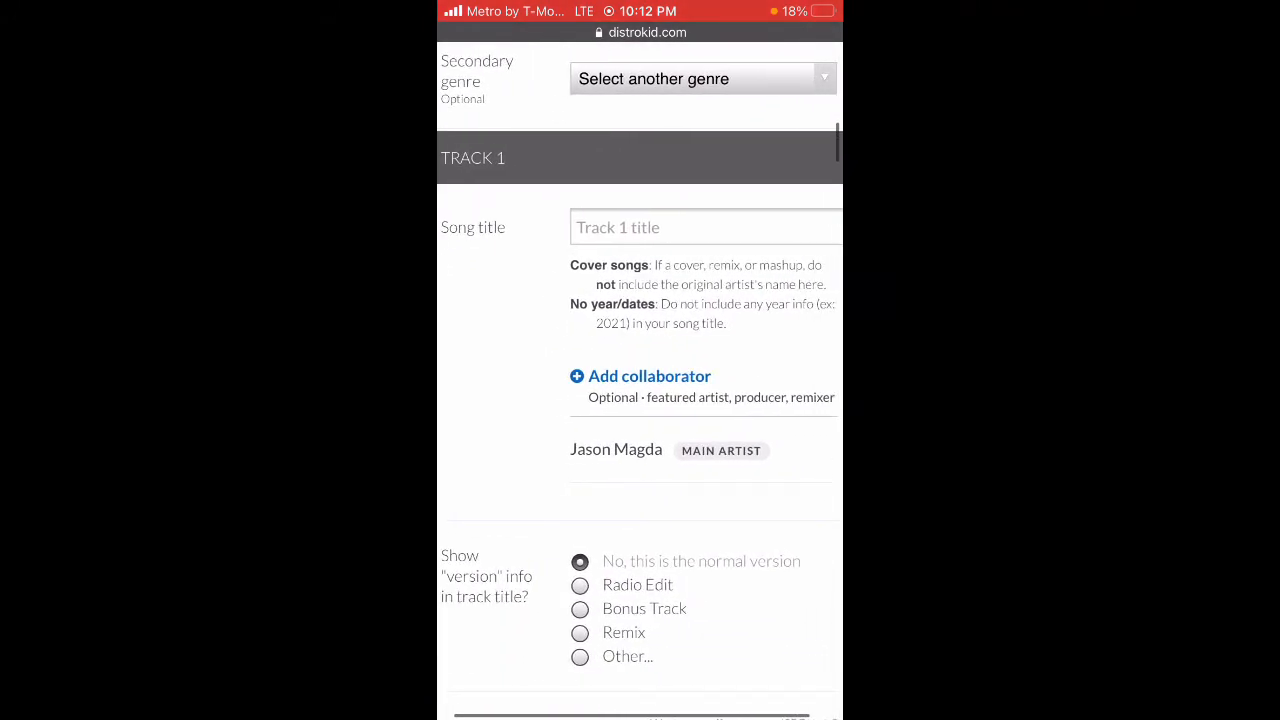
pyautogui.click(705, 227)
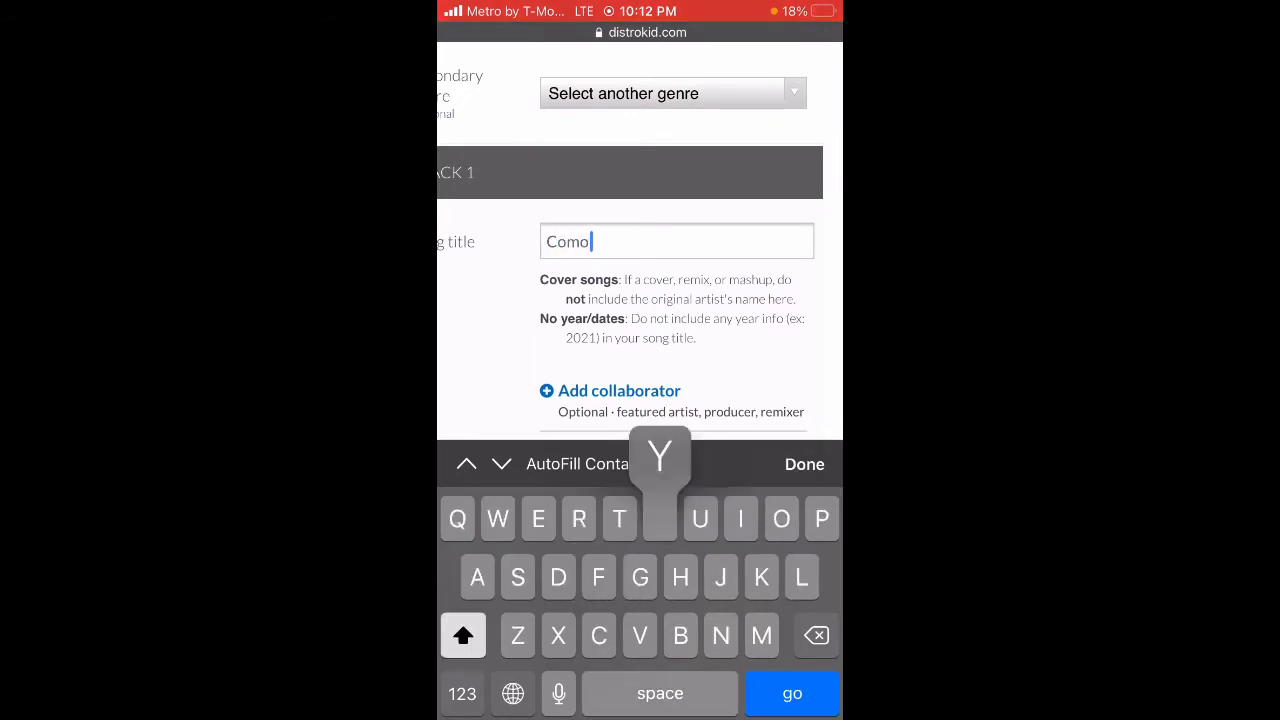
pyautogui.write('Yo Te Quiero')
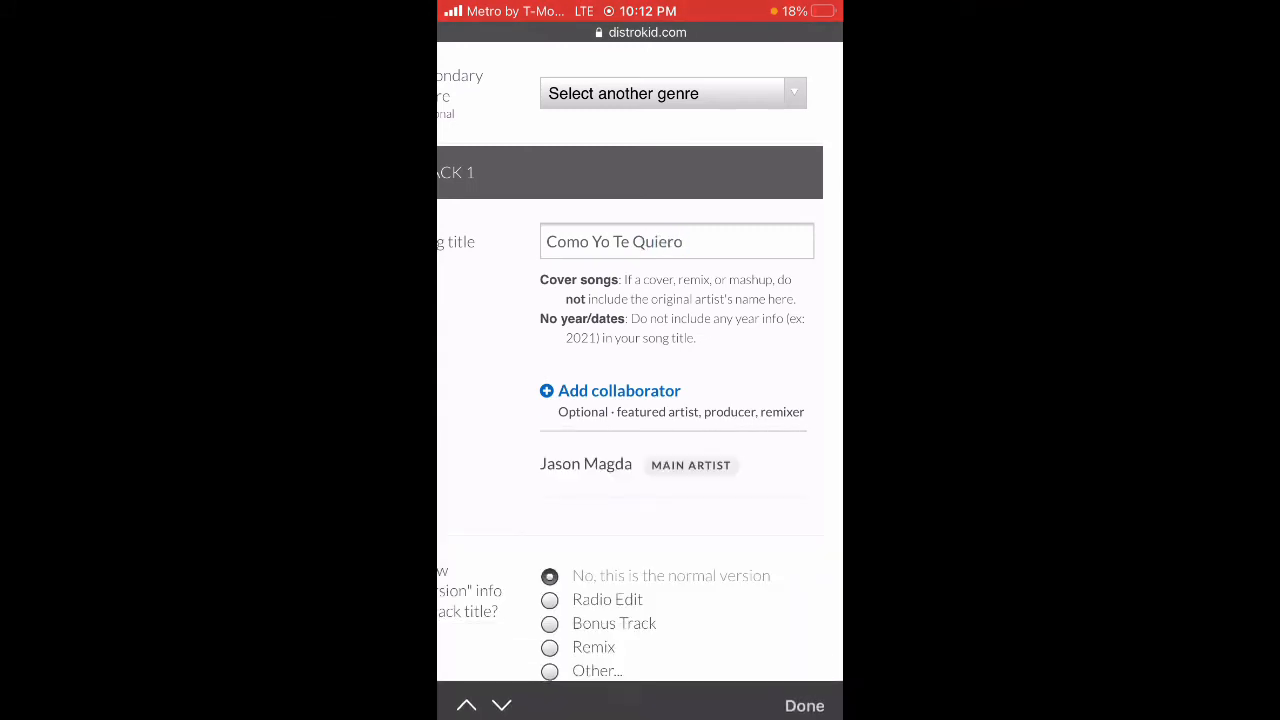
pyautogui.scroll(-3)
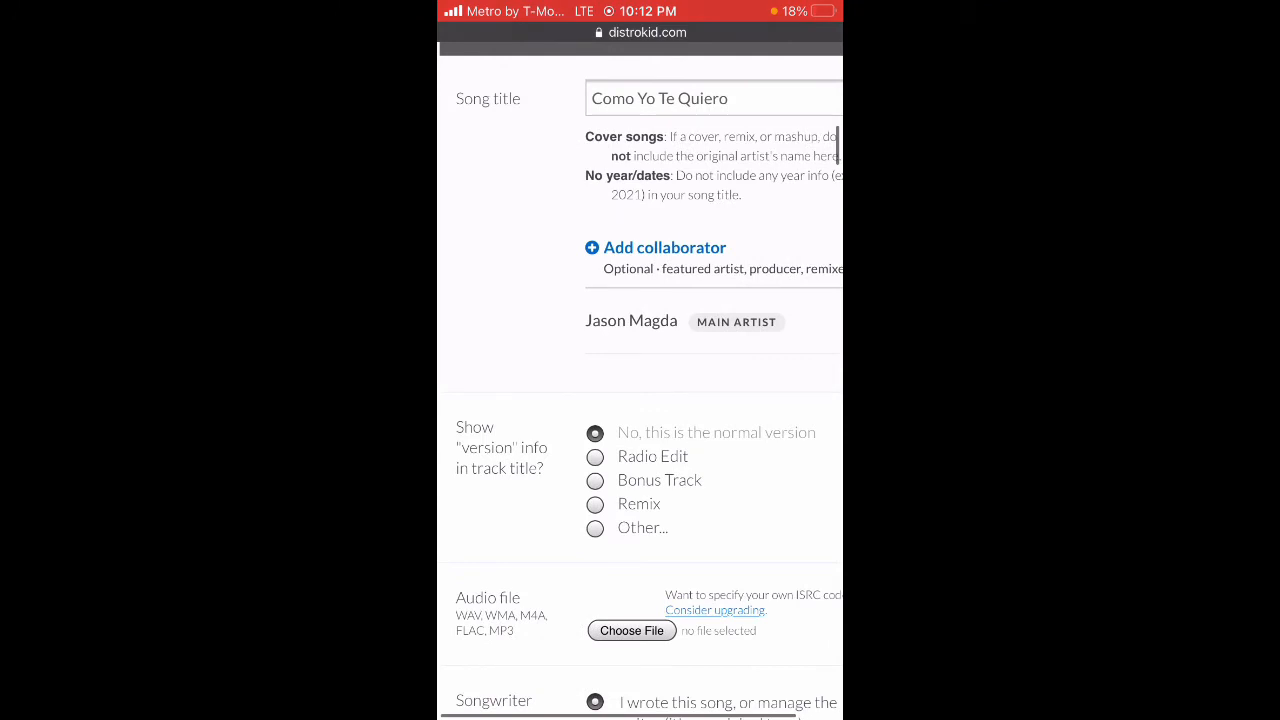
pyautogui.scroll(-3)
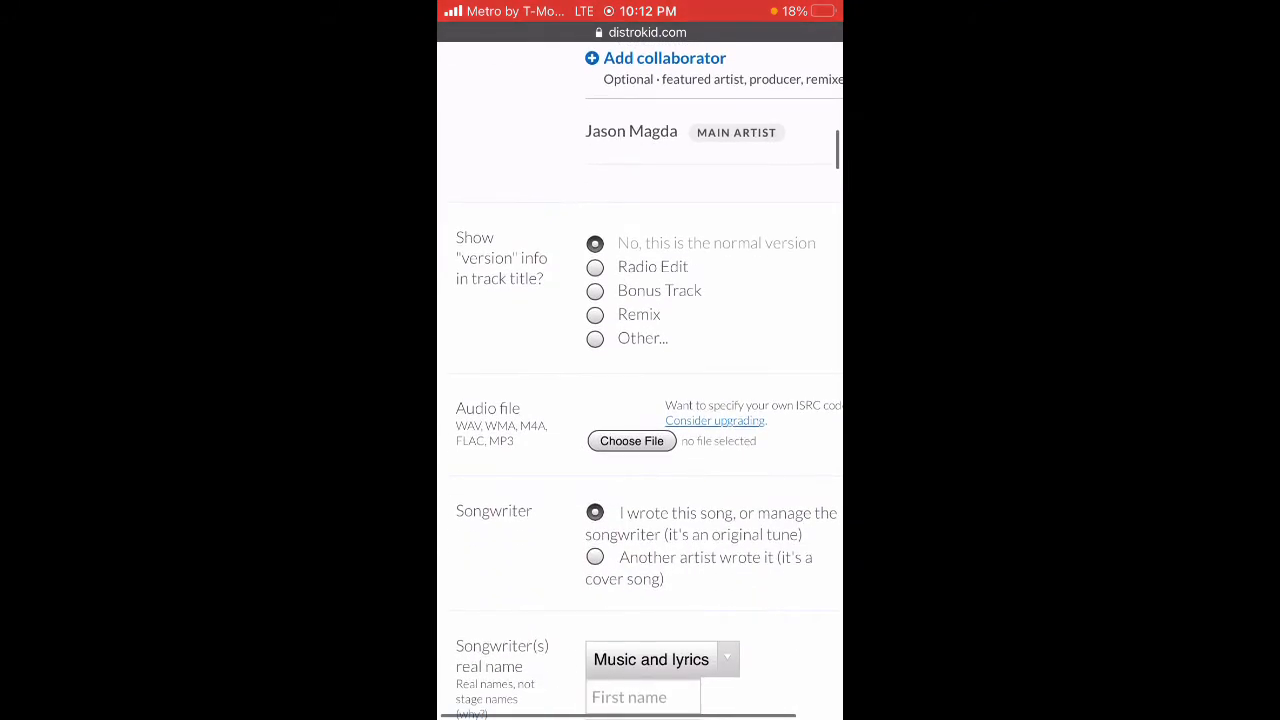
pyautogui.scroll(-3)
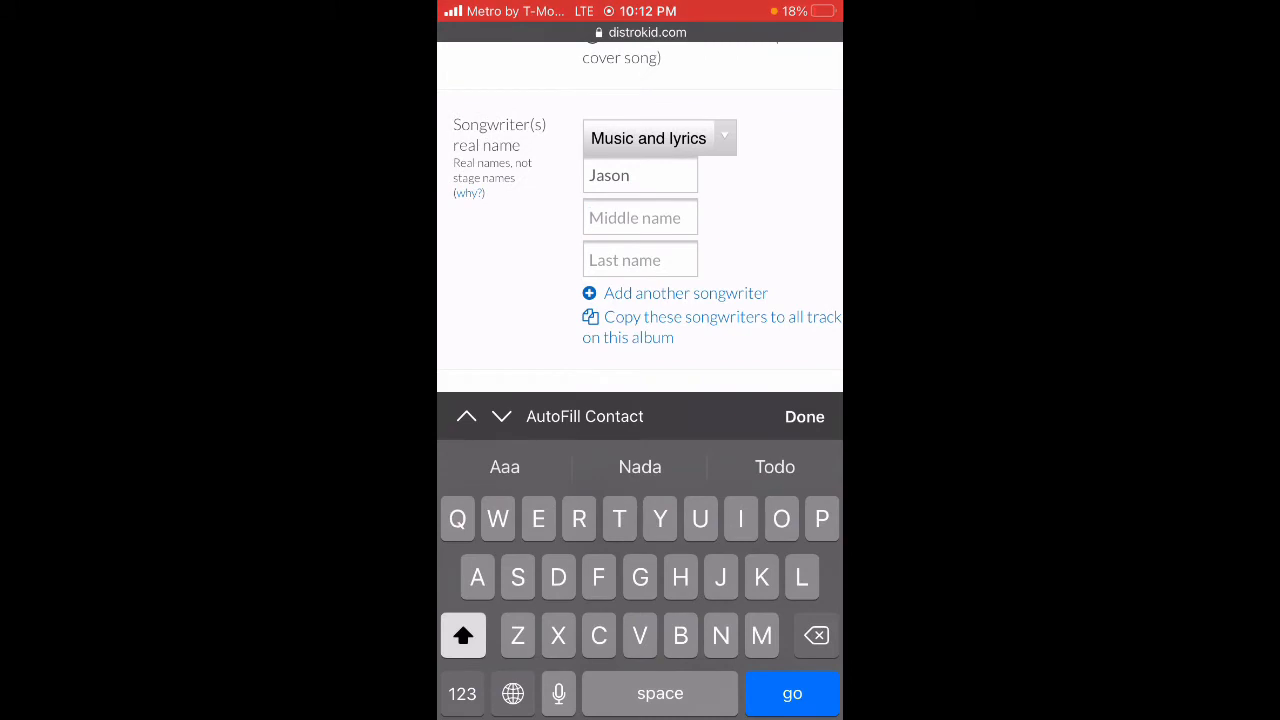
# Enter Magdaleno as track 1's songwriter last name and scroll down to Track 2
pyautogui.write('Magdaleno')
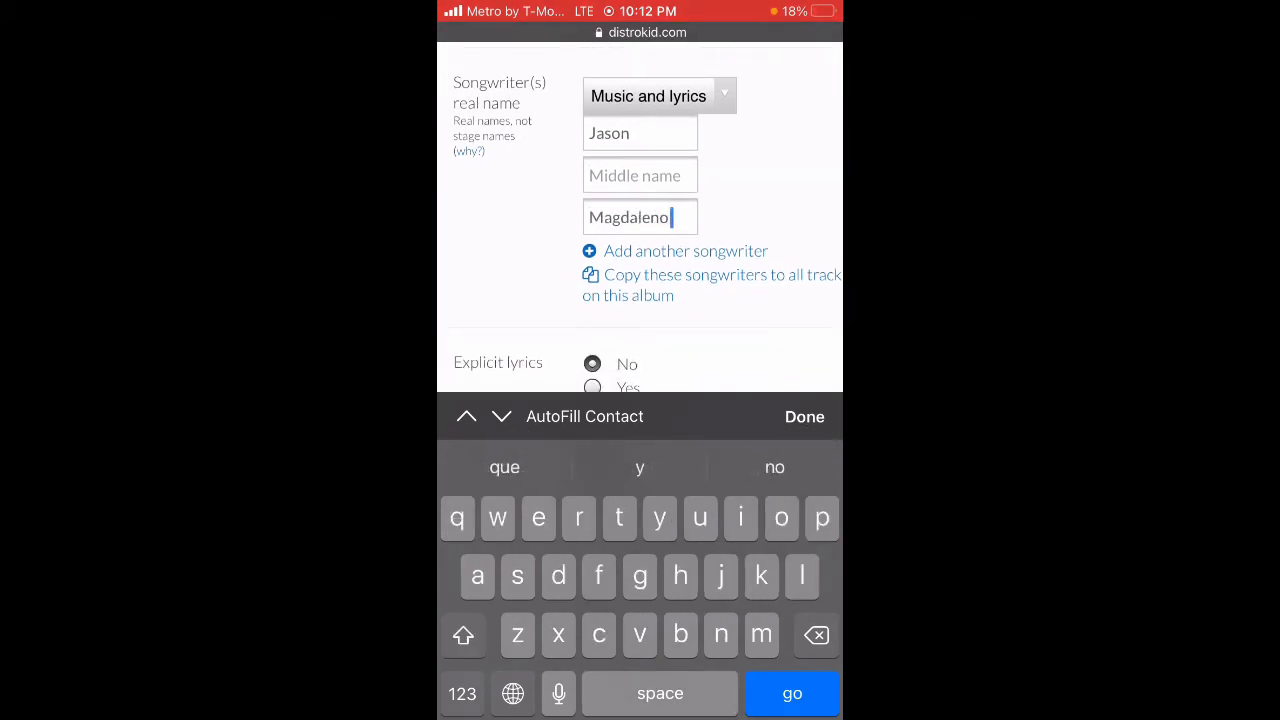
pyautogui.click(804, 416)
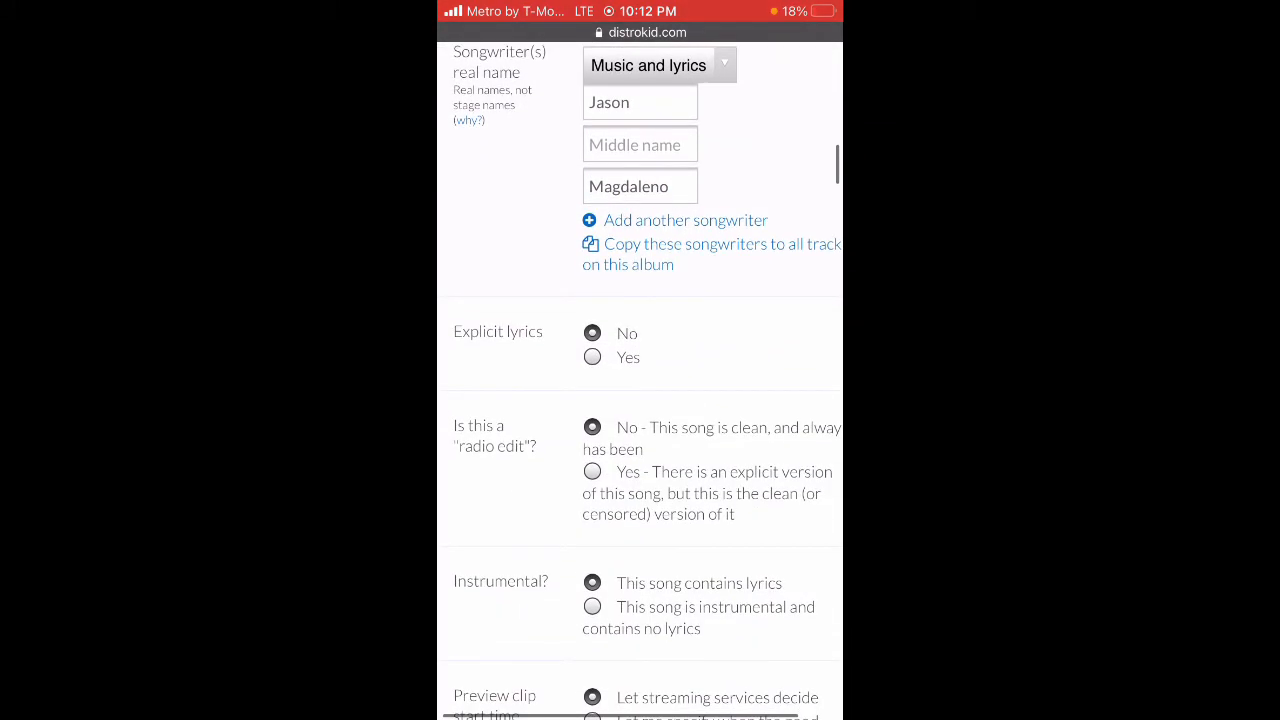
pyautogui.scroll(-3)
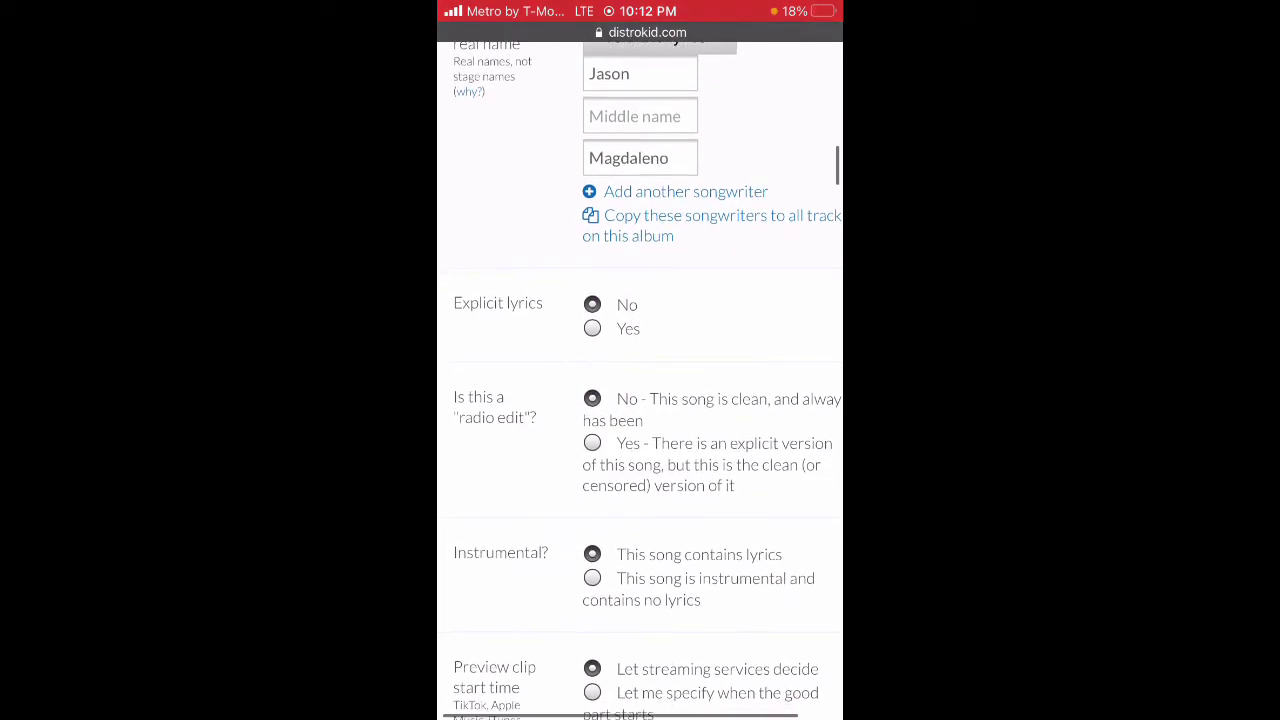
pyautogui.scroll(-3)
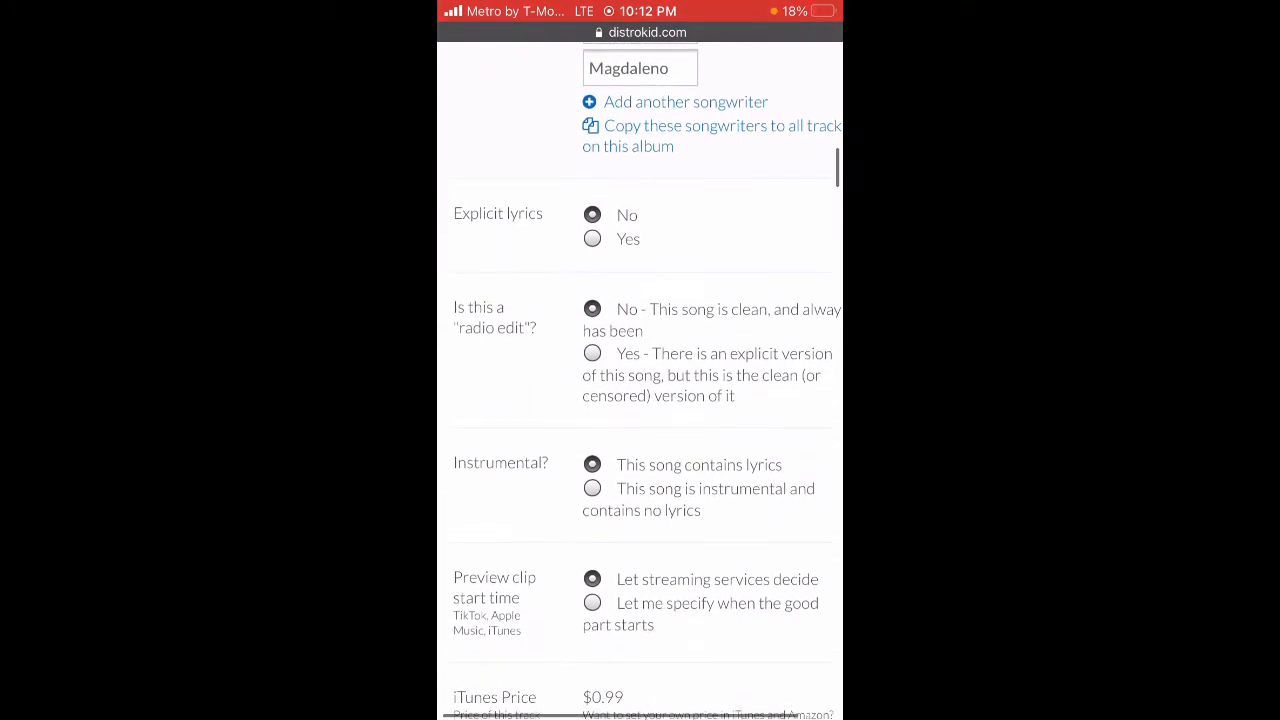
pyautogui.scroll(-3)
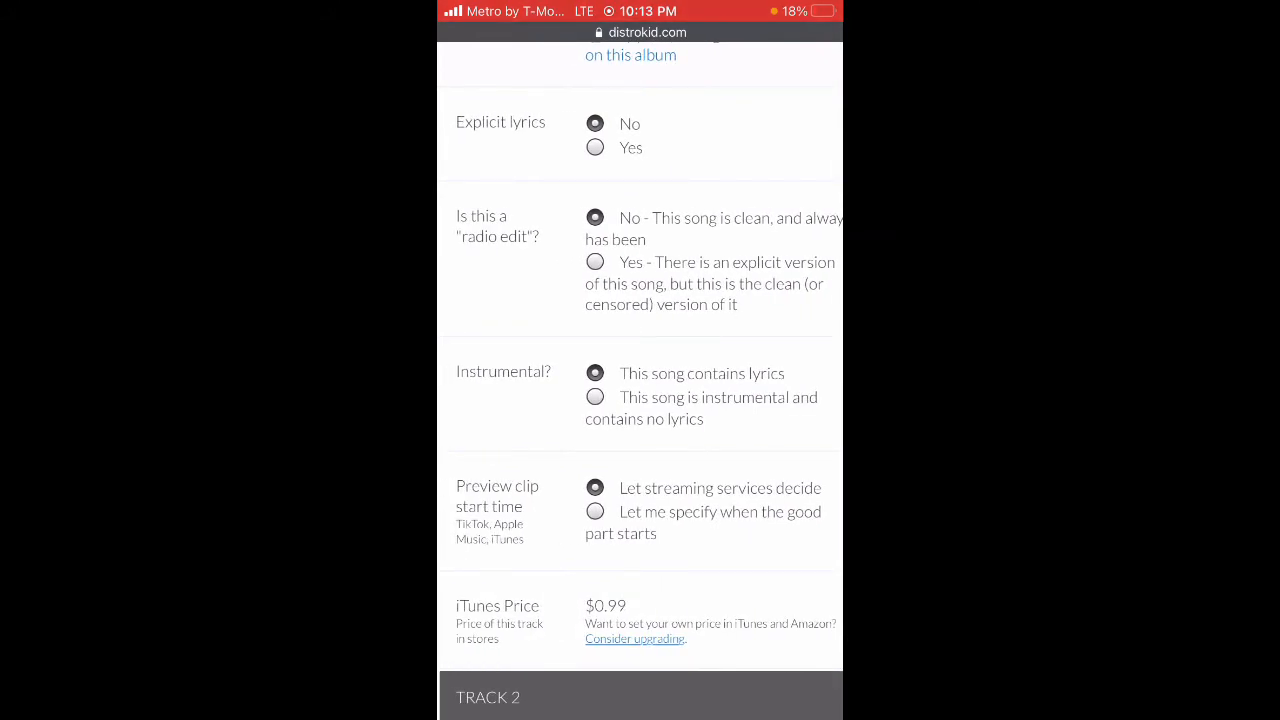
pyautogui.scroll(-3)
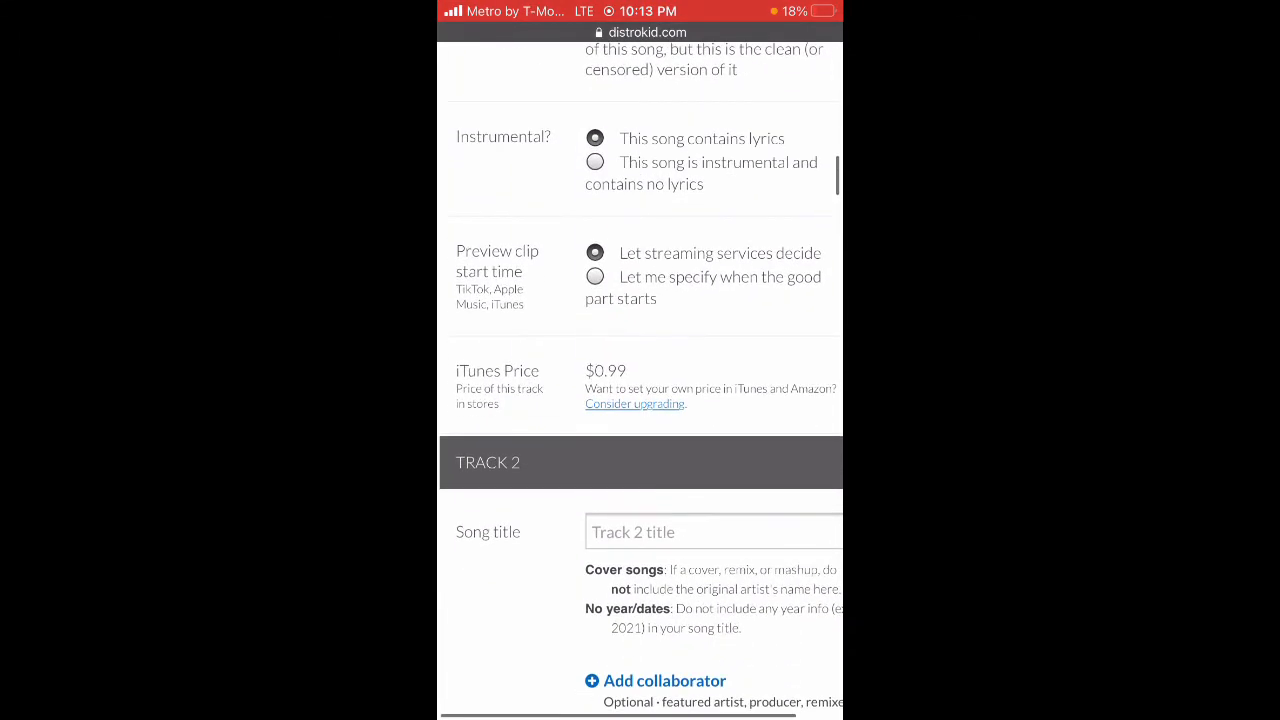
pyautogui.scroll(-3)
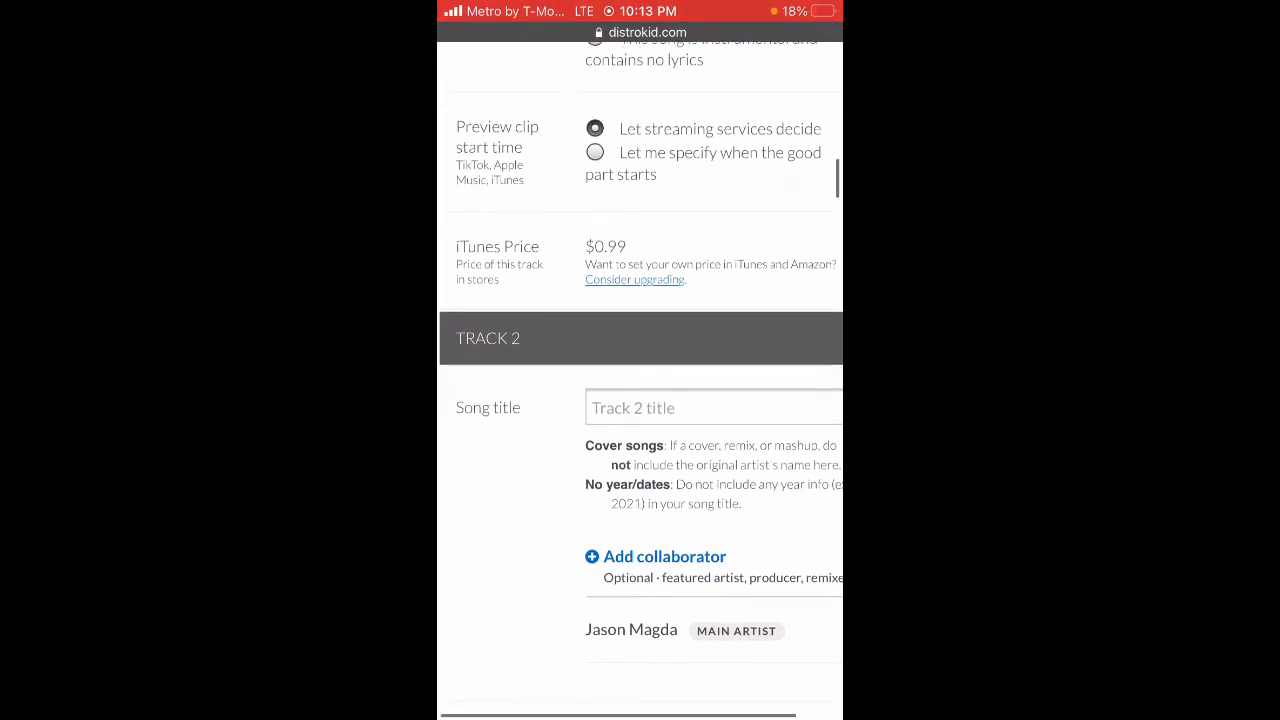
pyautogui.scroll(-3)
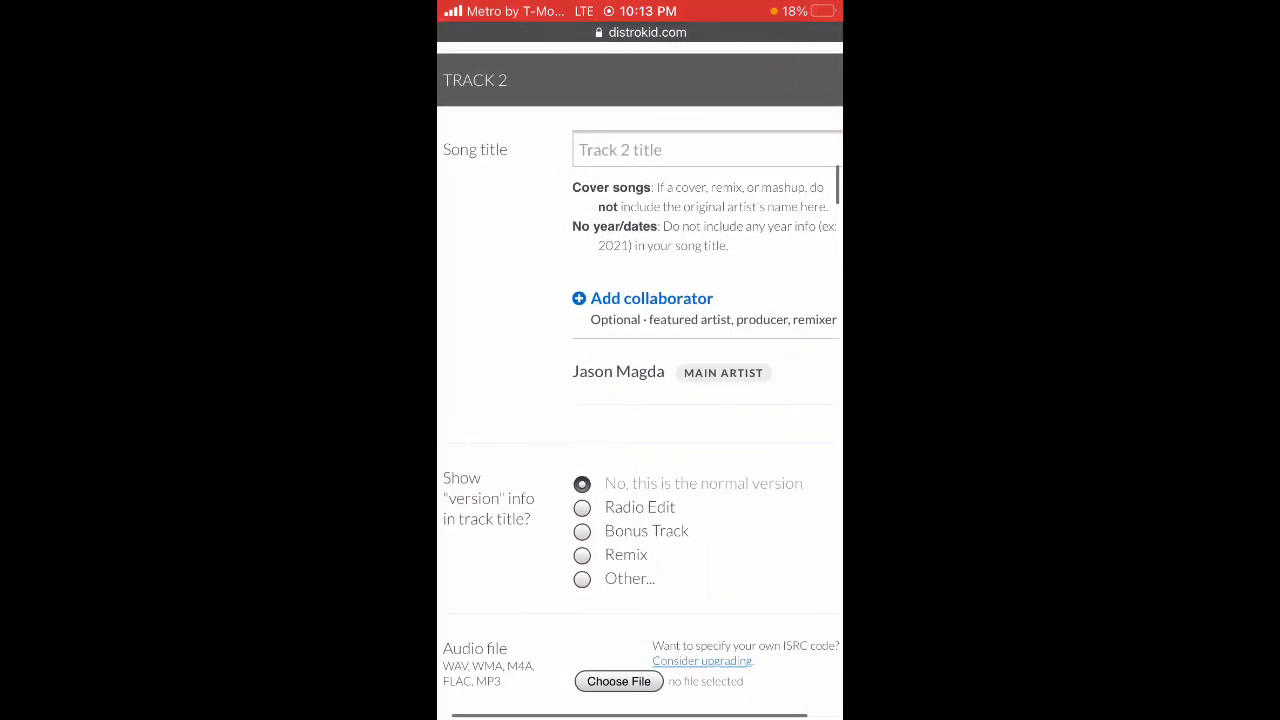
pyautogui.scroll(-3)
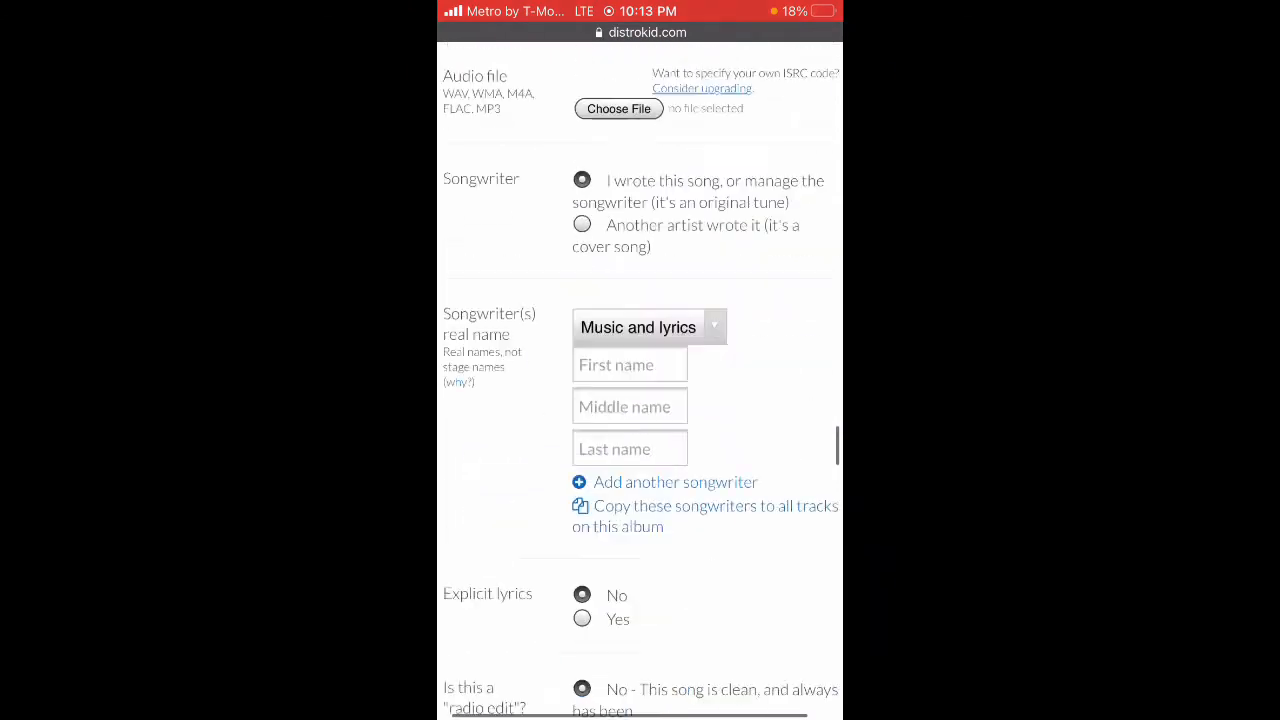